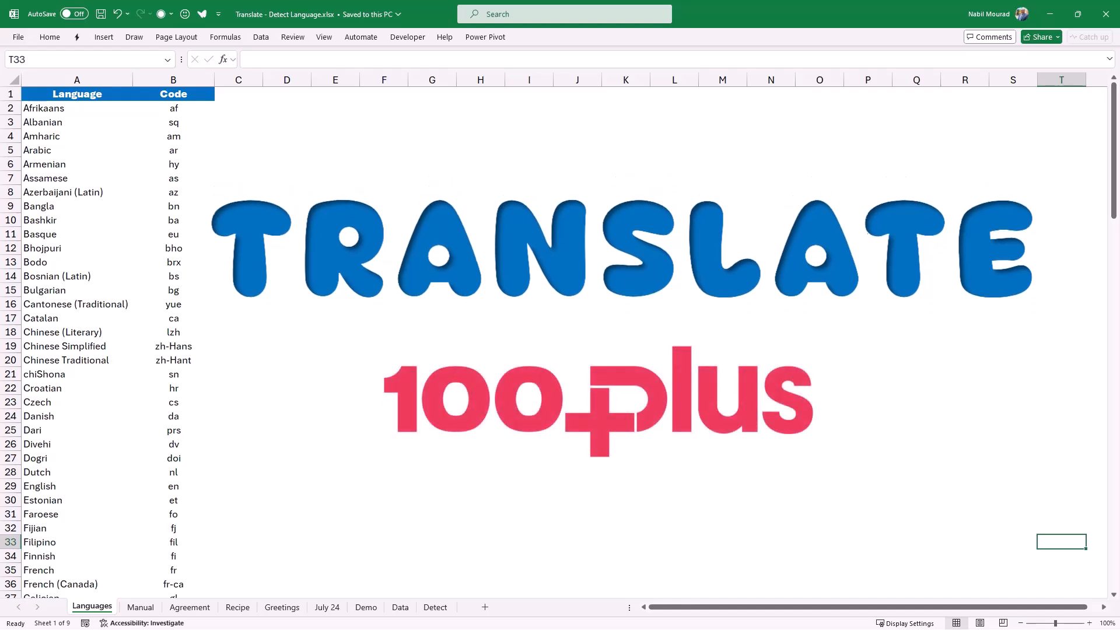
- Set the Manual sheet's L1 language to Greek, translating the solar camera manual
scroll(down, 3)
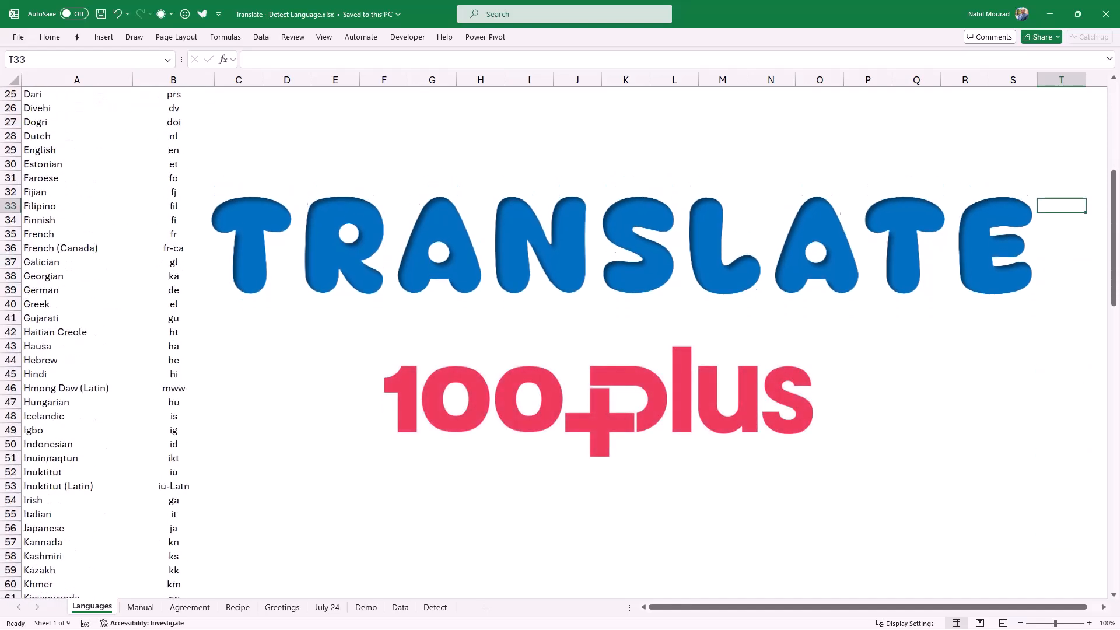
scroll(up, 3)
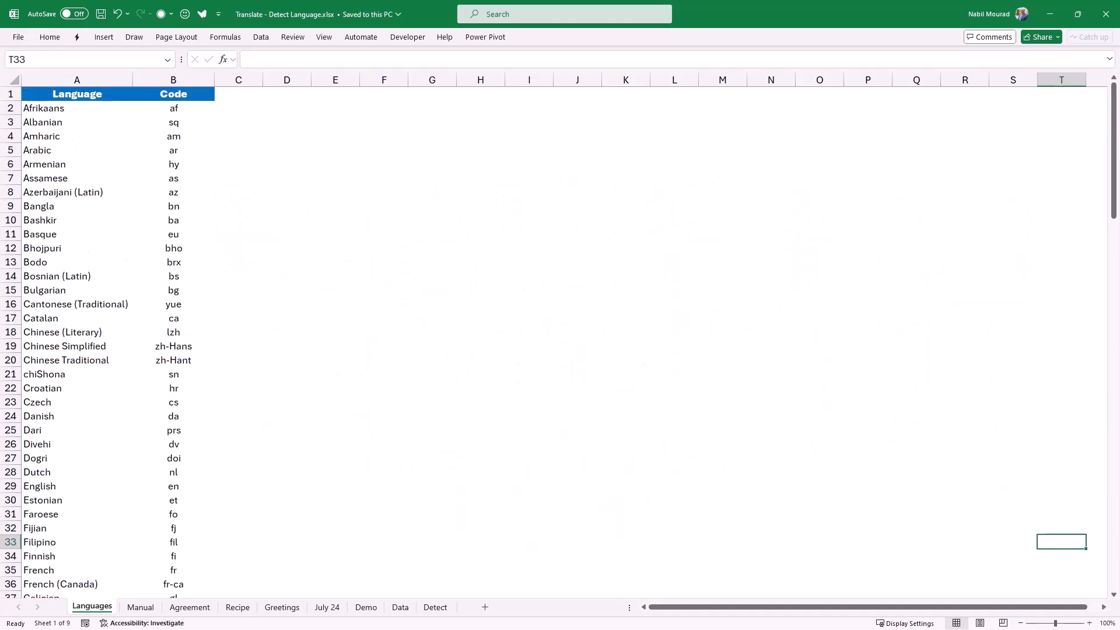
click(140, 607)
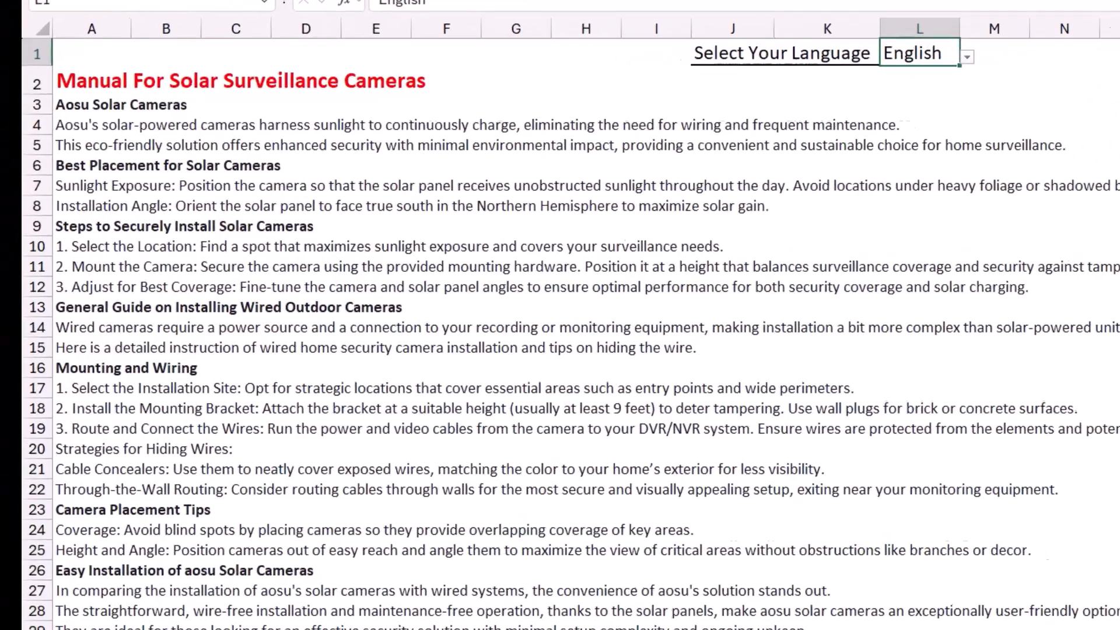
click(968, 53)
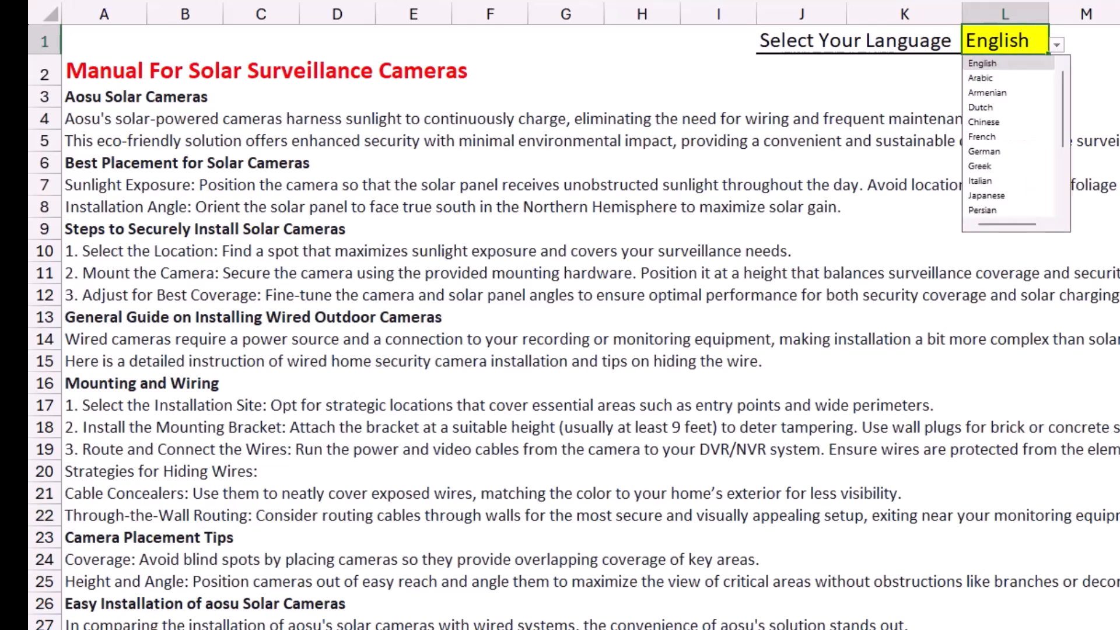
mouse_move(982, 137)
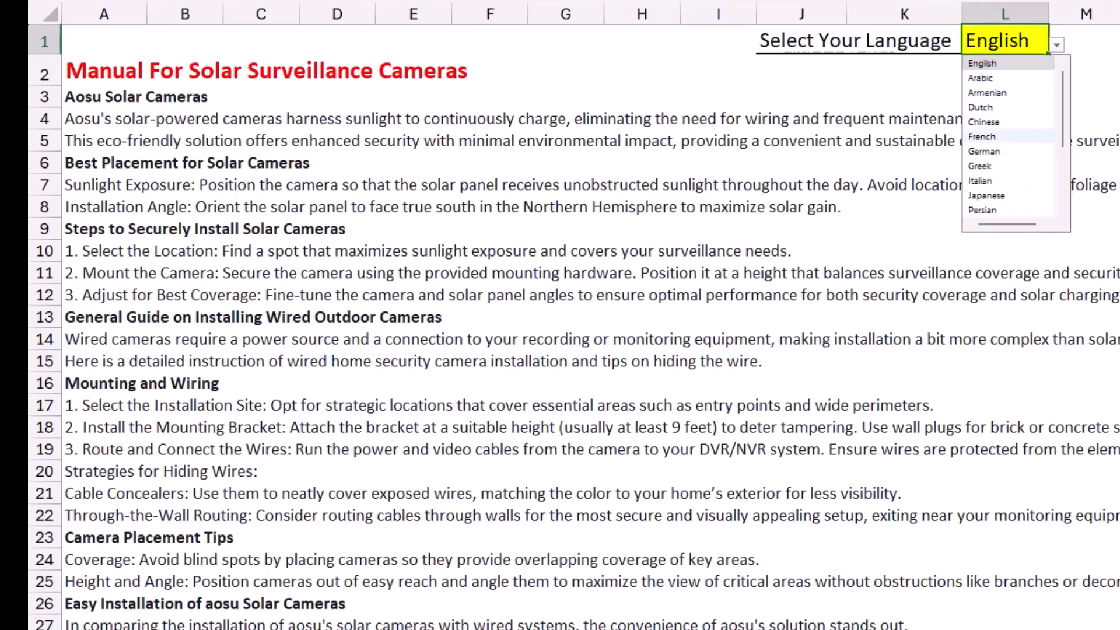
click(982, 165)
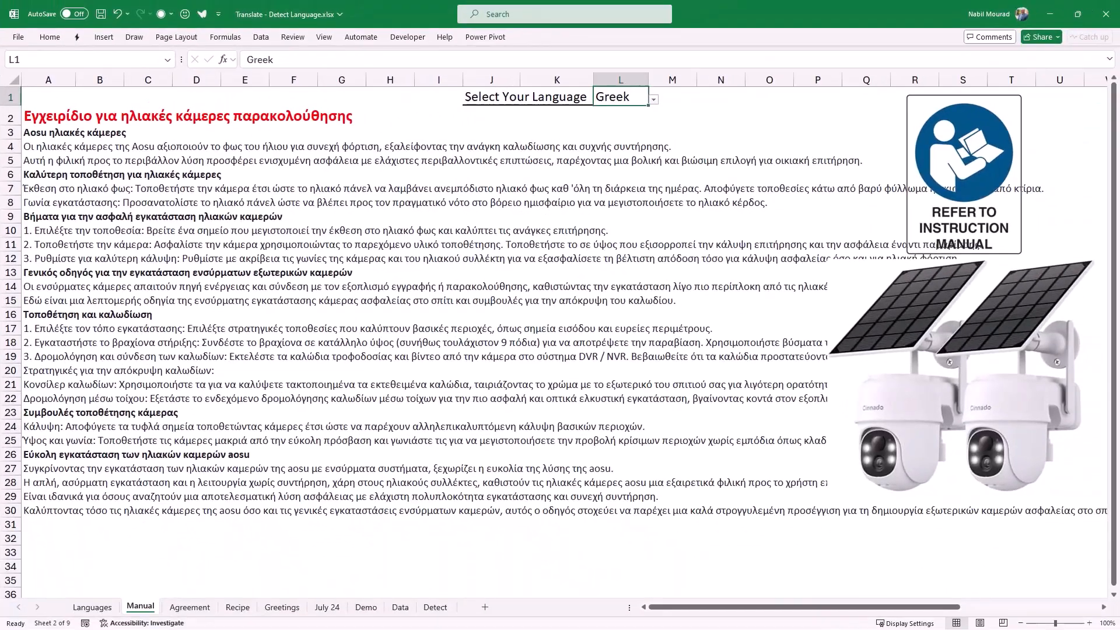
click(189, 607)
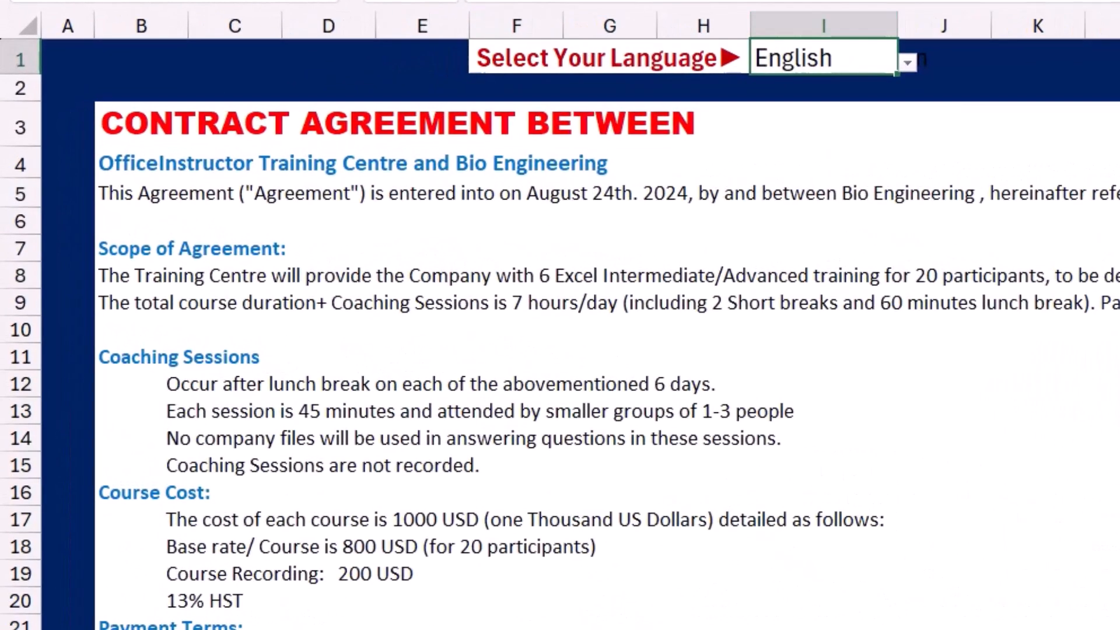
- Pick German, then Portuguese, from the Agreement sheet's I1 language dropdown
click(906, 61)
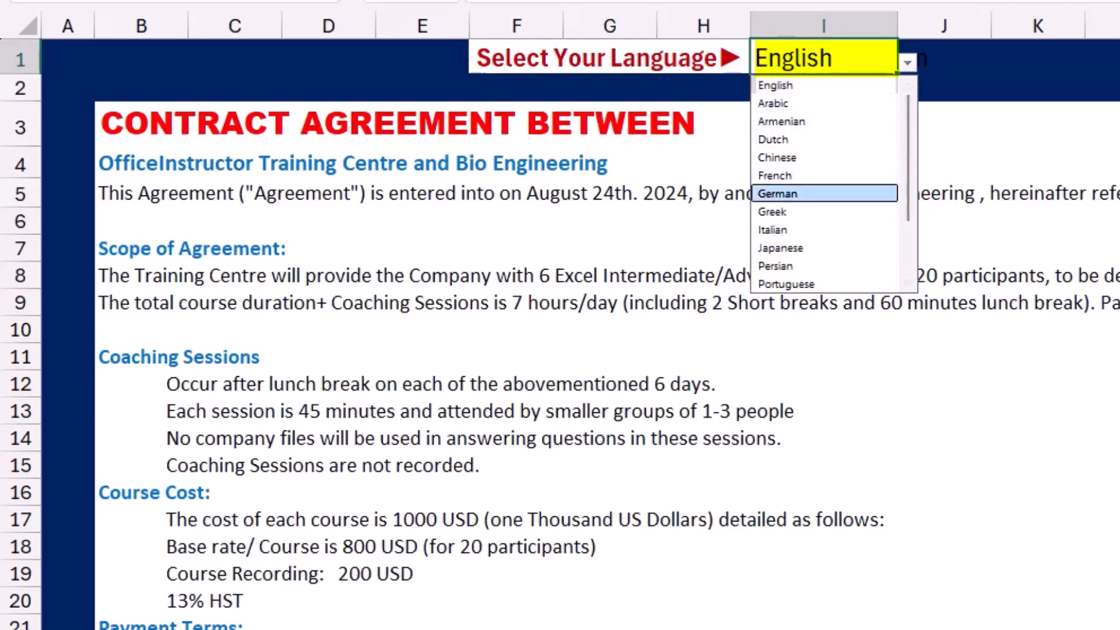
click(777, 194)
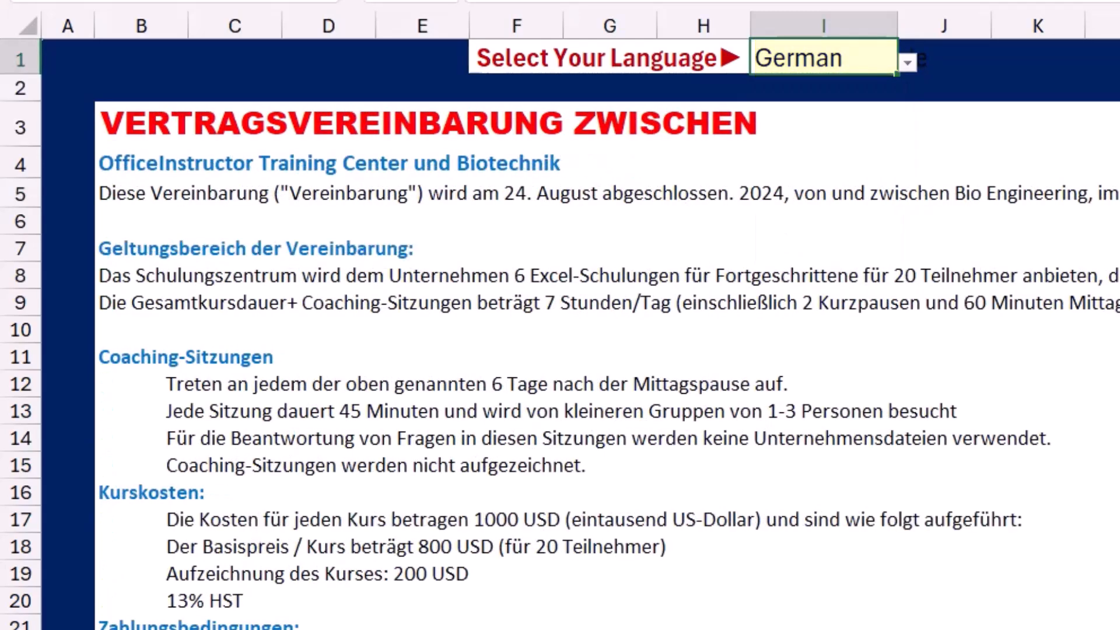
click(907, 63)
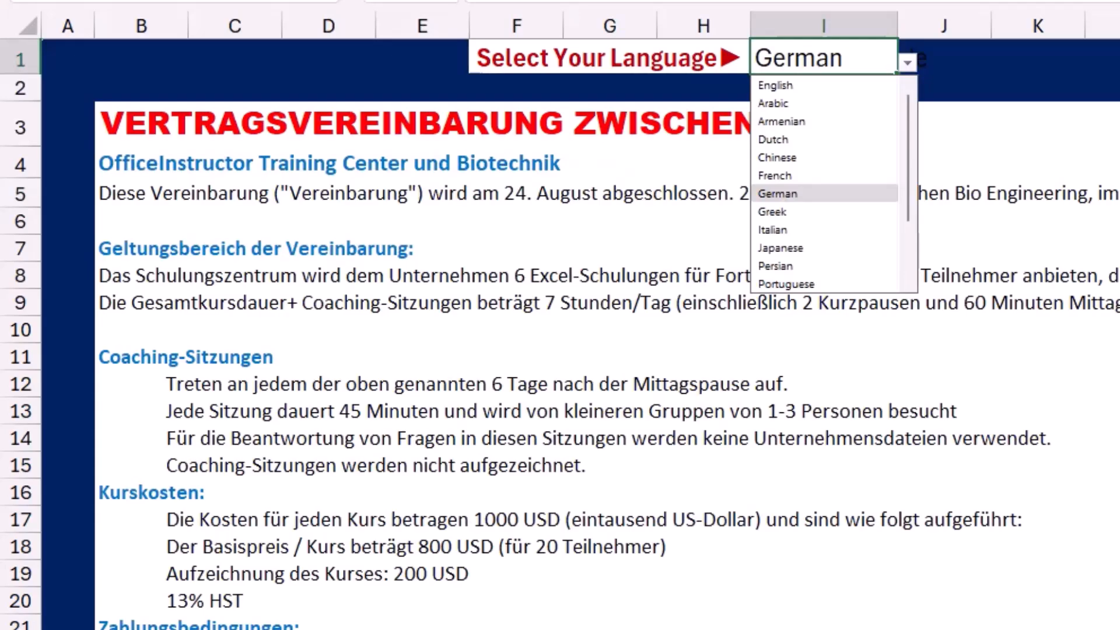
click(784, 283)
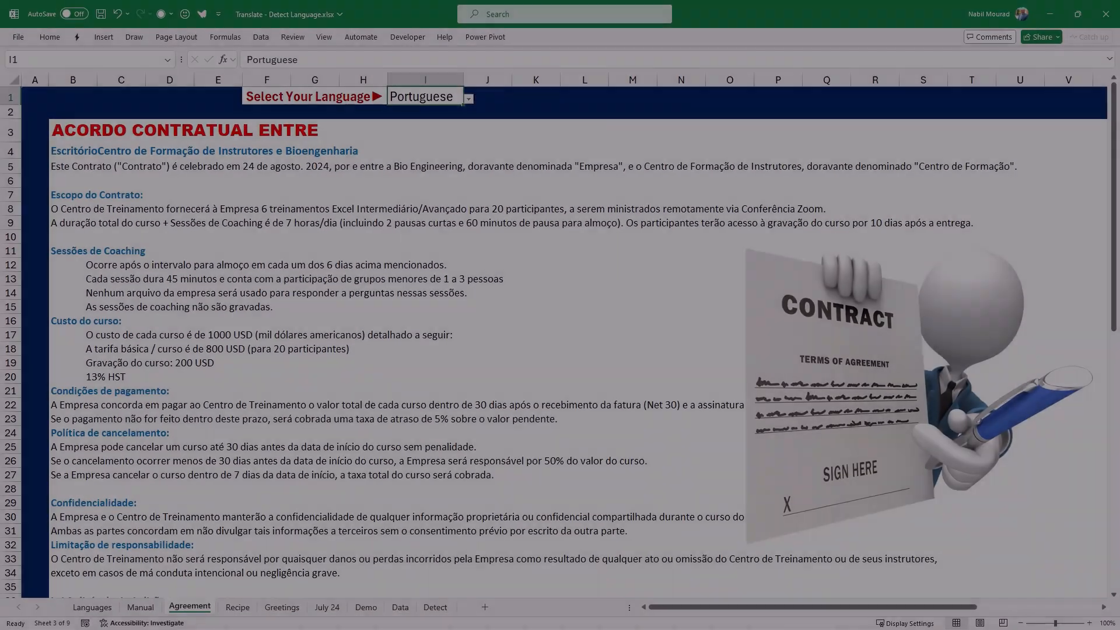
click(238, 607)
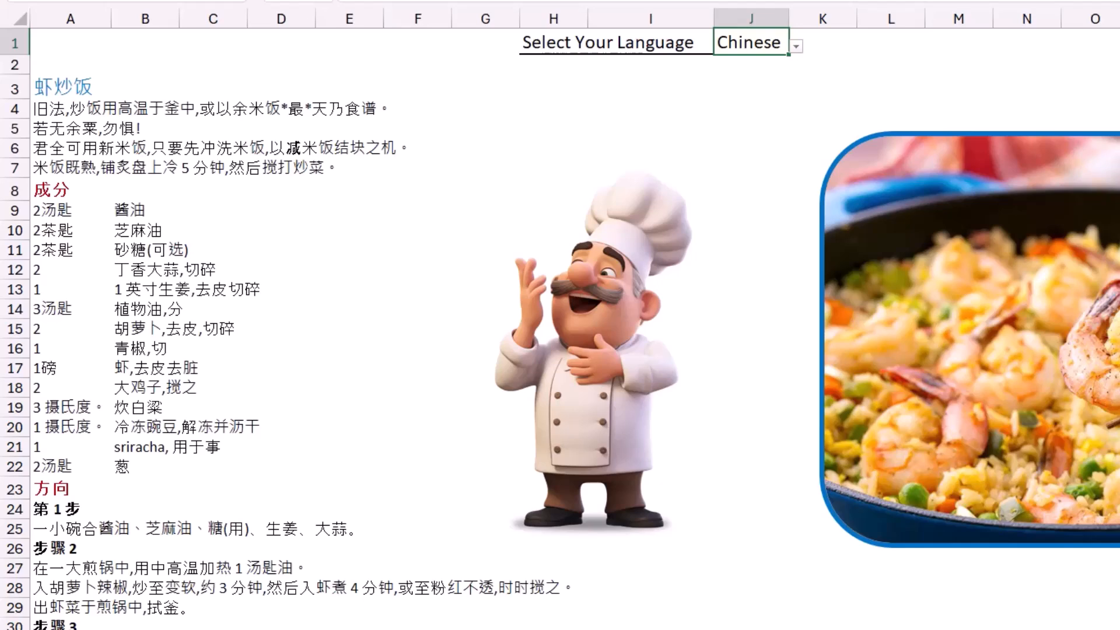
- Choose English in the Recipe sheet's J1 language dropdown for the fried rice recipe
click(795, 44)
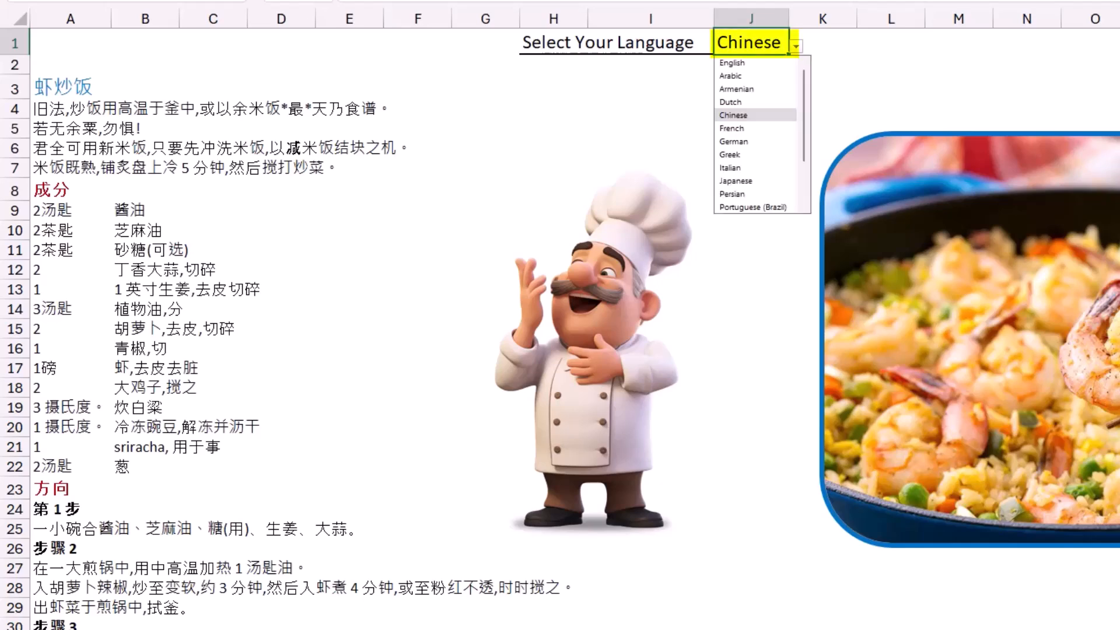
click(731, 63)
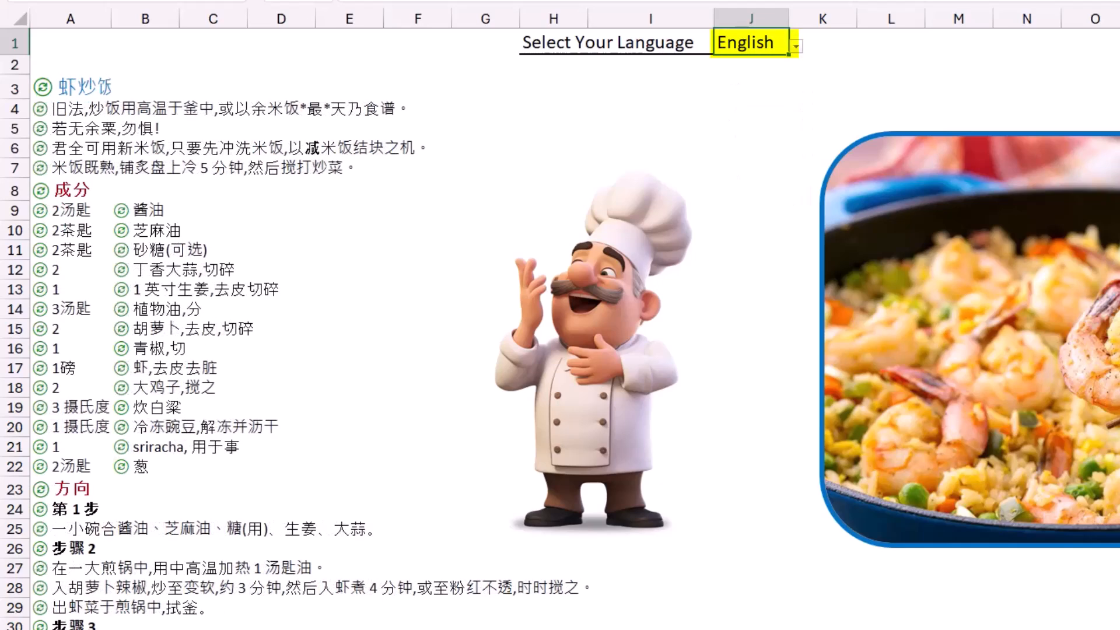
click(796, 44)
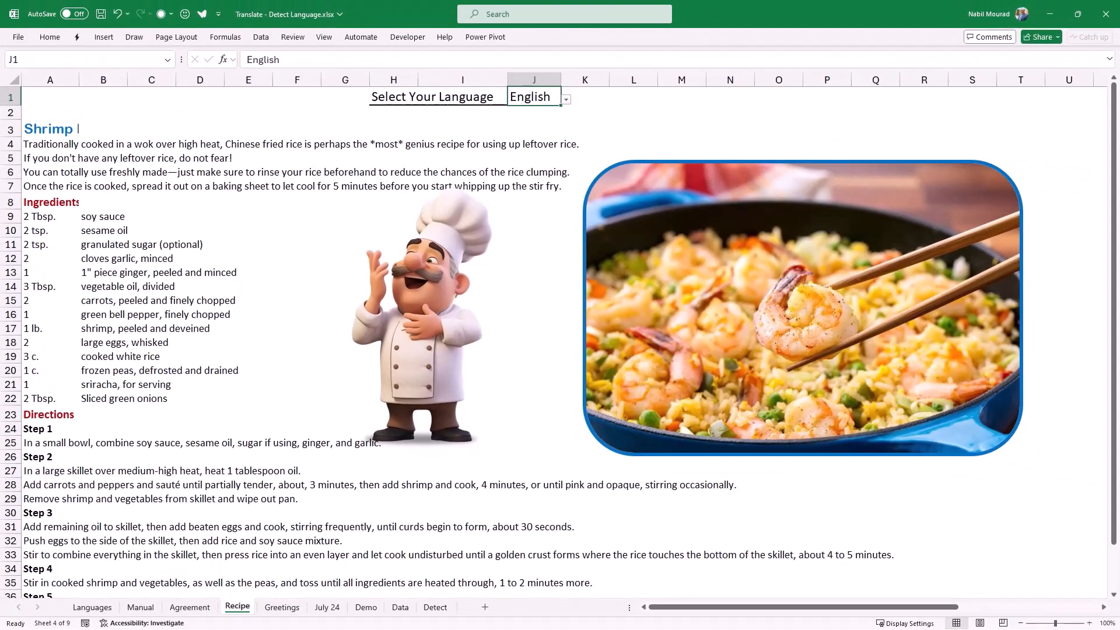
click(282, 607)
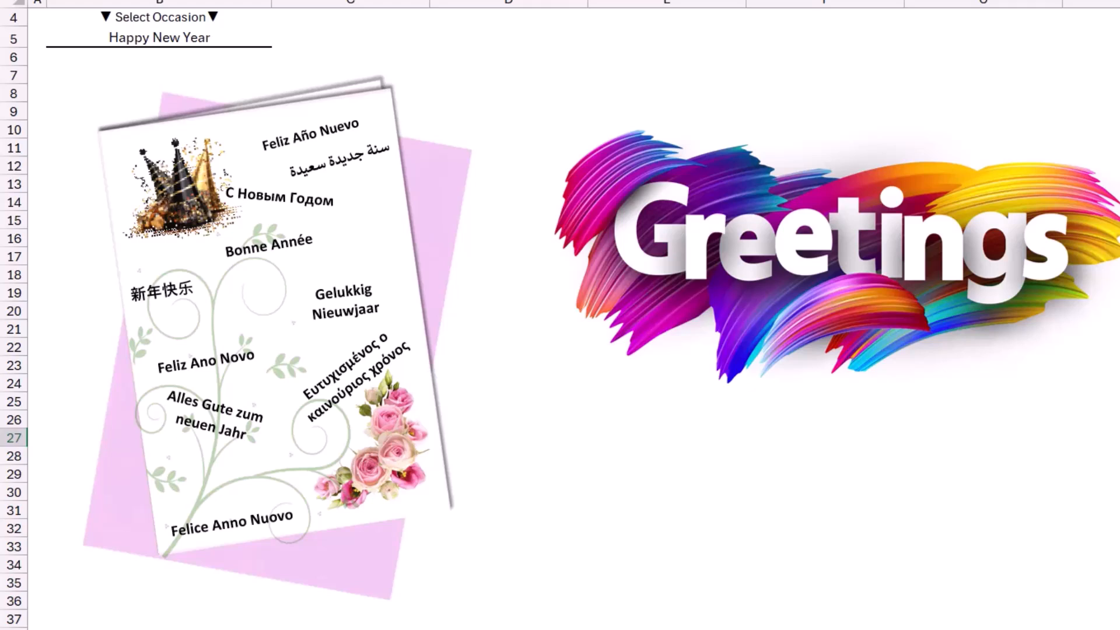
- Pick Happy Birthday, then Congratulations on Your Success, from the B5 occasion dropdown
click(157, 38)
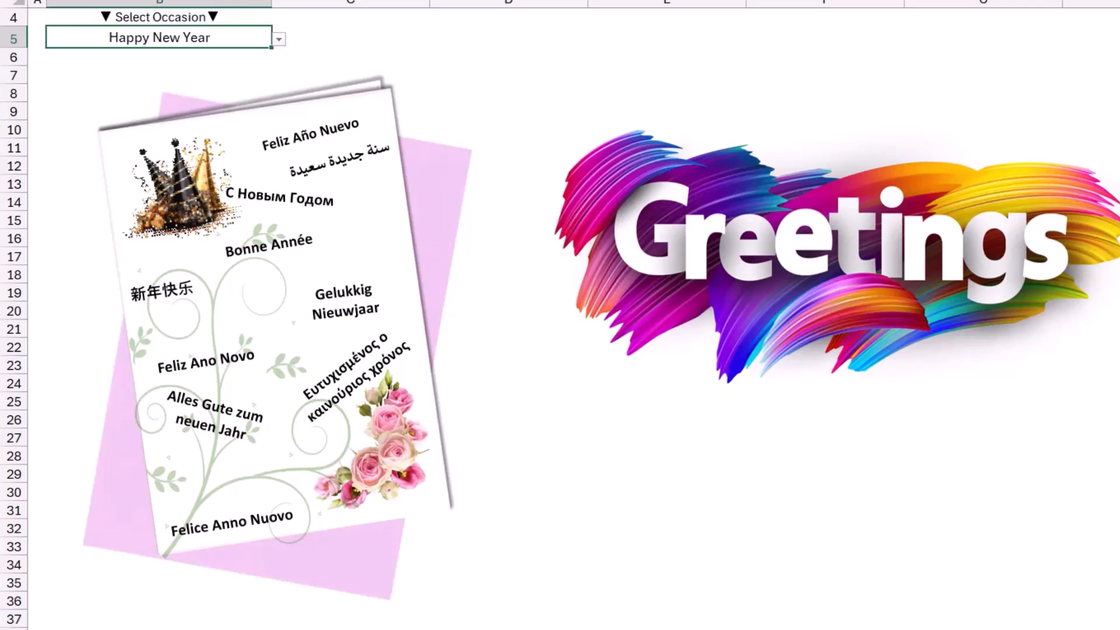
click(277, 38)
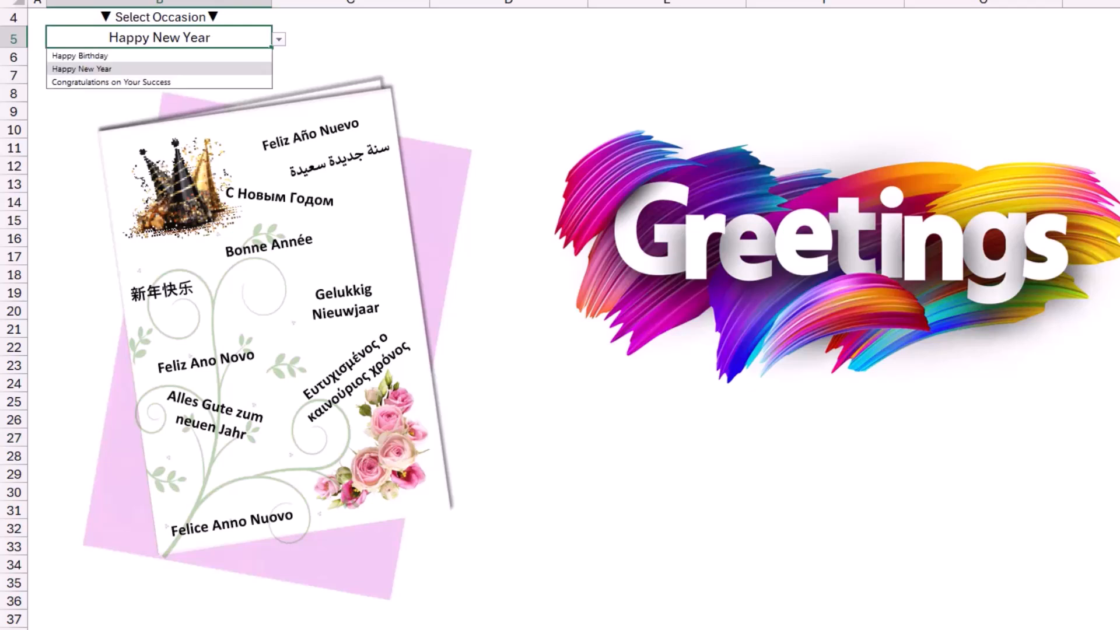
click(80, 54)
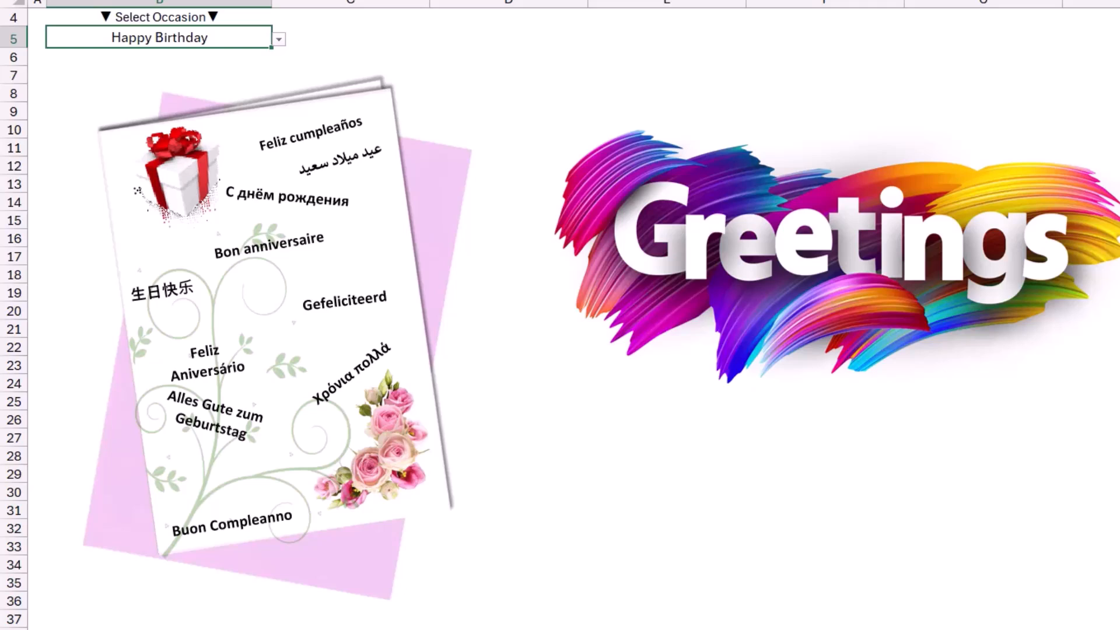
click(278, 39)
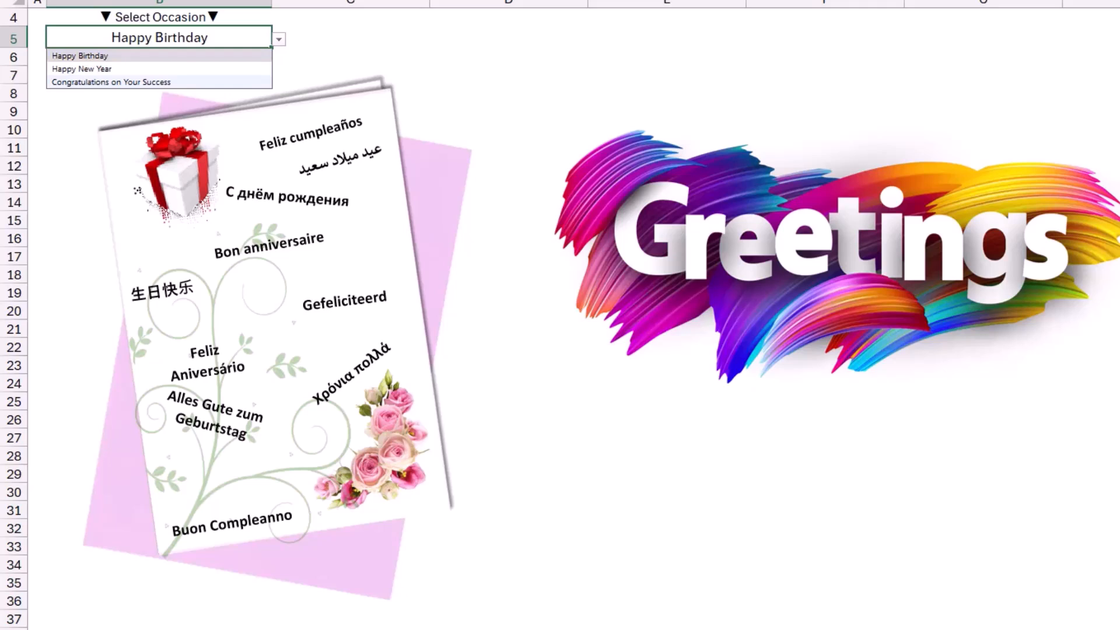
click(114, 81)
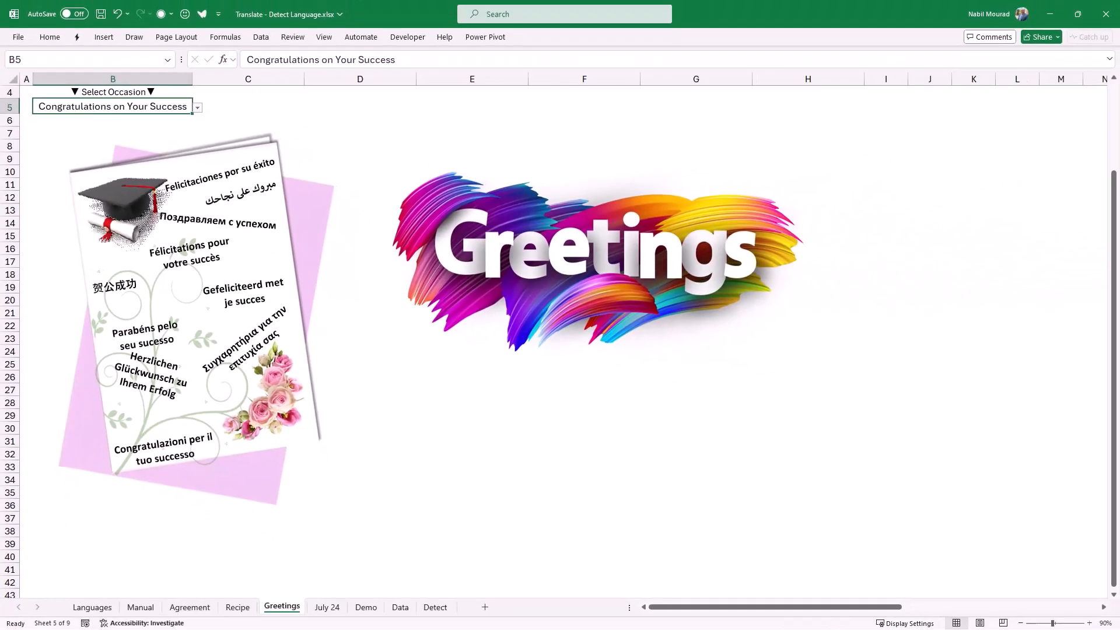
click(326, 607)
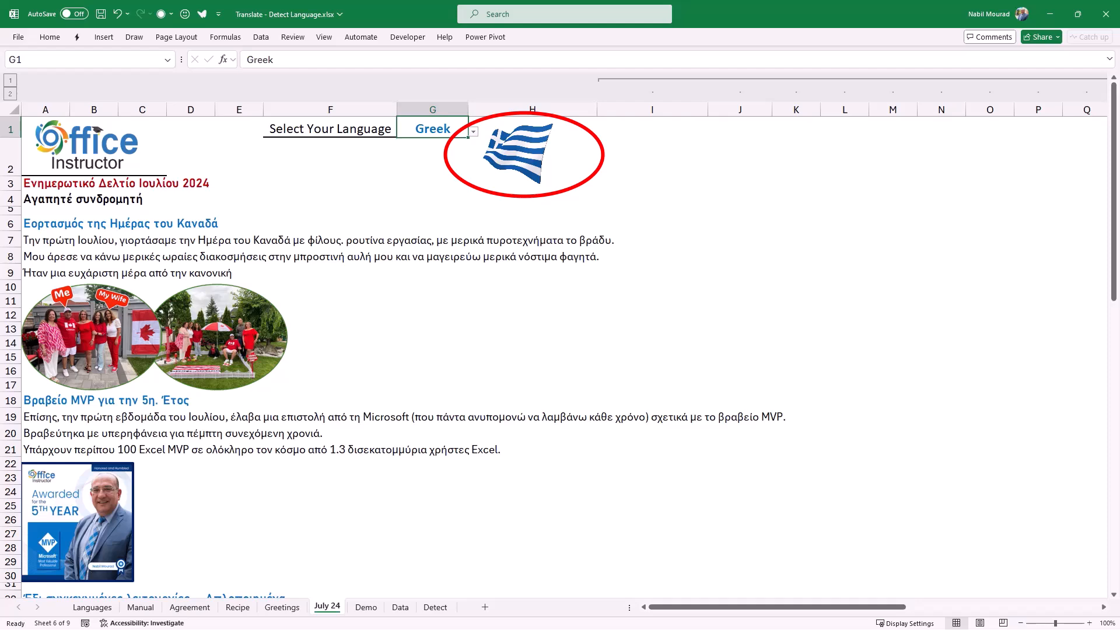
- Choose Russian, then French, from the July 24 sheet's G1 language dropdown
click(473, 132)
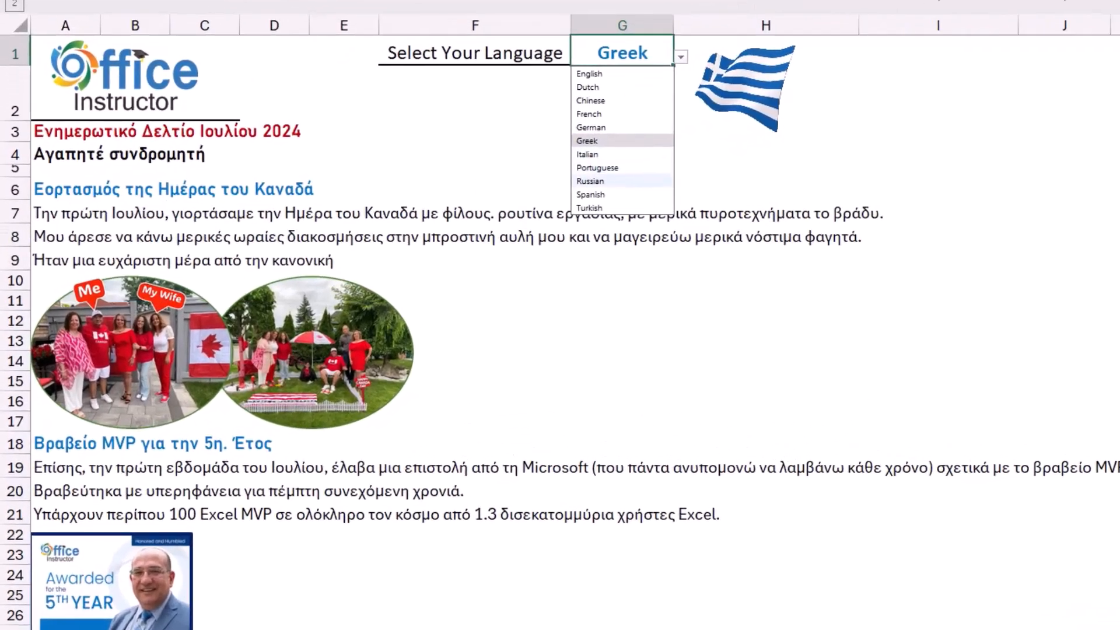
click(590, 181)
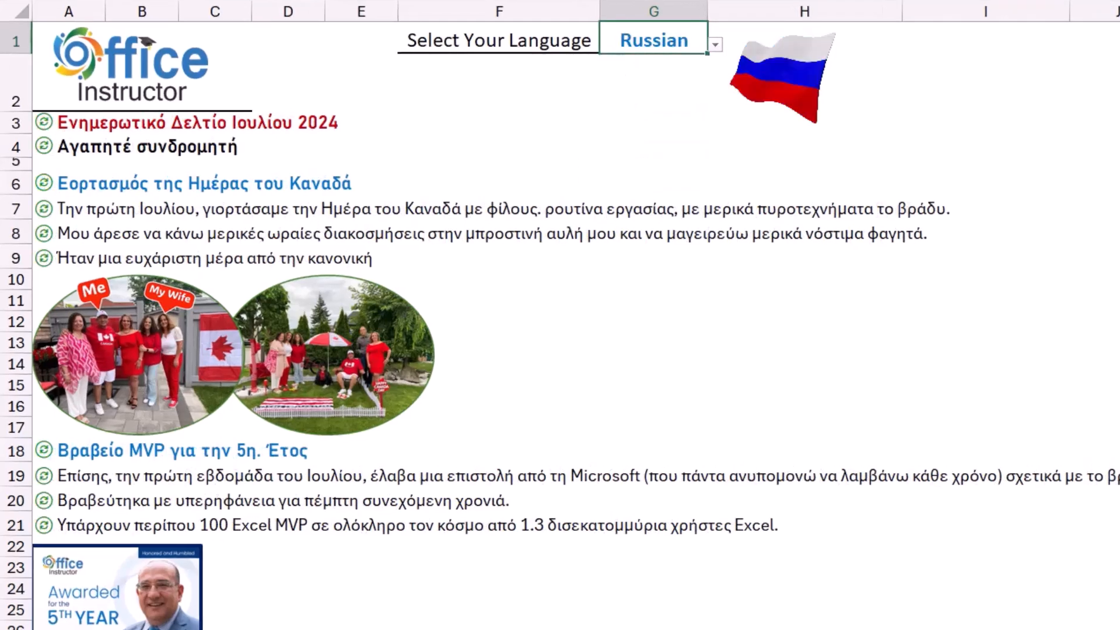
click(715, 44)
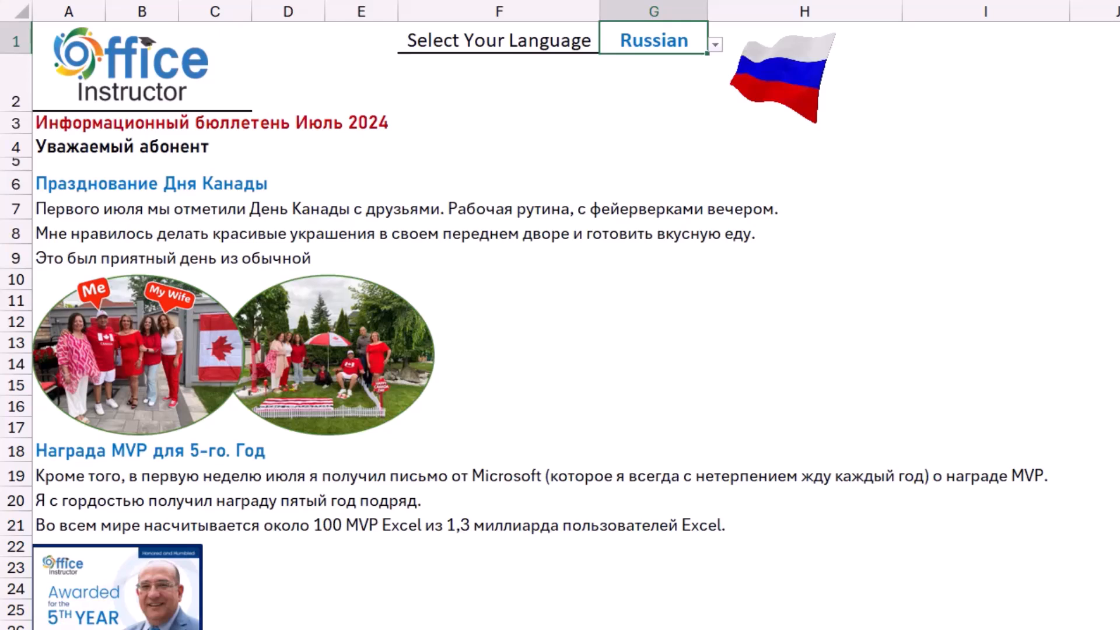
click(715, 44)
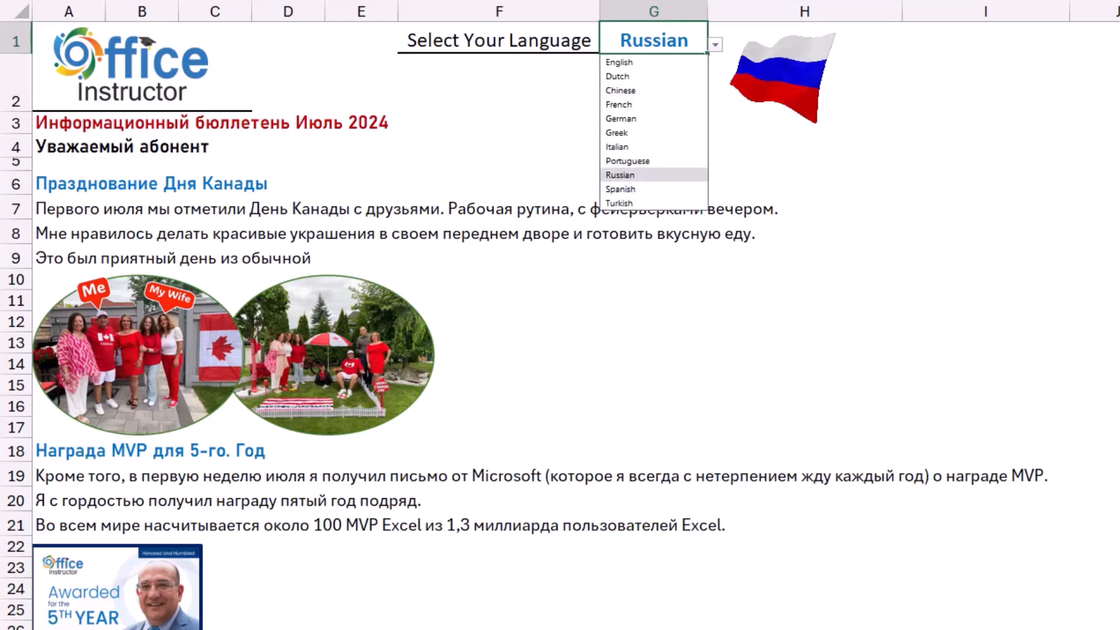
mouse_move(620, 118)
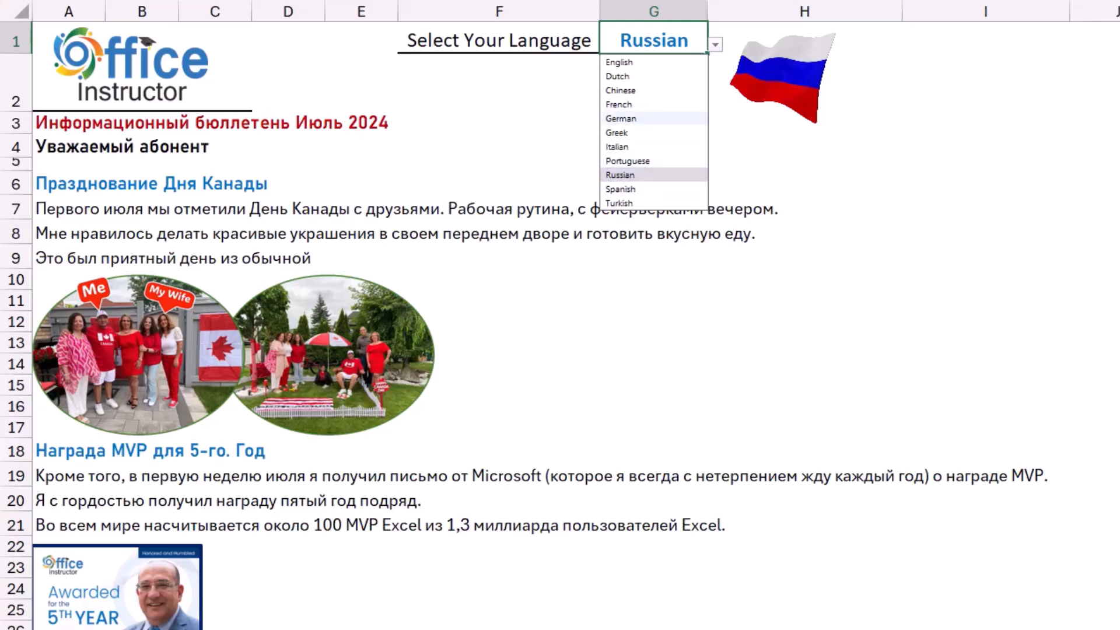
click(618, 105)
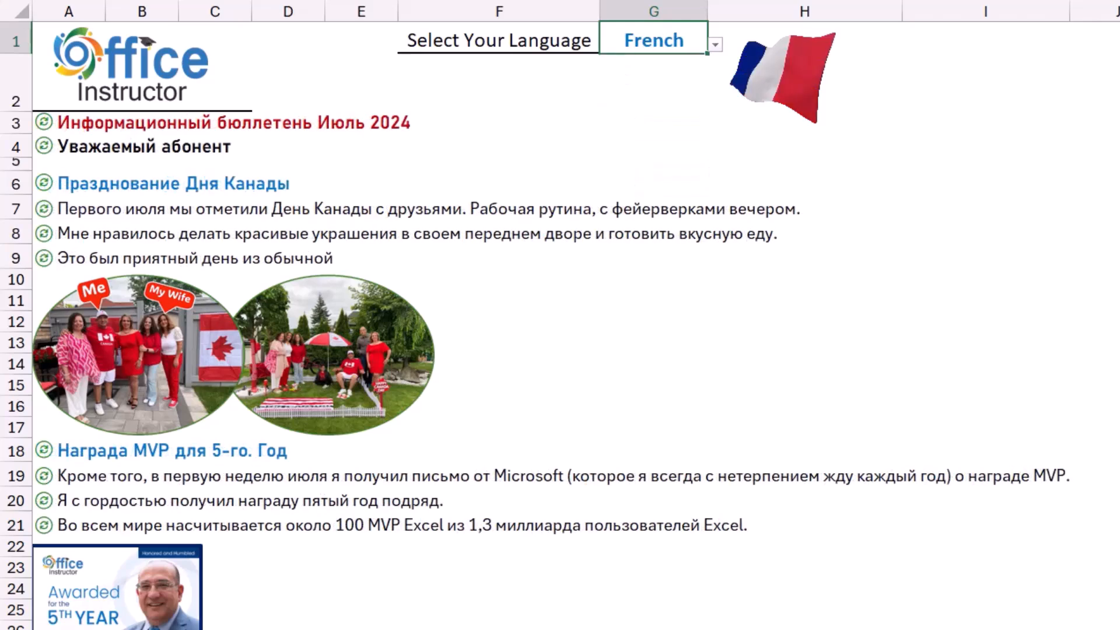
click(715, 44)
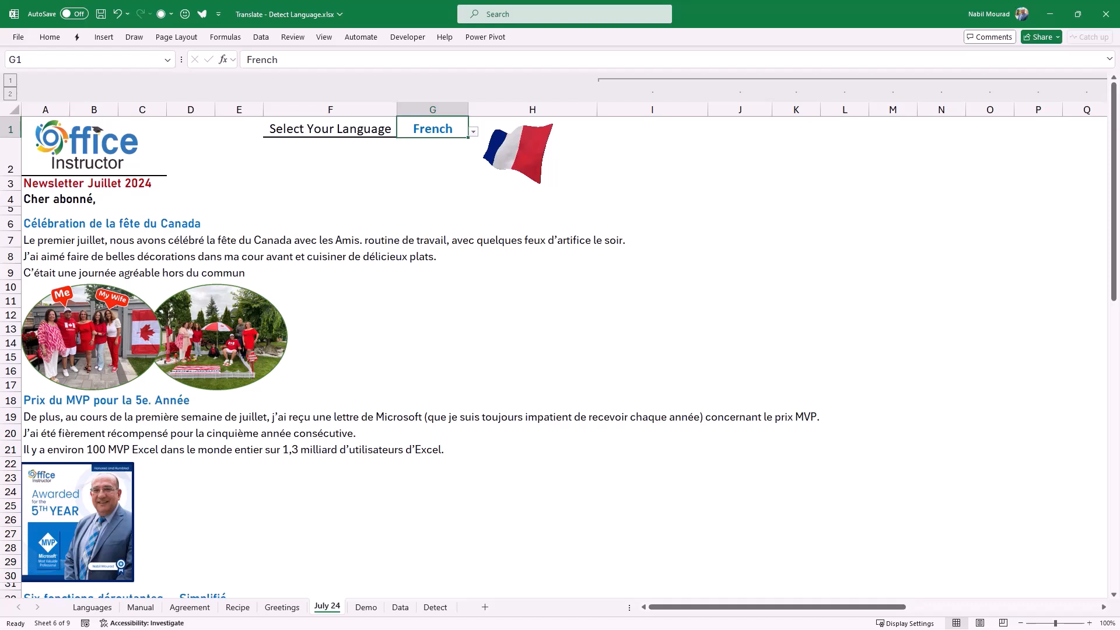
click(402, 610)
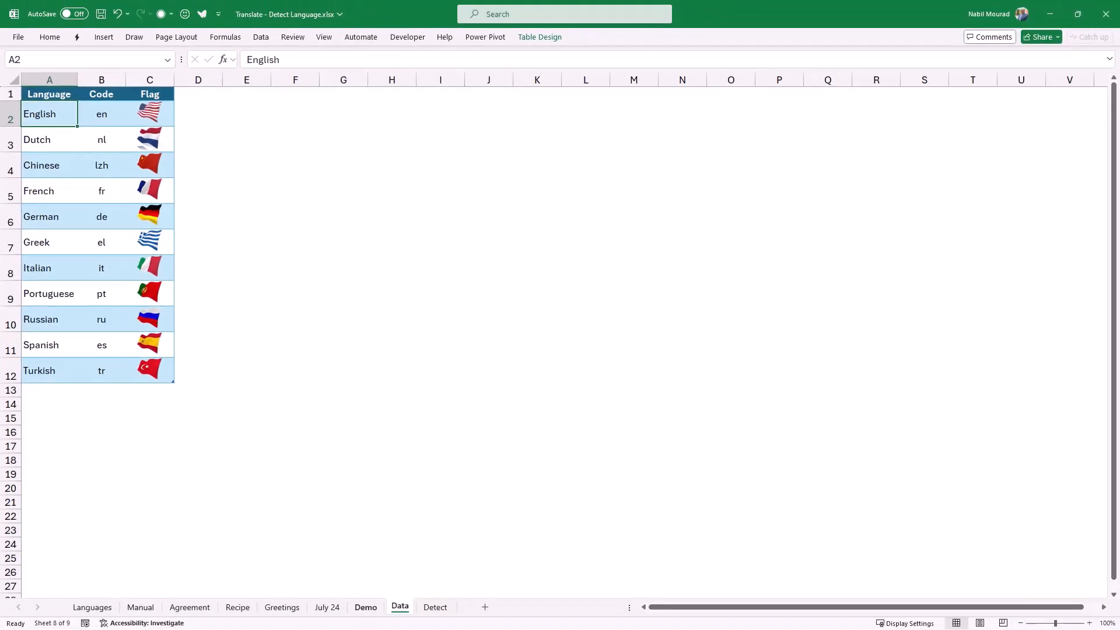
- Show the Data sheet with its Language, Code and Flag table
click(365, 607)
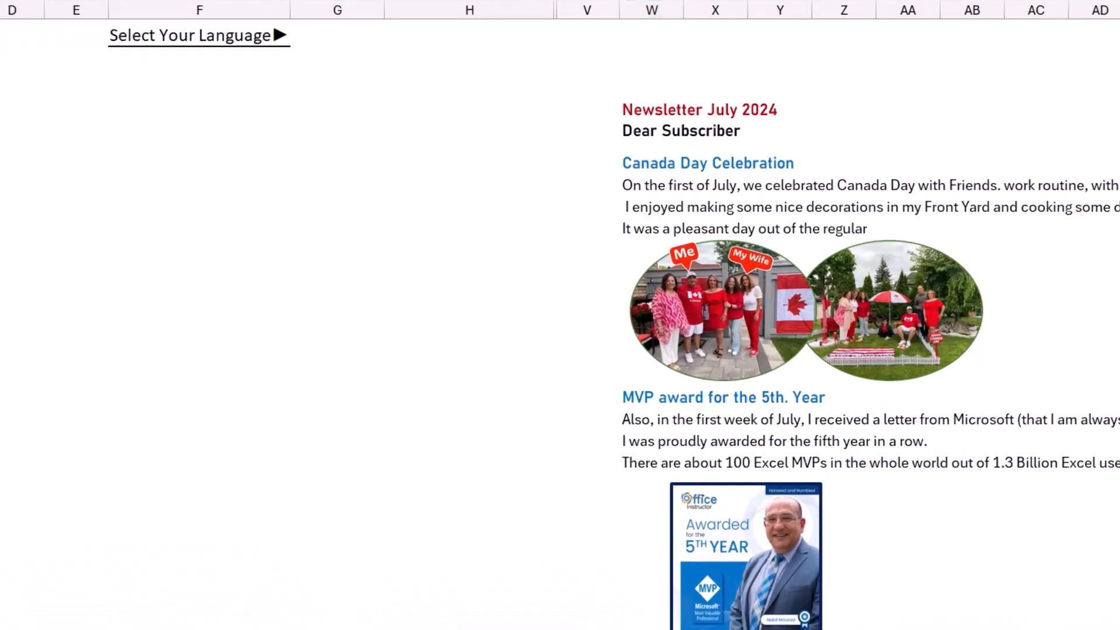
scroll(down, 3)
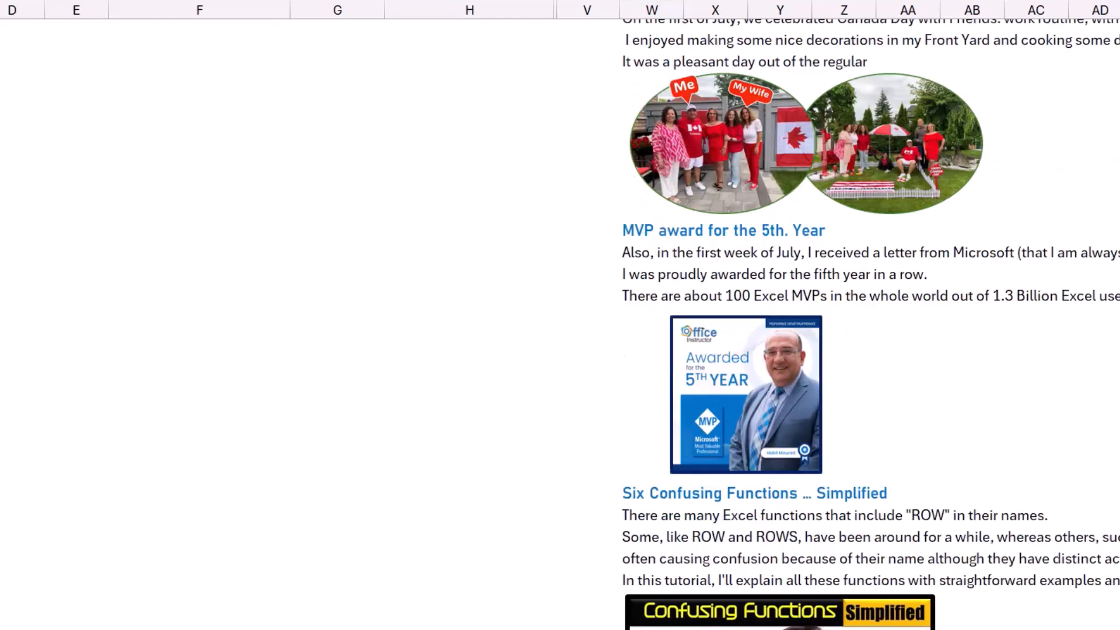
scroll(down, 3)
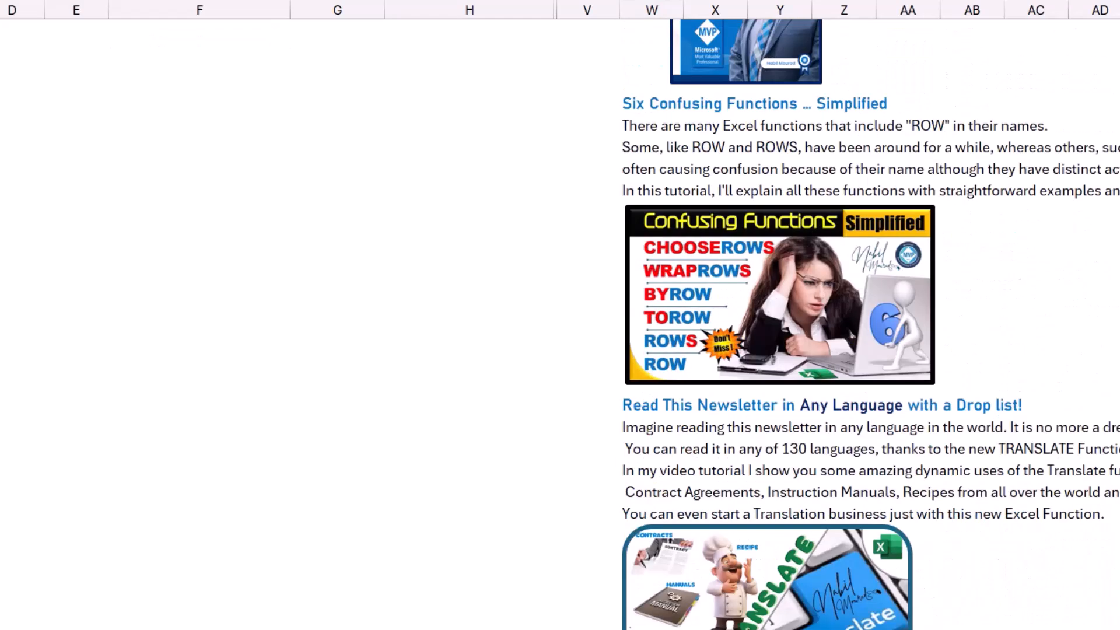
scroll(down, 3)
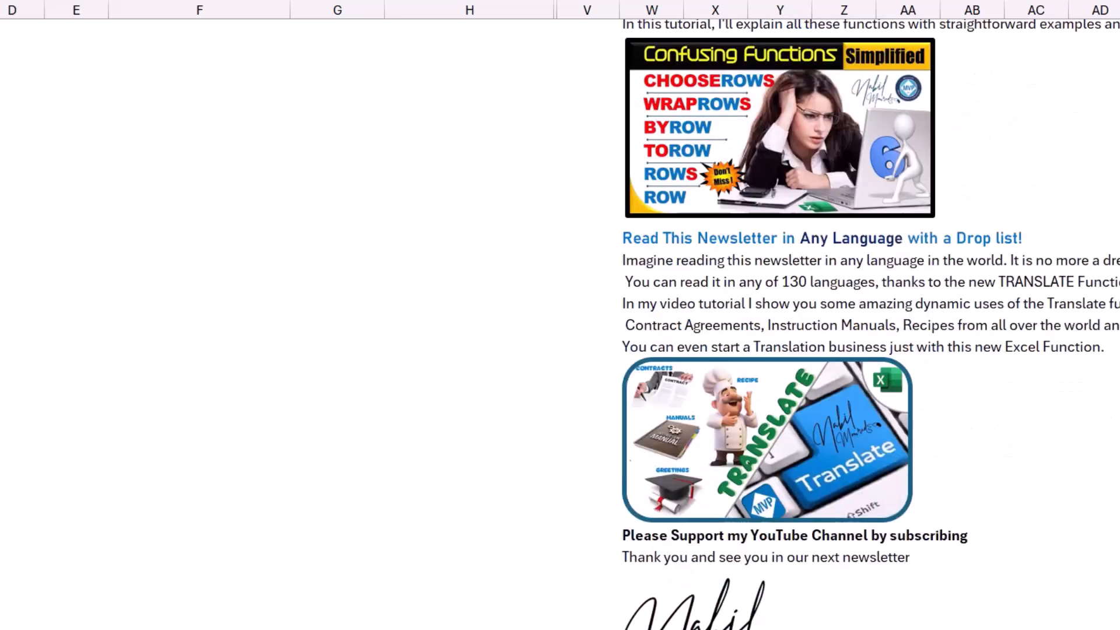
scroll(up, 3)
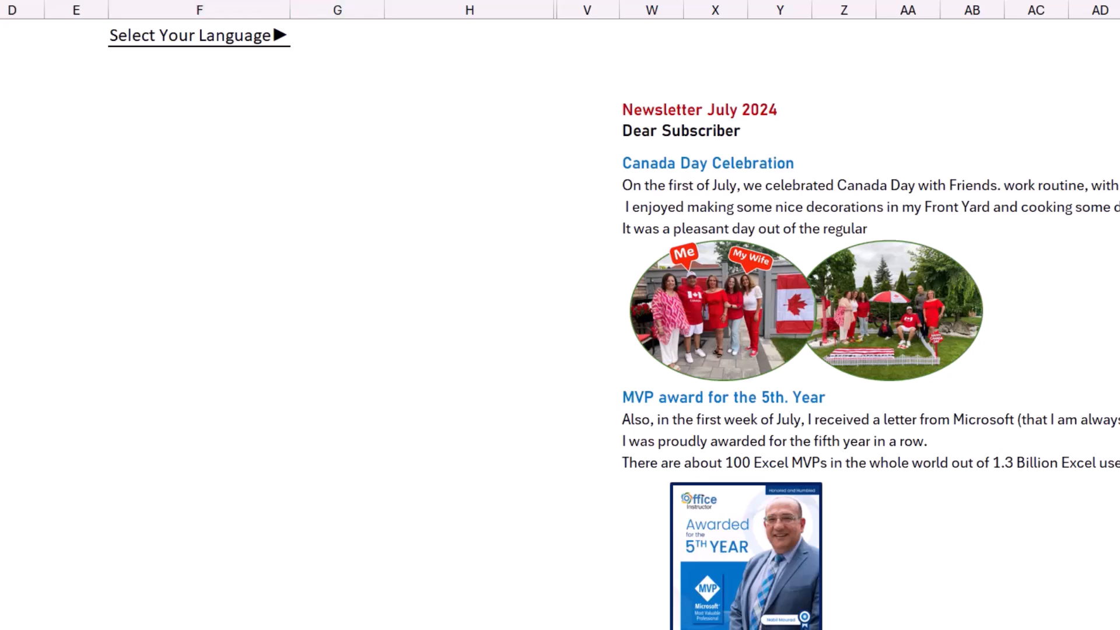
click(337, 34)
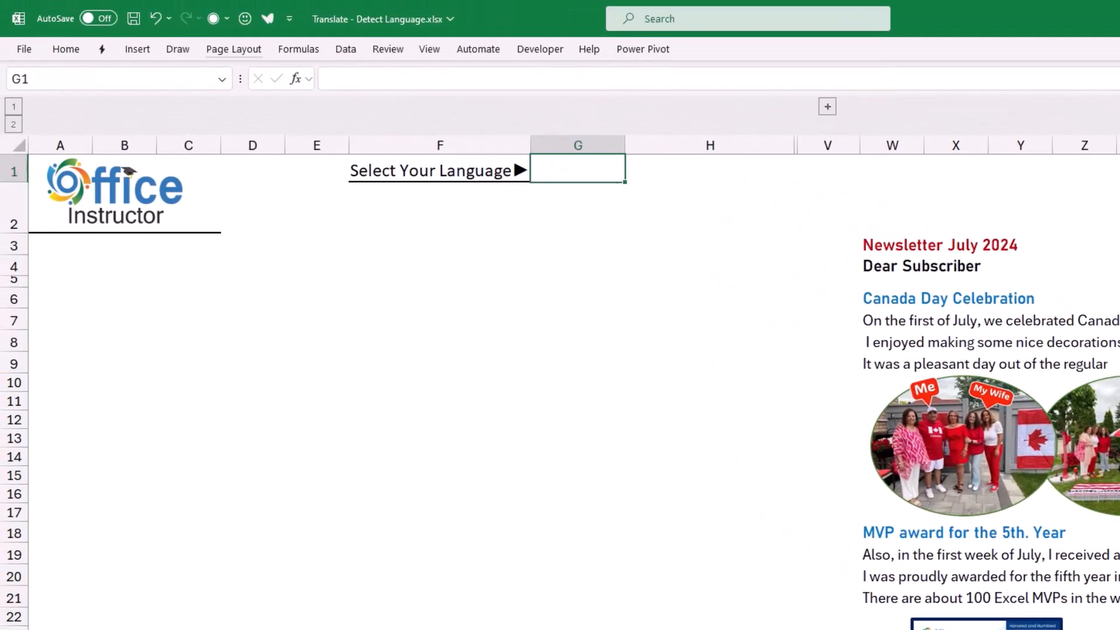
- Give G1 list data validation with source =Data!$A$2:$A$12
click(345, 49)
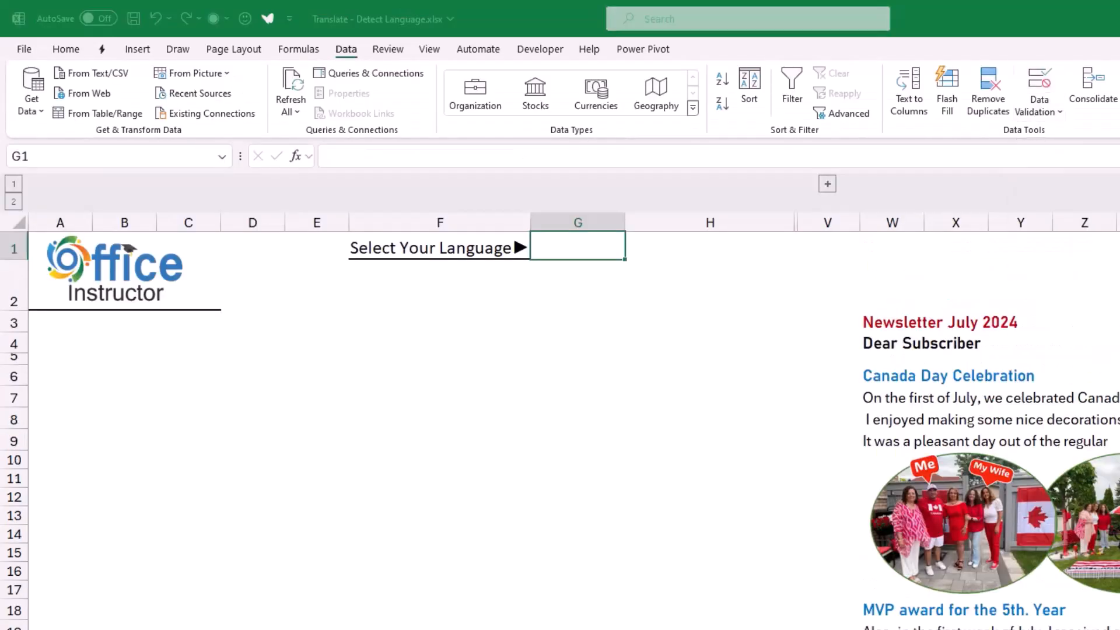
click(1039, 91)
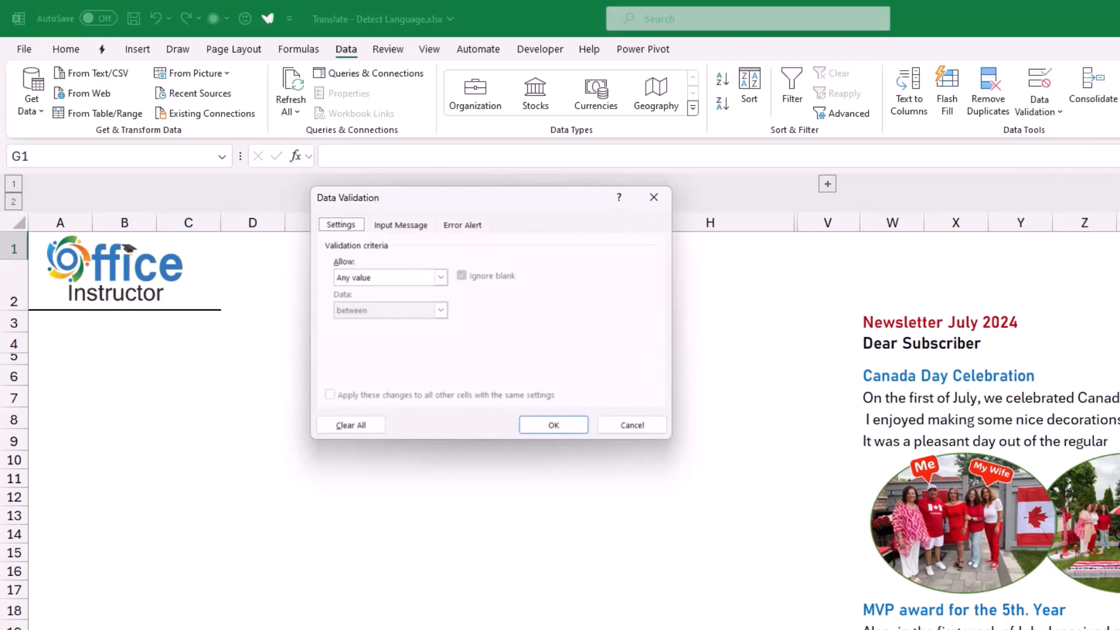
click(389, 277)
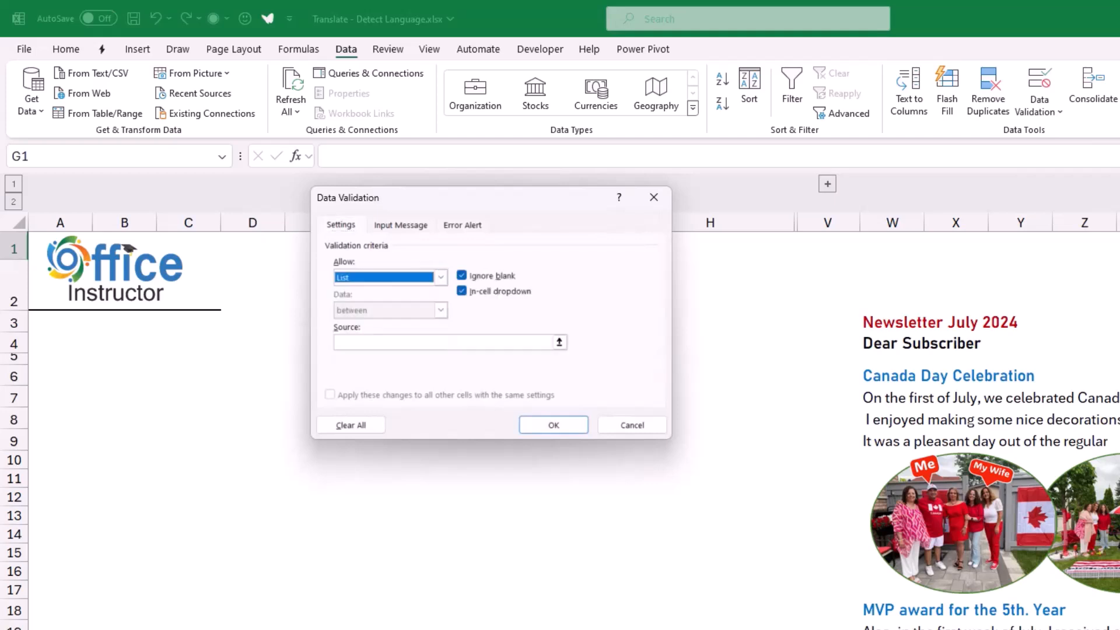
click(443, 341)
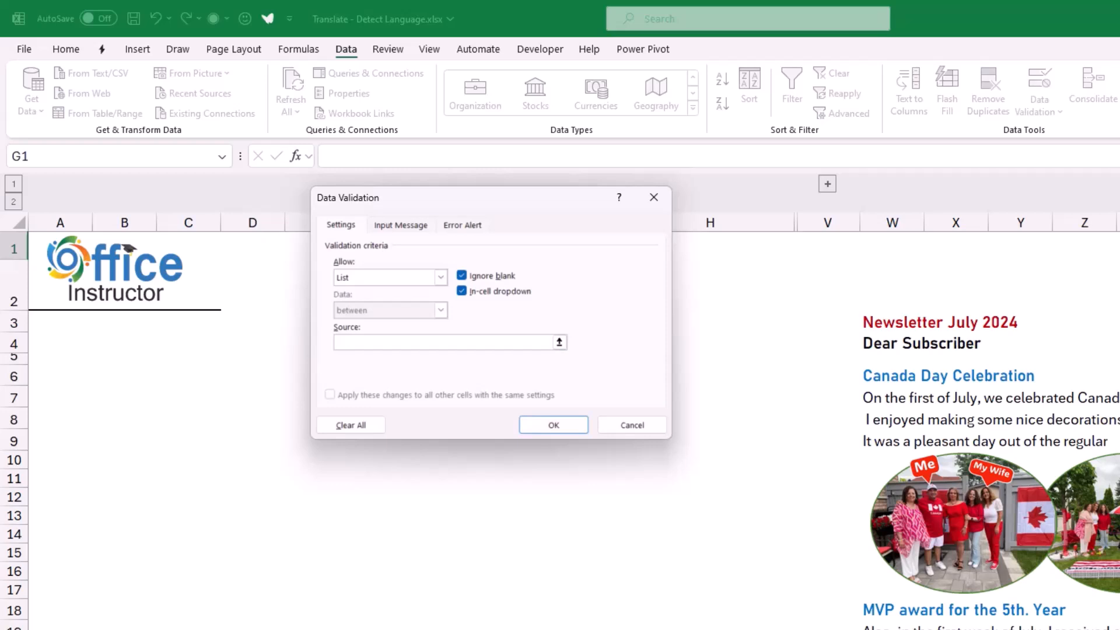
text(=Data!$A$2:$A$9)
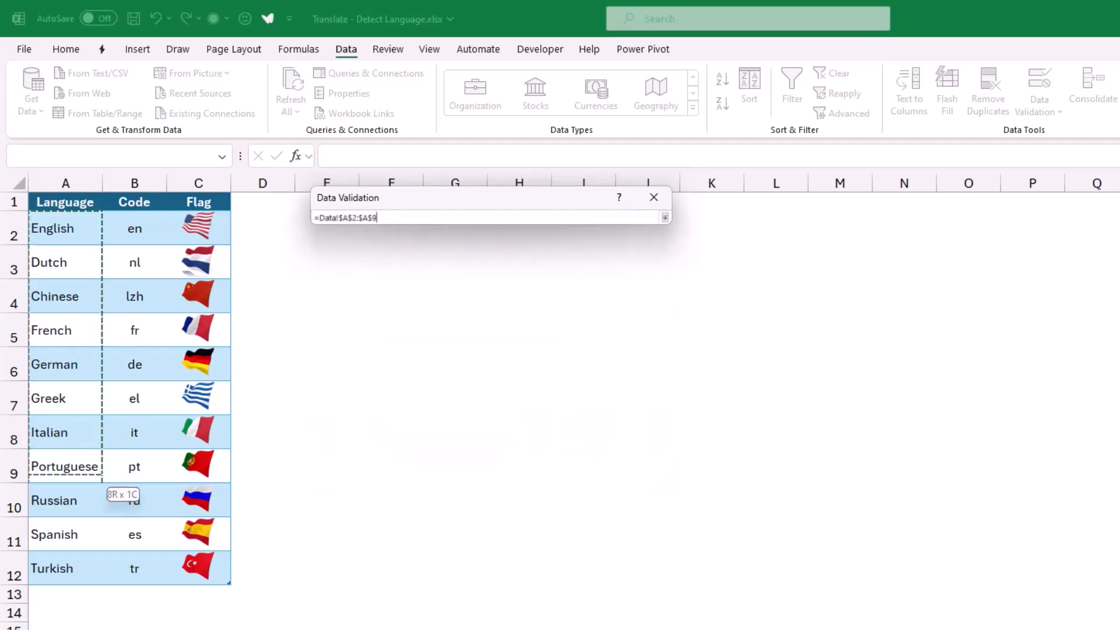
click(664, 217)
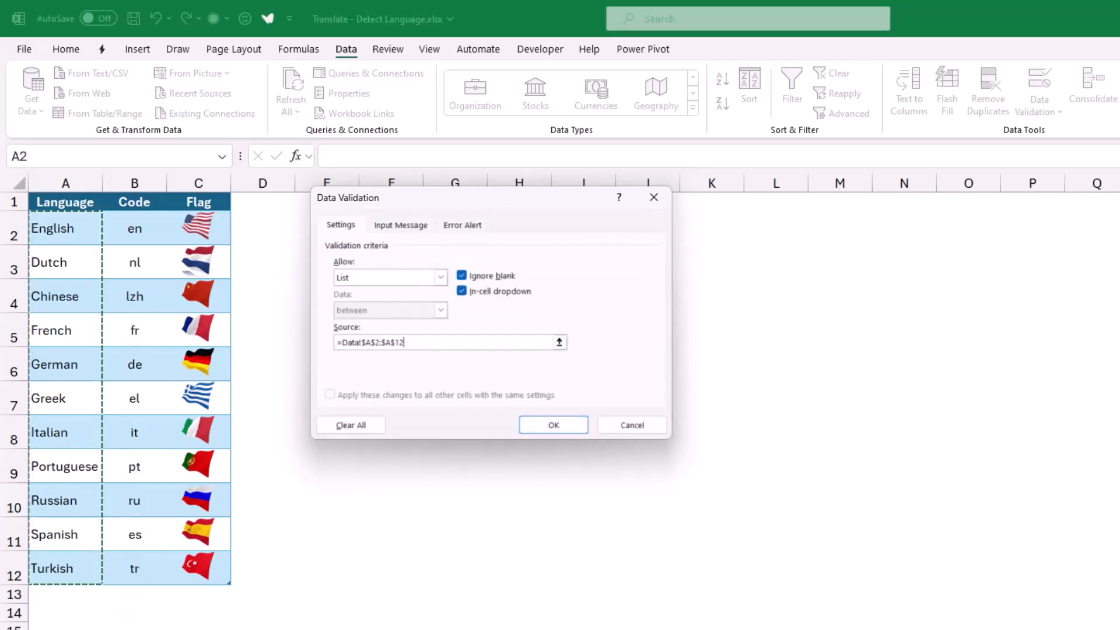
click(552, 424)
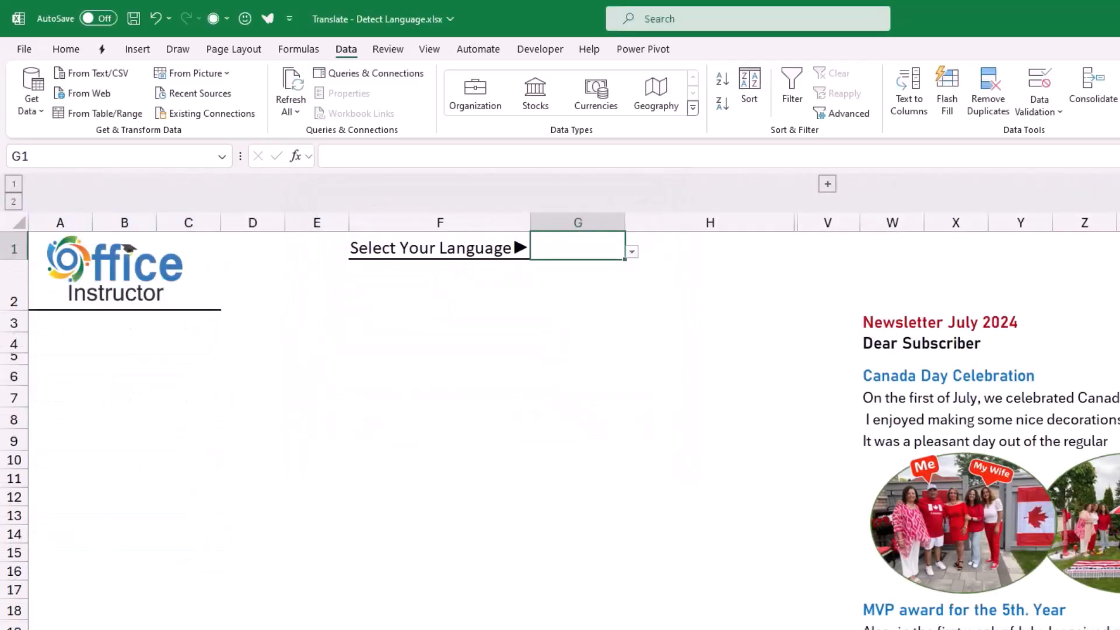
- Select Italian from the newsletter's G1 language dropdown
click(630, 251)
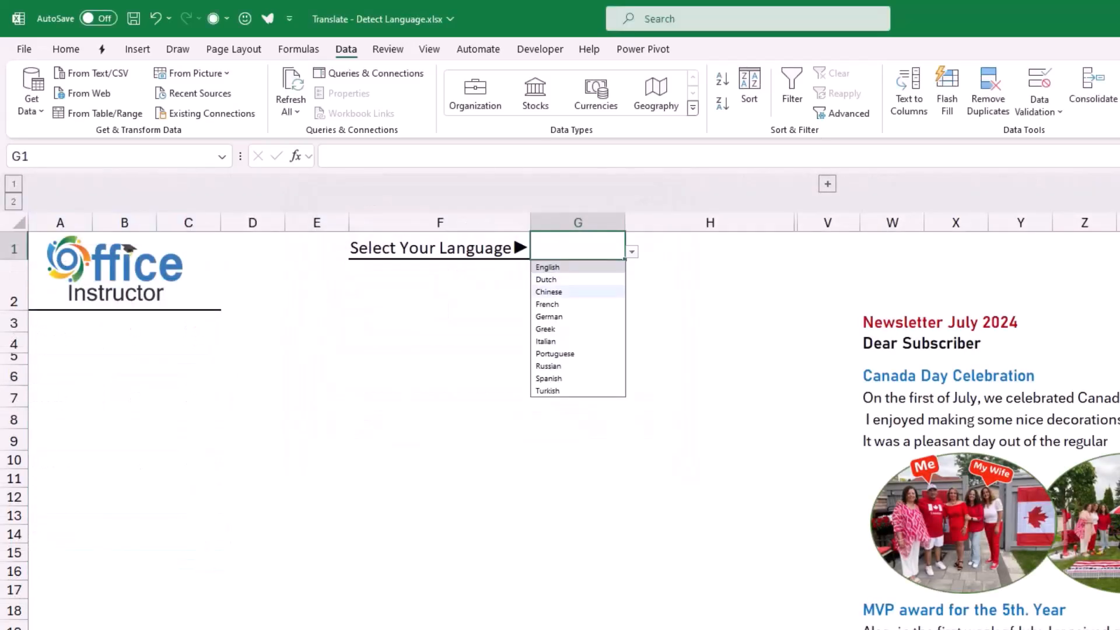
mouse_move(547, 303)
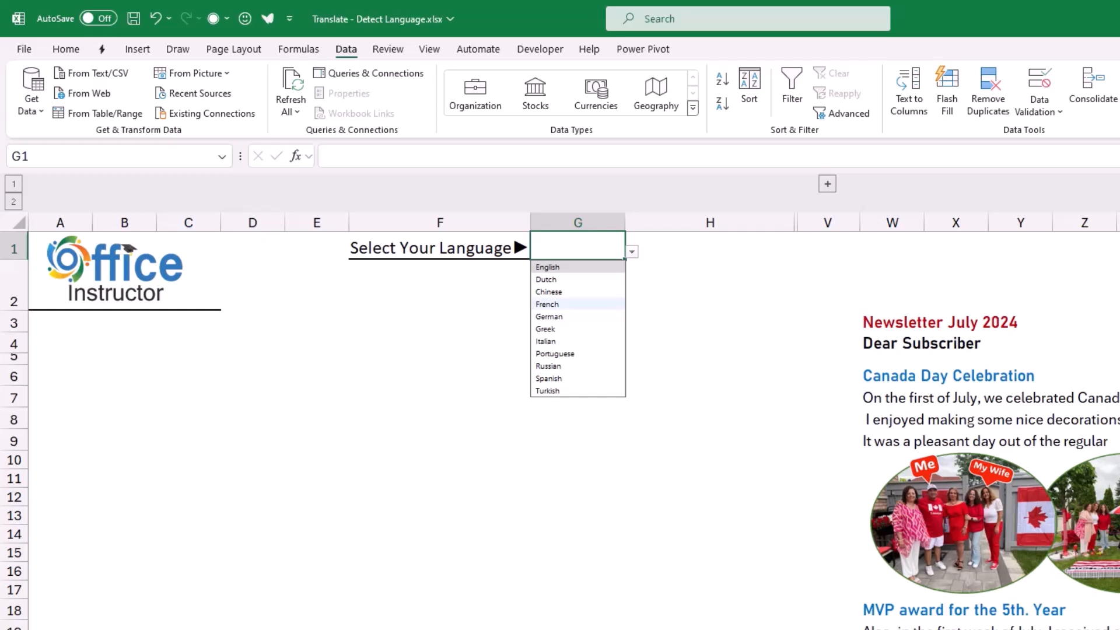
mouse_move(546, 341)
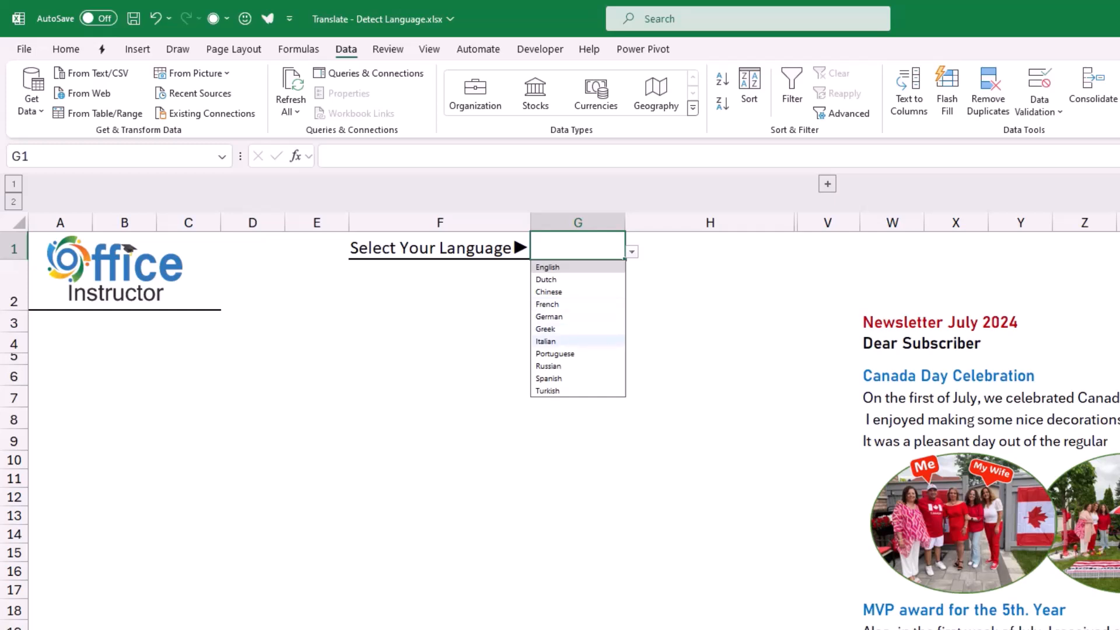
click(546, 340)
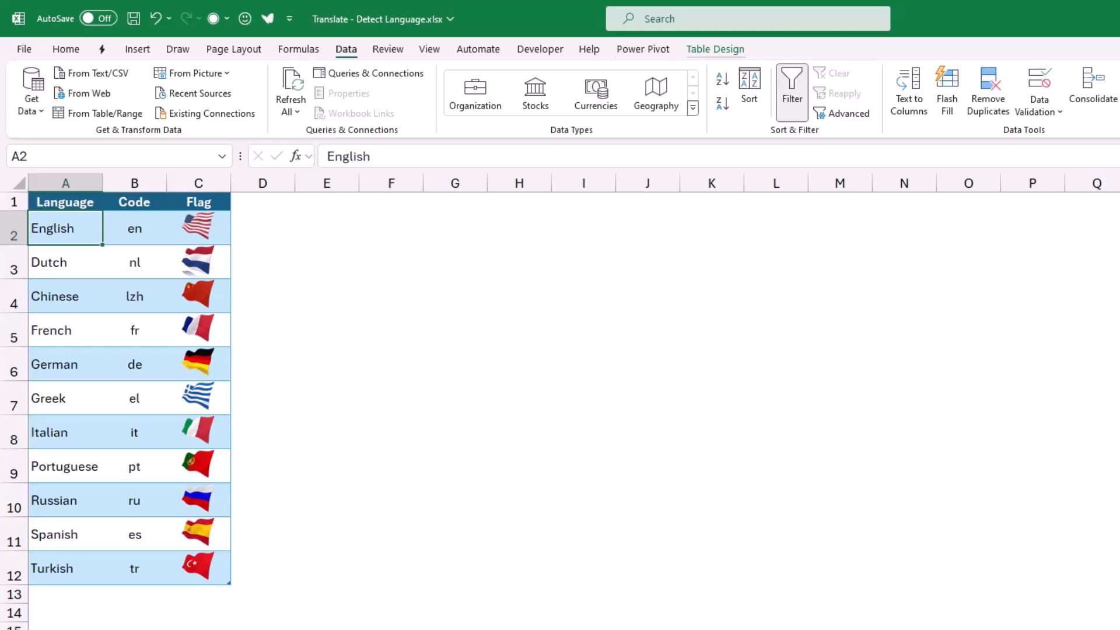
- Go back to the newsletter sheet and select cell G2
click(715, 49)
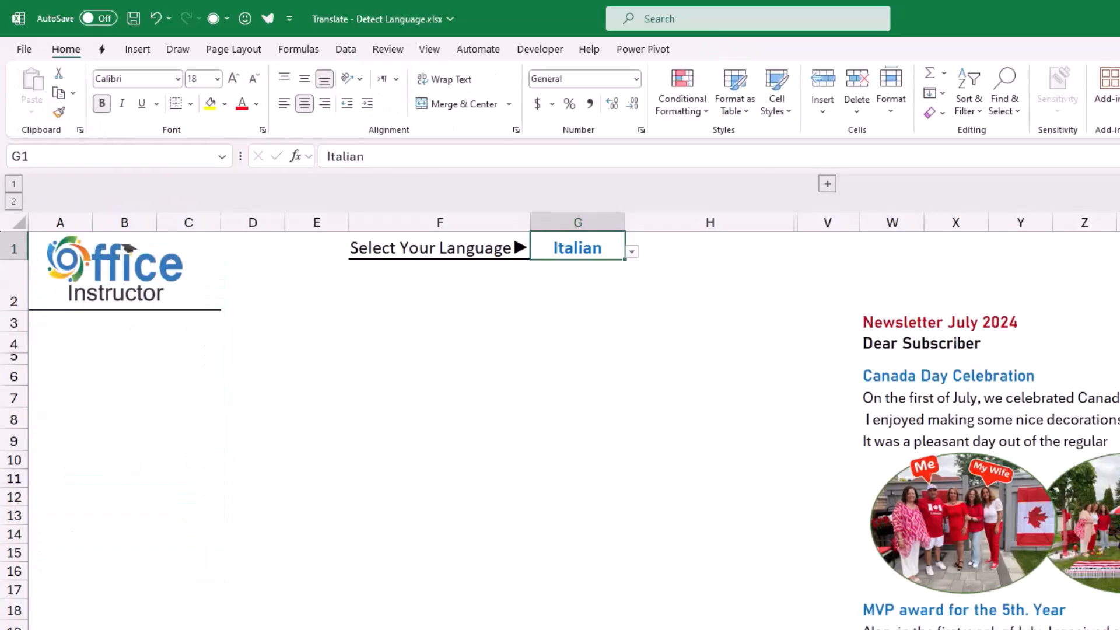
click(576, 284)
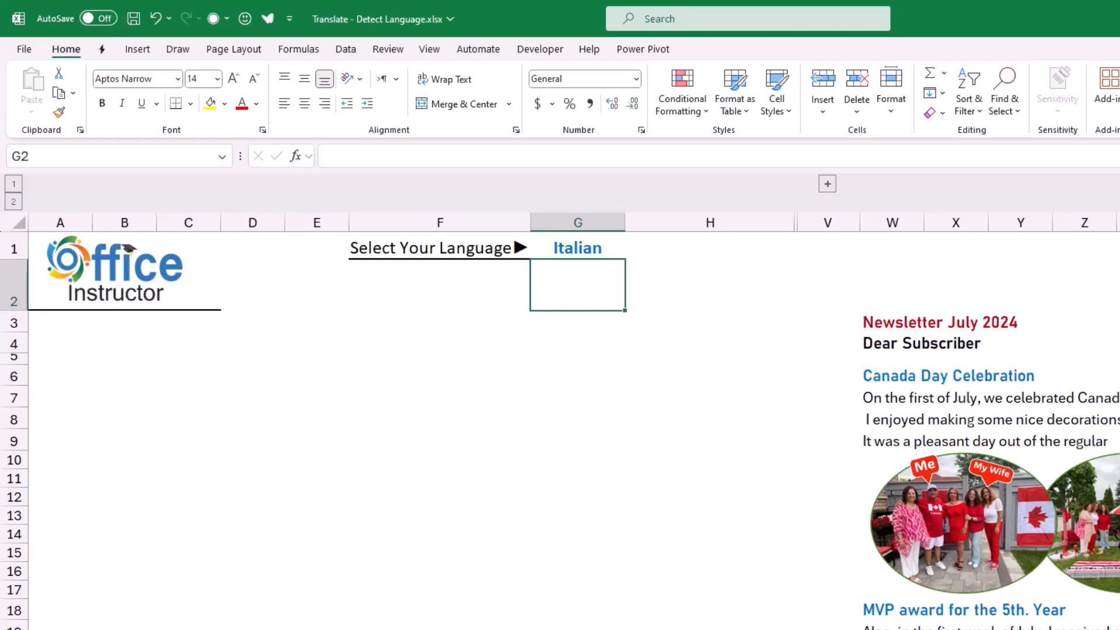
- Enter =VLOOKUP(G1,Translation,2,0) in G2 and centre it, returning 'it'
double_click(577, 285)
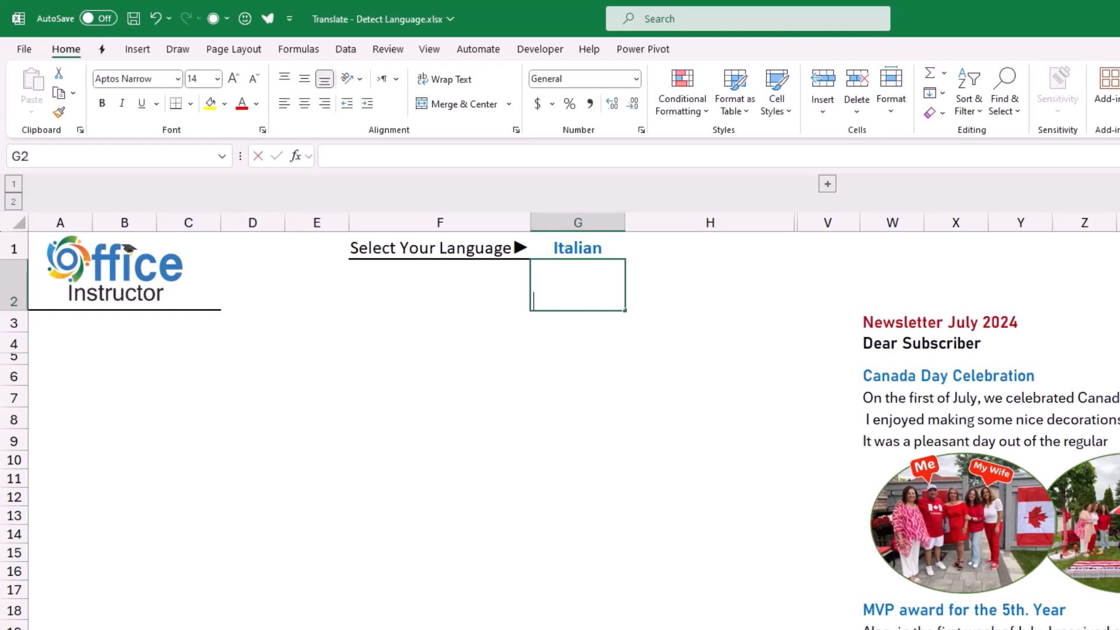
text(=VLOOK)
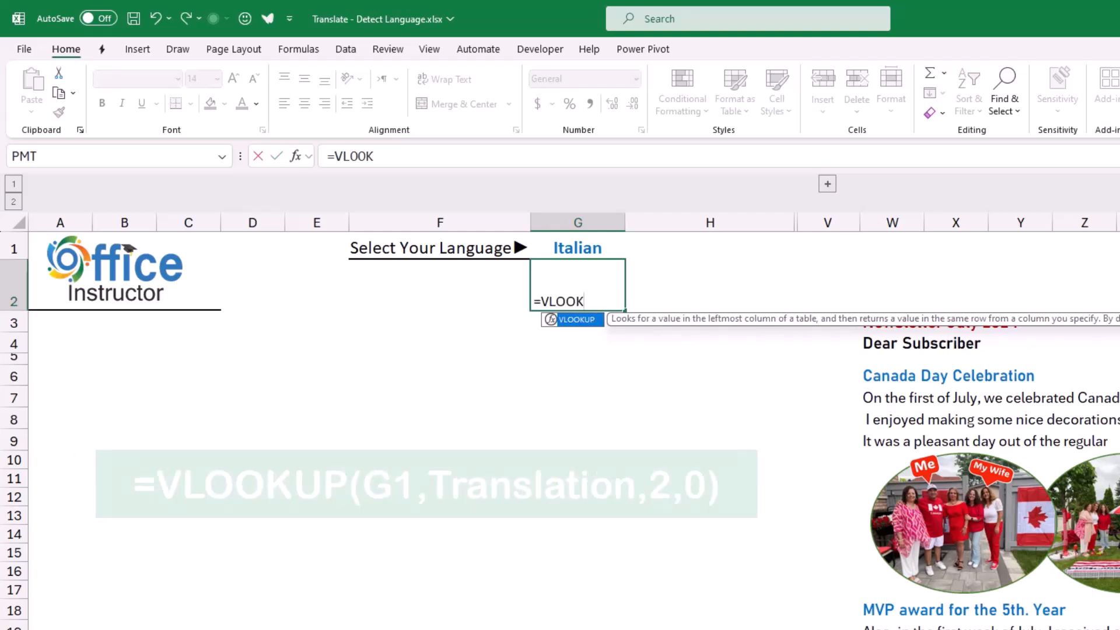
text(UP()
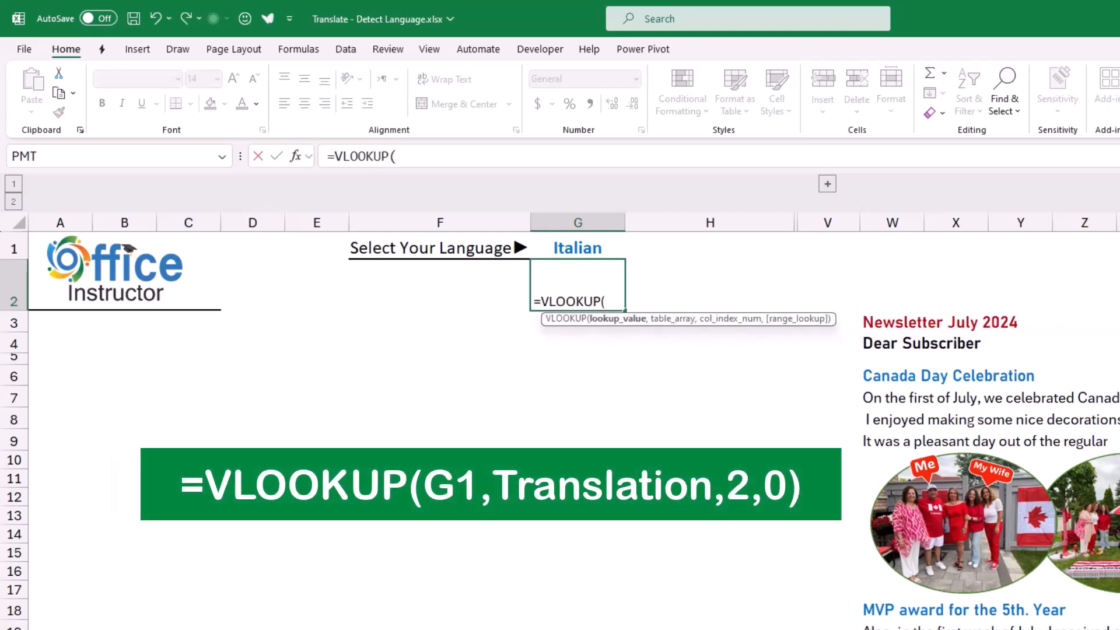
click(577, 248)
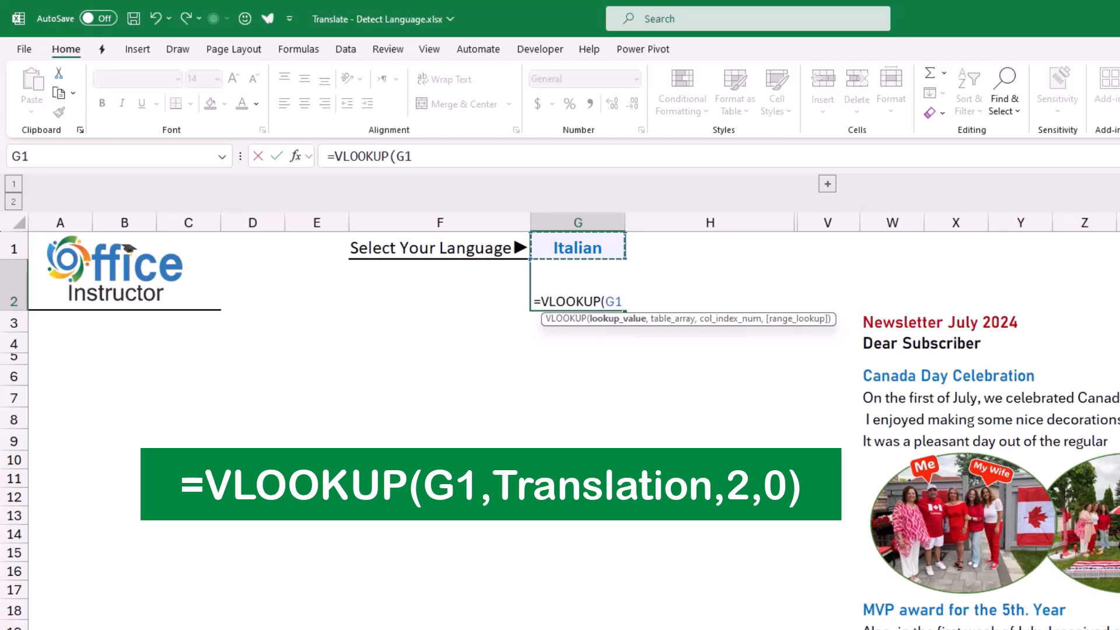
text(,)
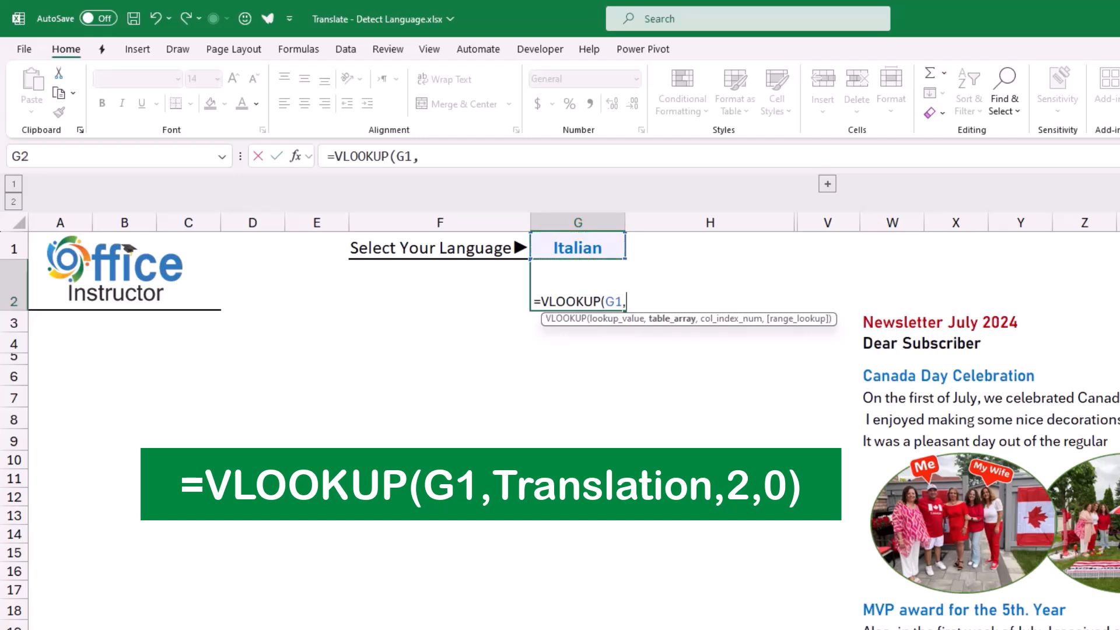
text(T)
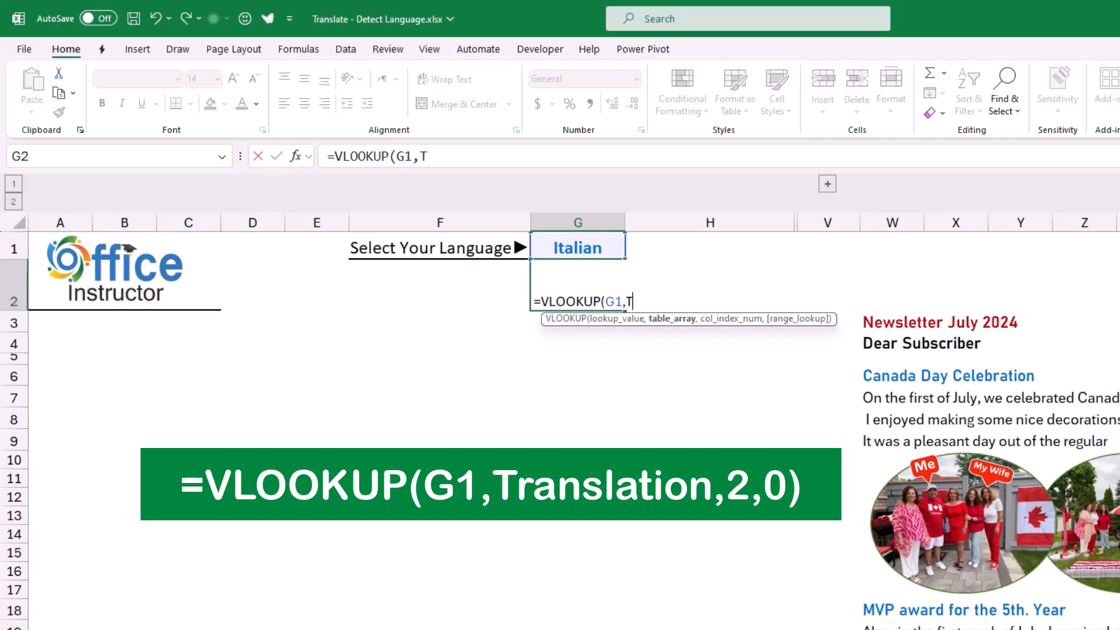
text(ranslation)
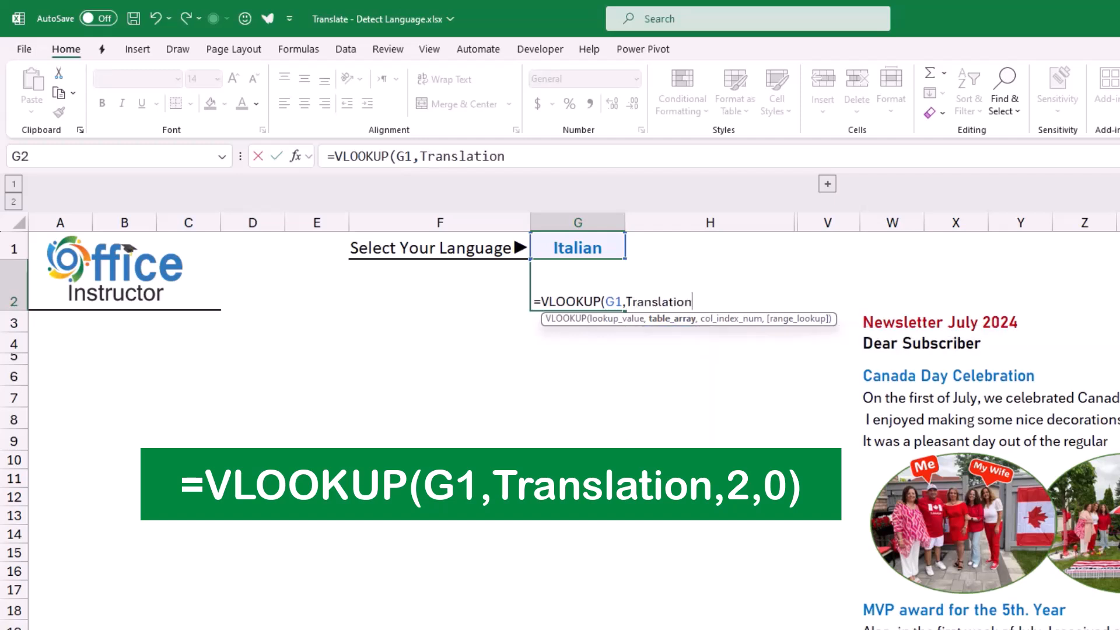
text(,)
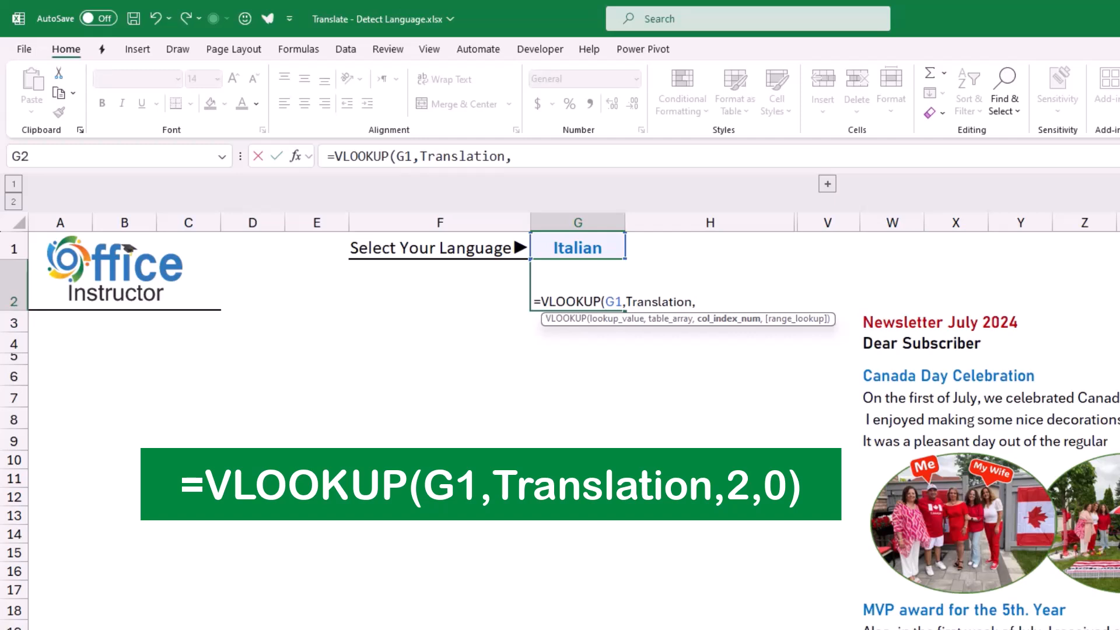
text(2,)
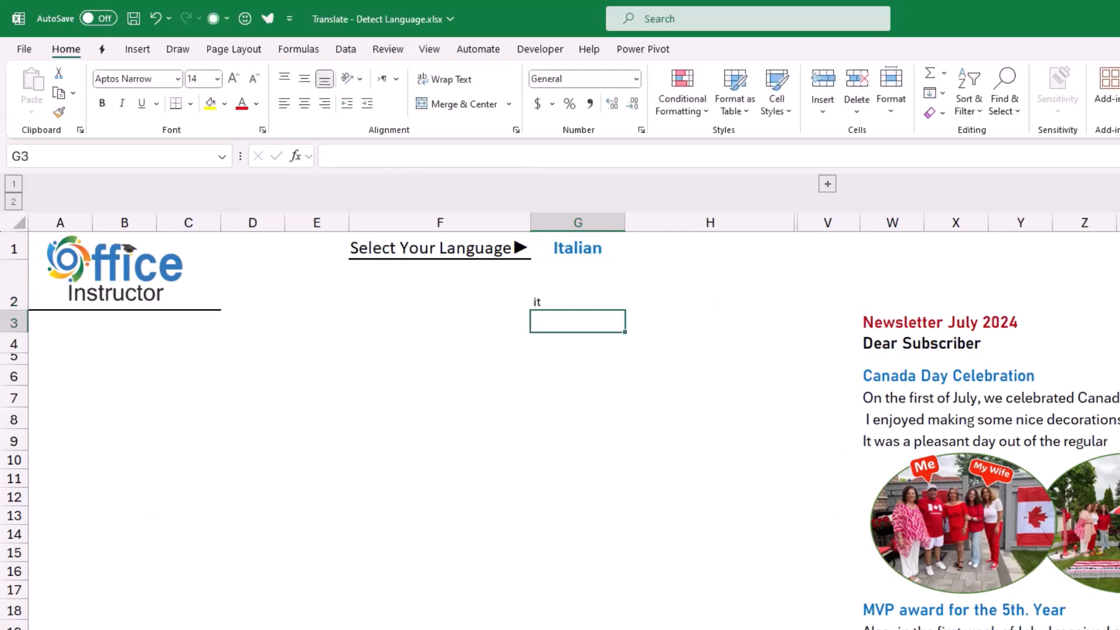
click(576, 284)
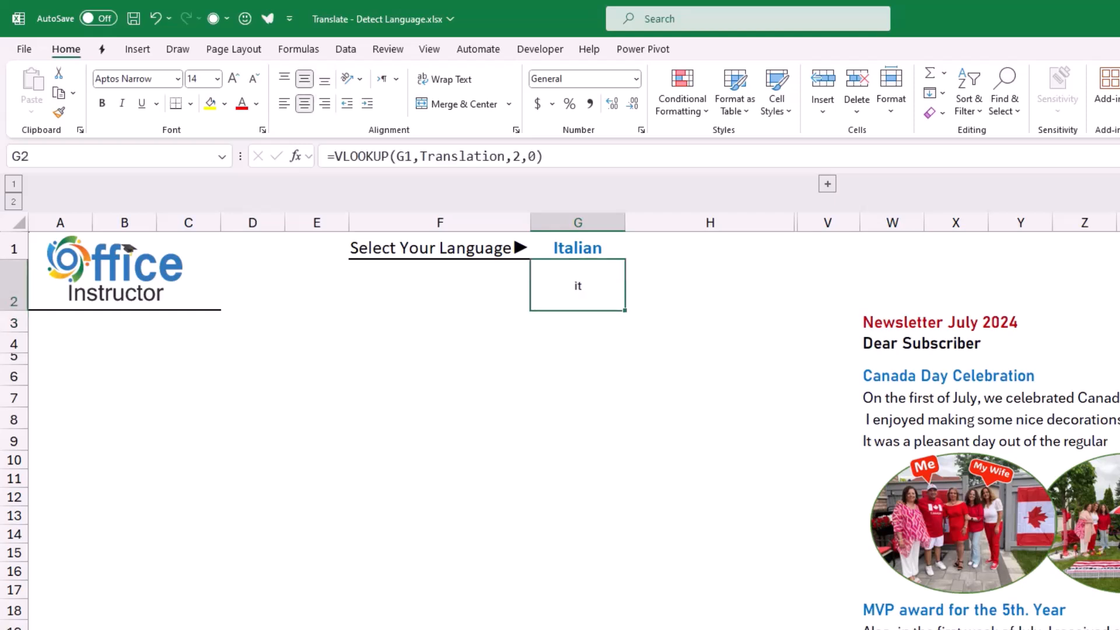
click(14, 322)
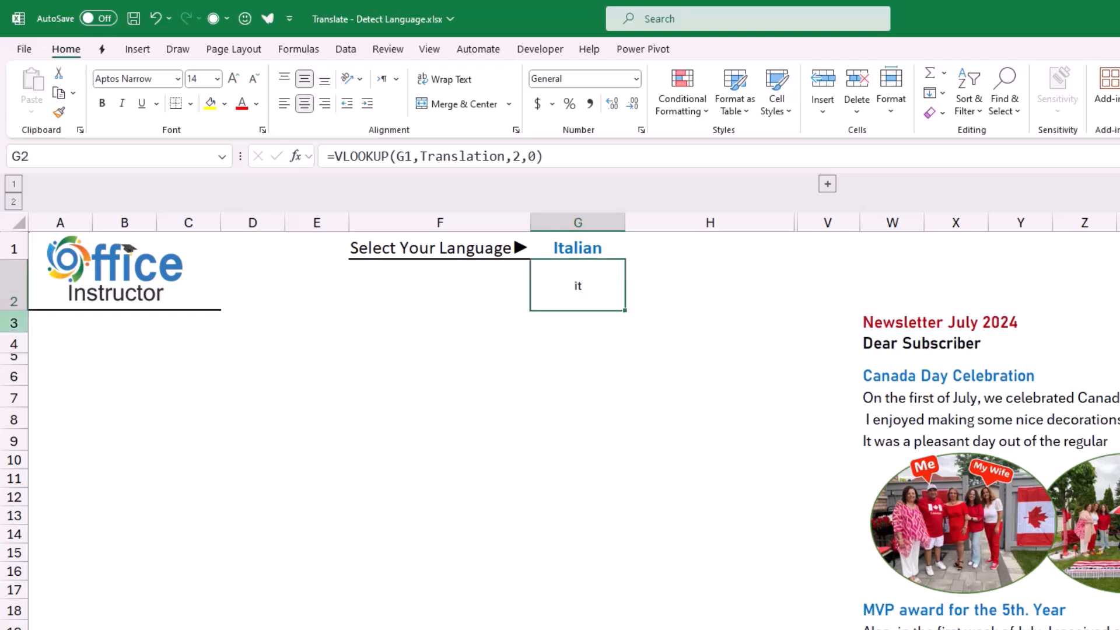
click(60, 322)
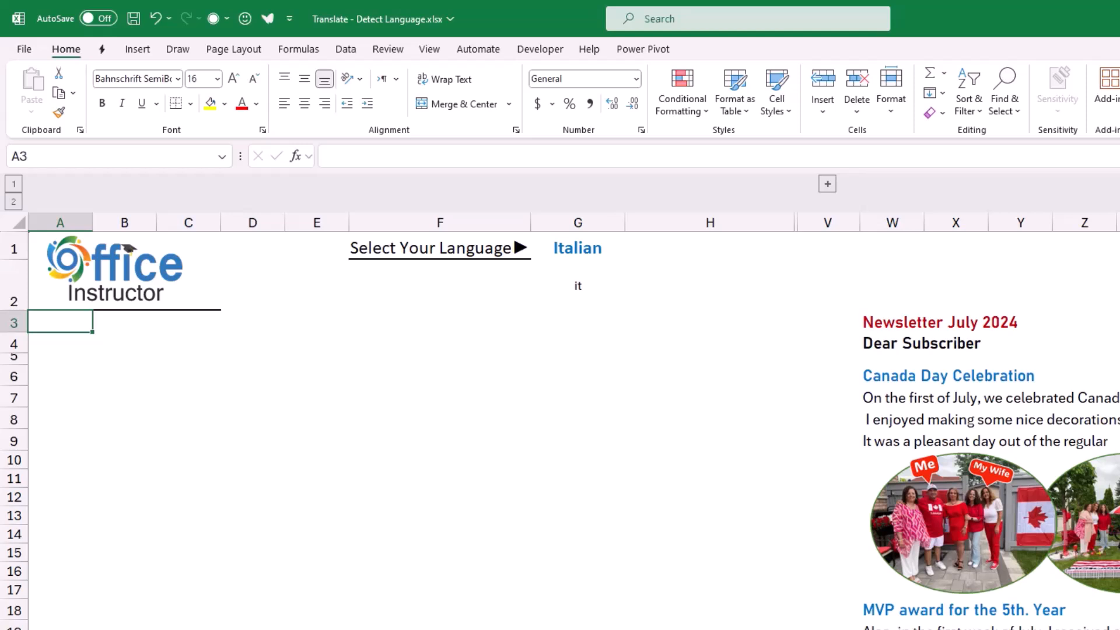
- Enter =TRANSLATE(W3,$G$2) in A3 to show 'Newsletter Luglio 2024'
text(=tra)
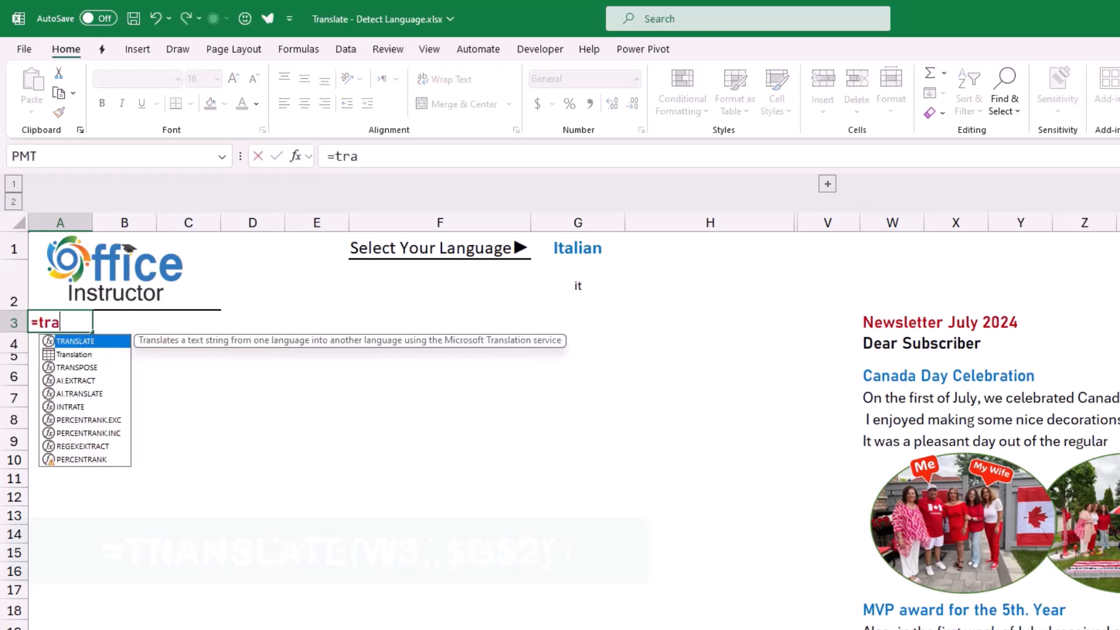
text(nslate)
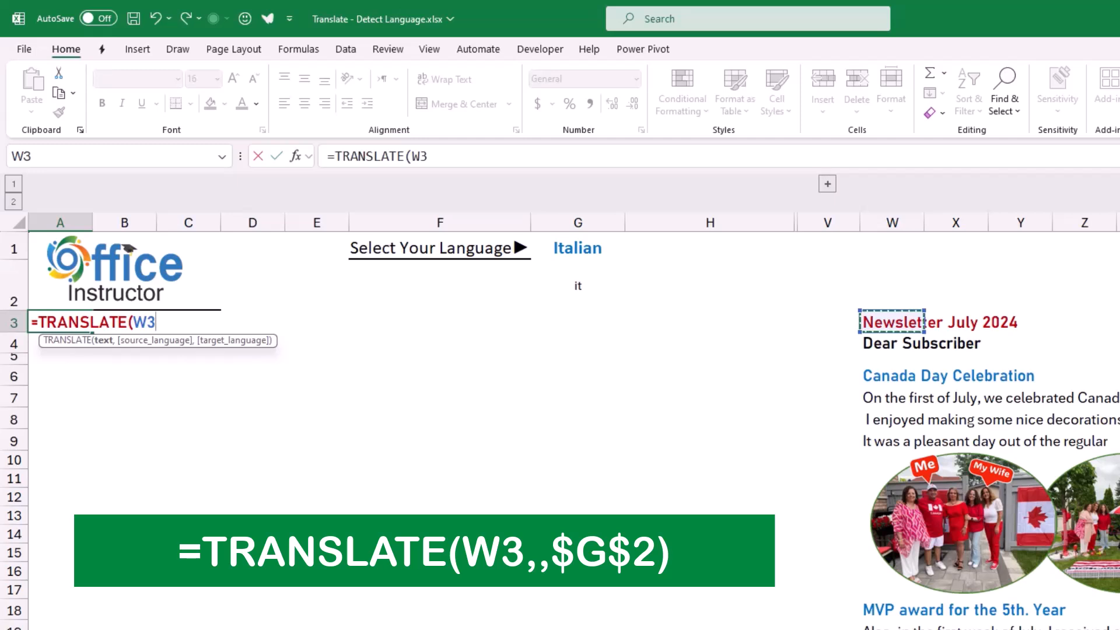
text(,,)
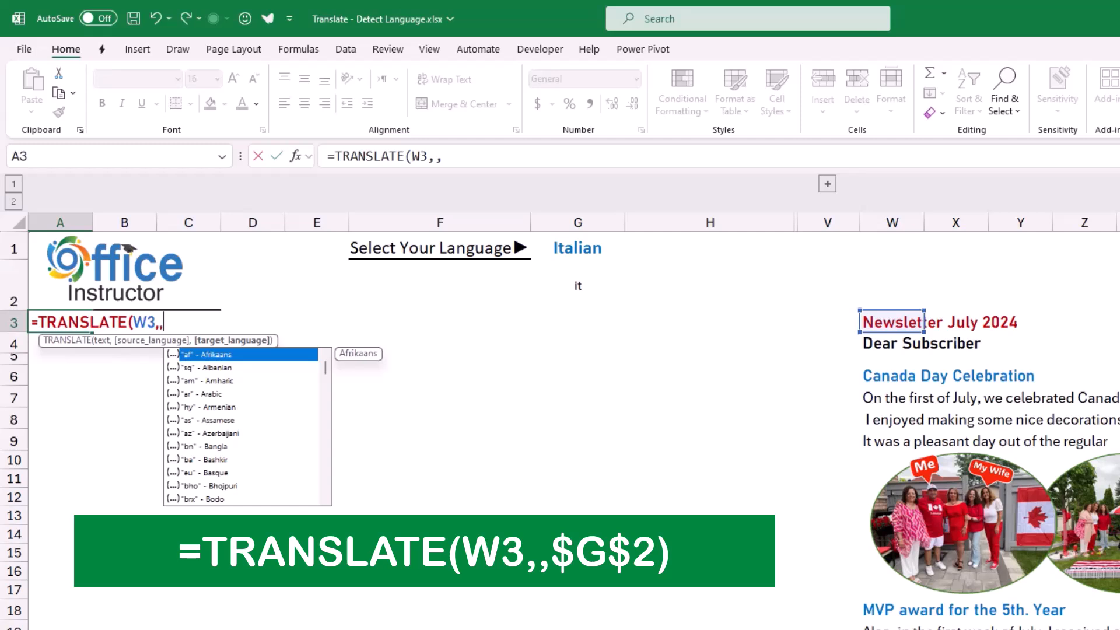
click(577, 285)
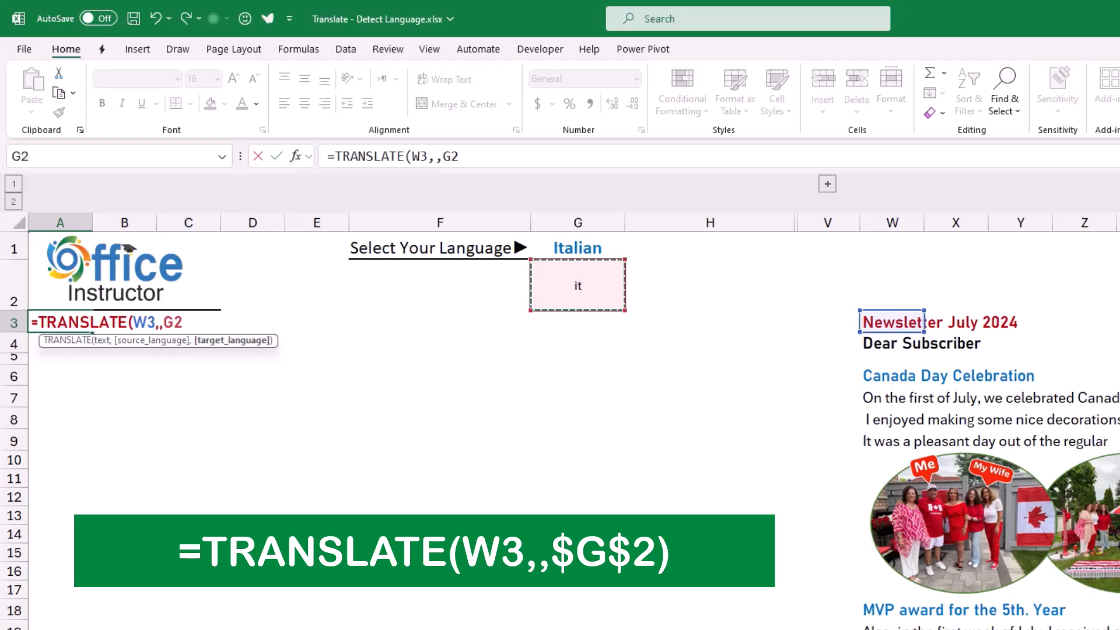
key(f4)
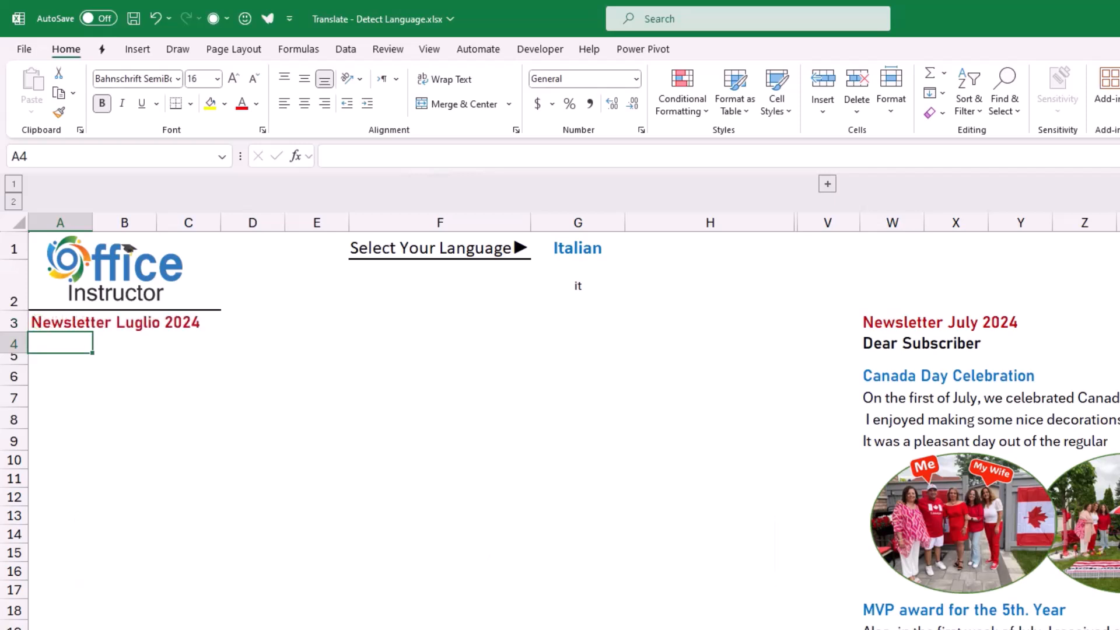
click(60, 322)
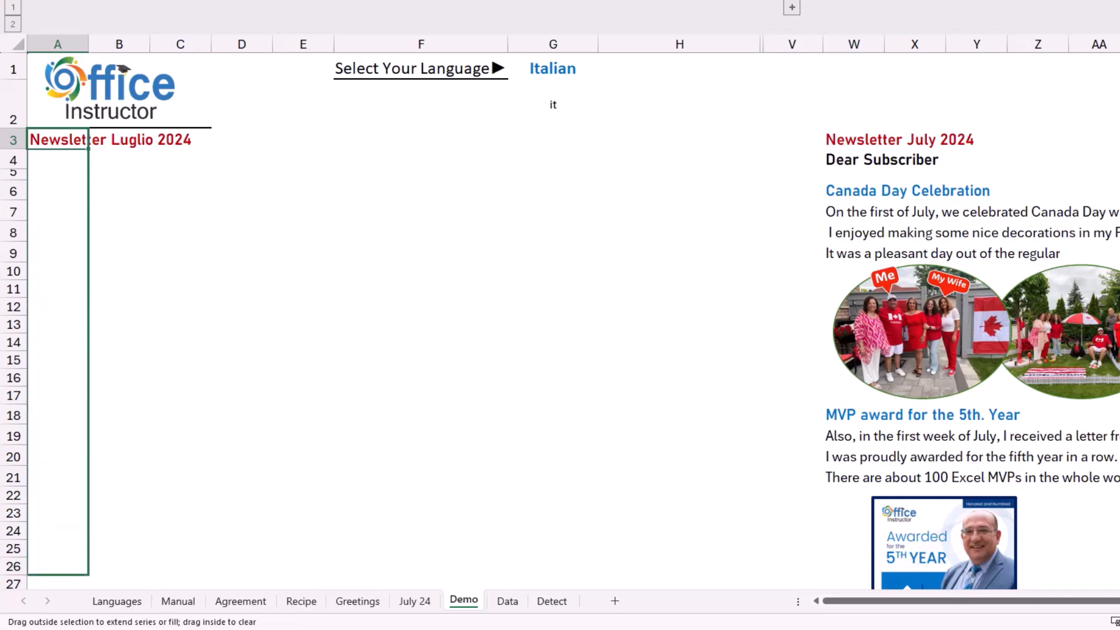
- Fill A3's TRANSLATE formula down to row 63, keeping Copy Cells in Auto Fill Options
scroll(down, 3)
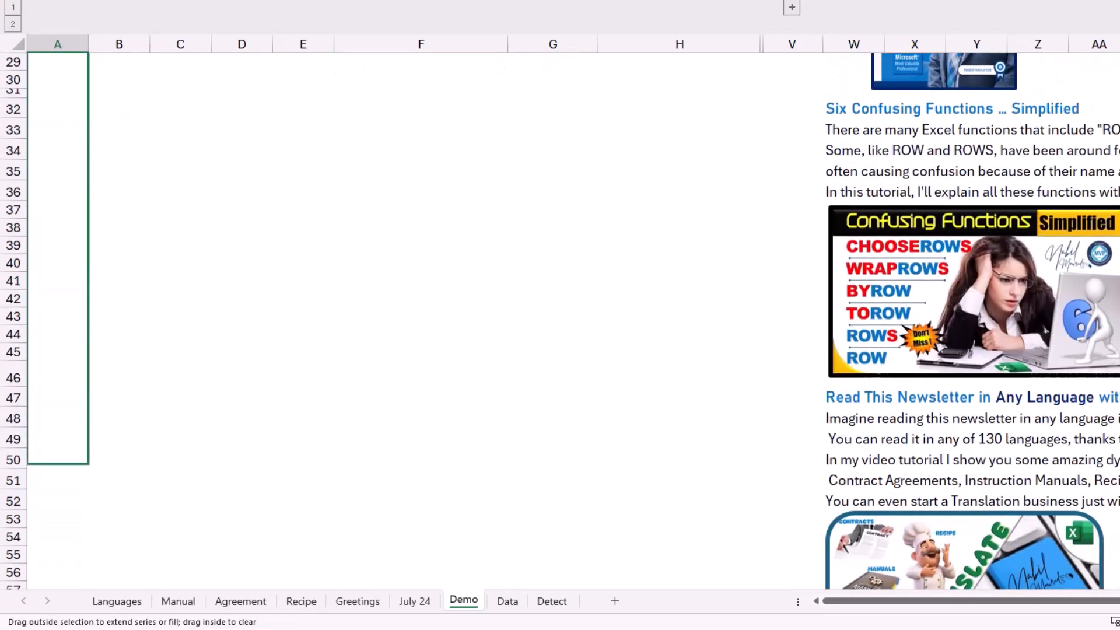
scroll(down, 3)
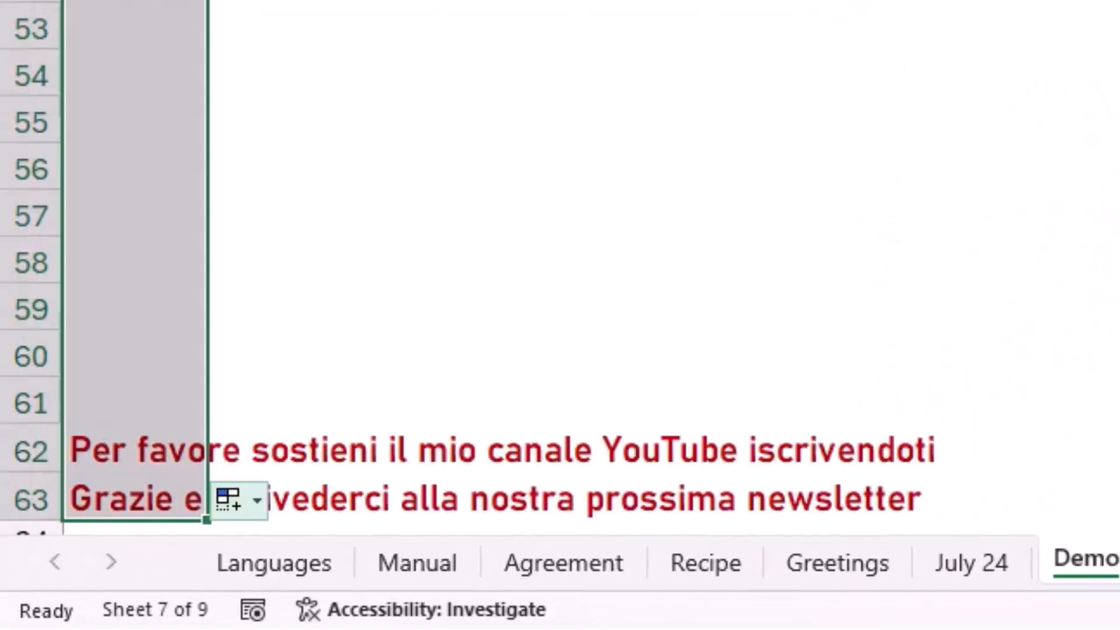
click(256, 499)
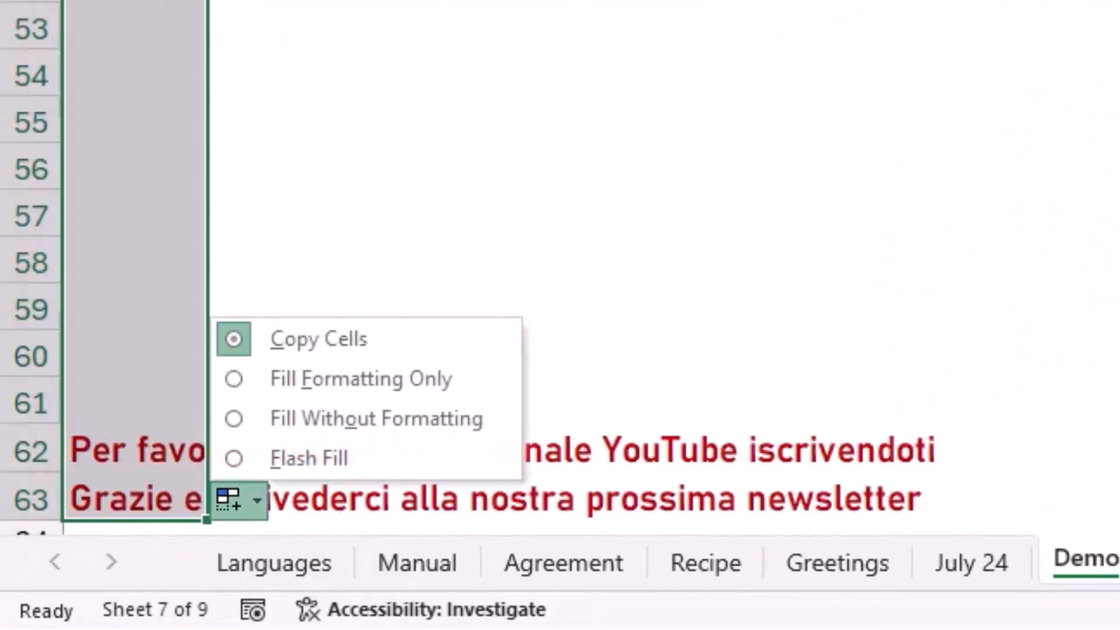
mouse_move(375, 418)
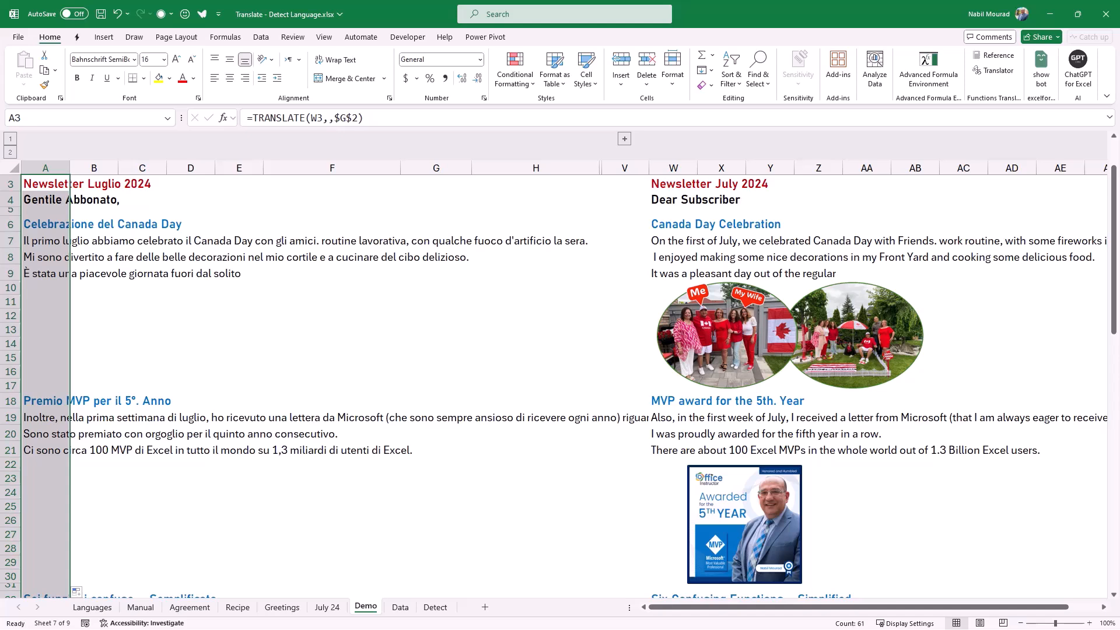
- Copy the Canada Day photos, other pictures and signature beside the Italian paragraphs
click(788, 331)
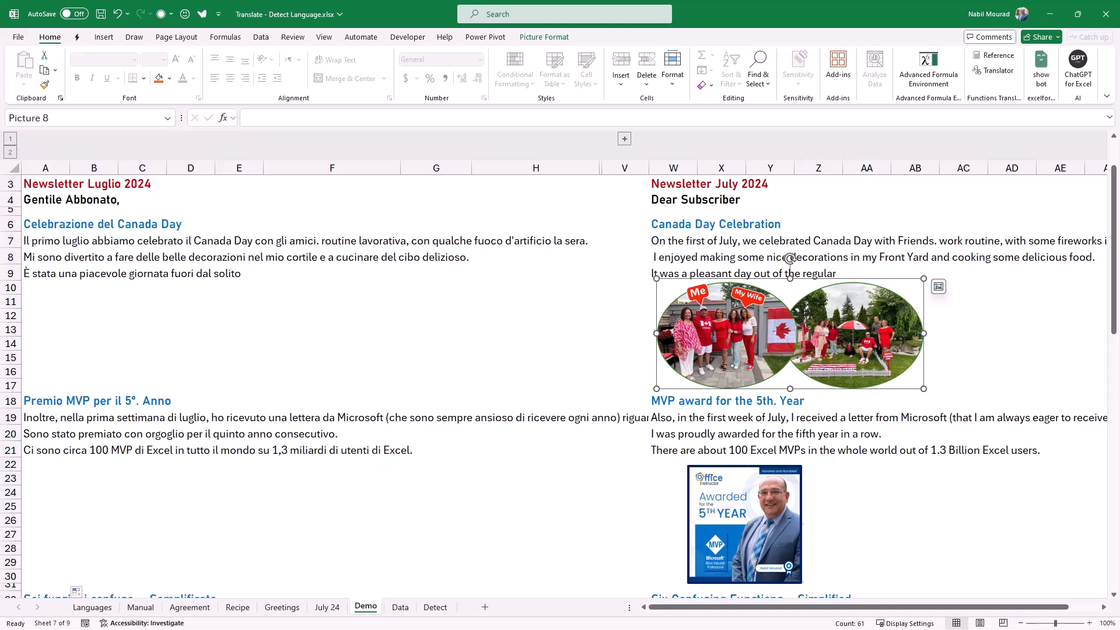
scroll(down, 3)
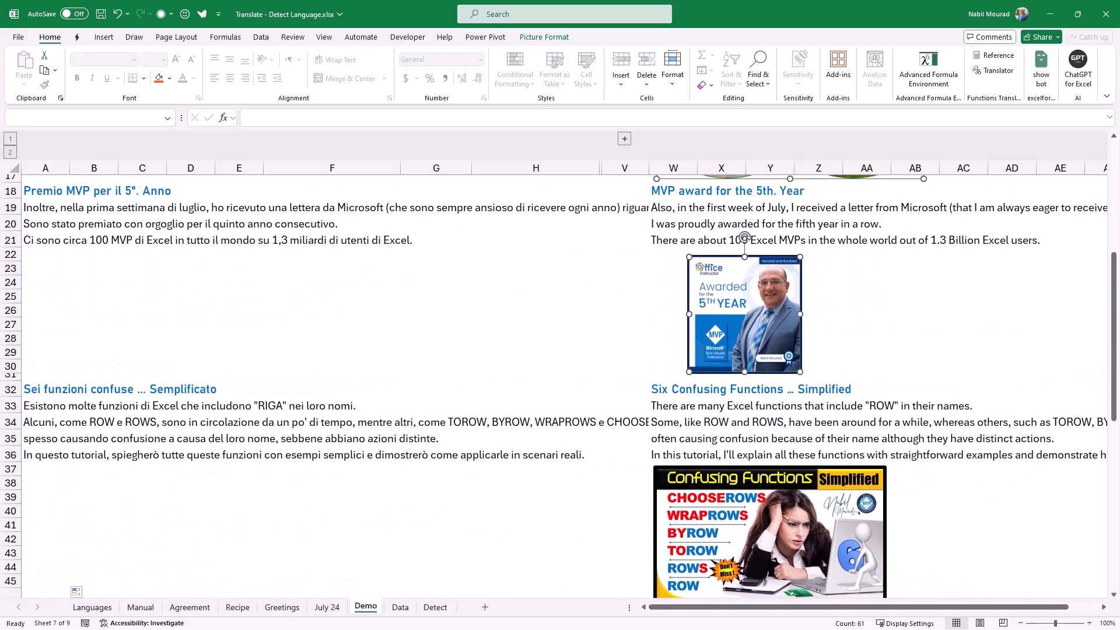
scroll(down, 3)
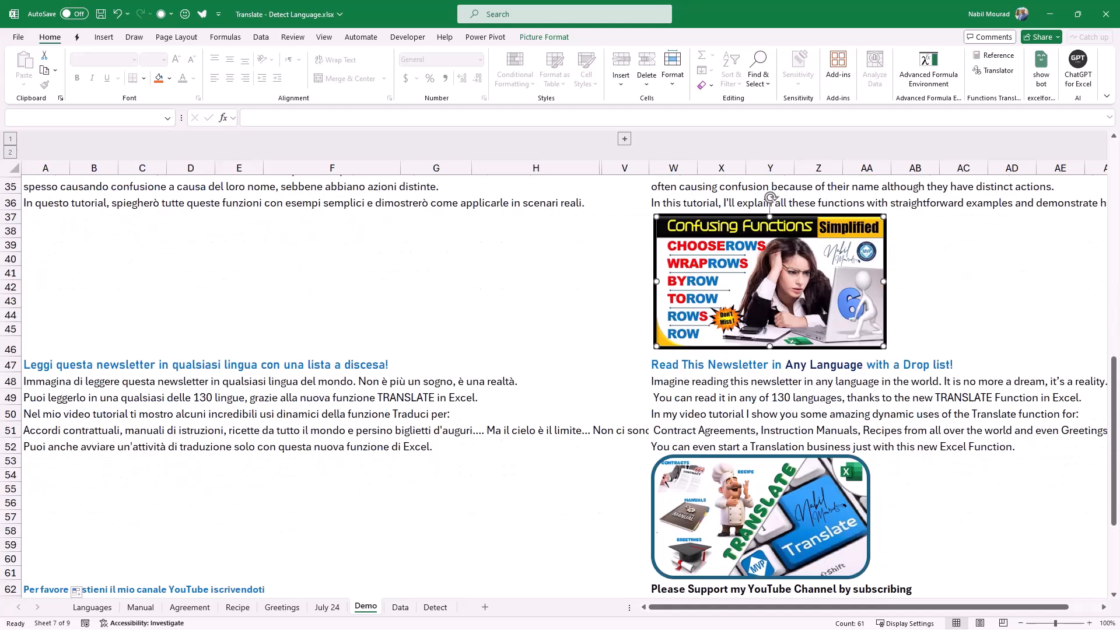
scroll(down, 3)
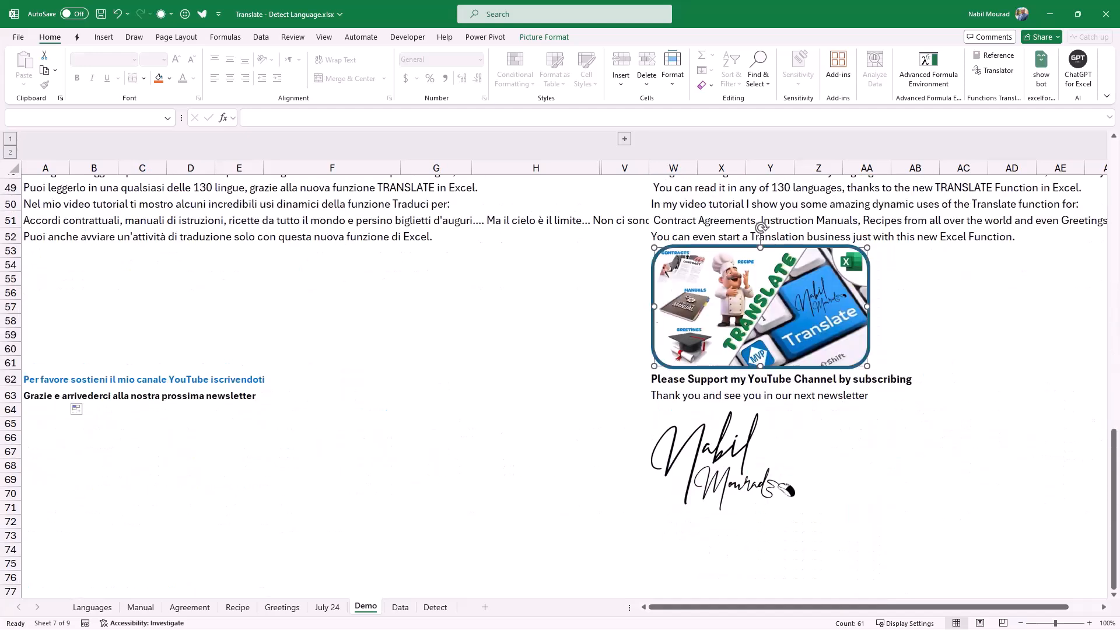
click(722, 459)
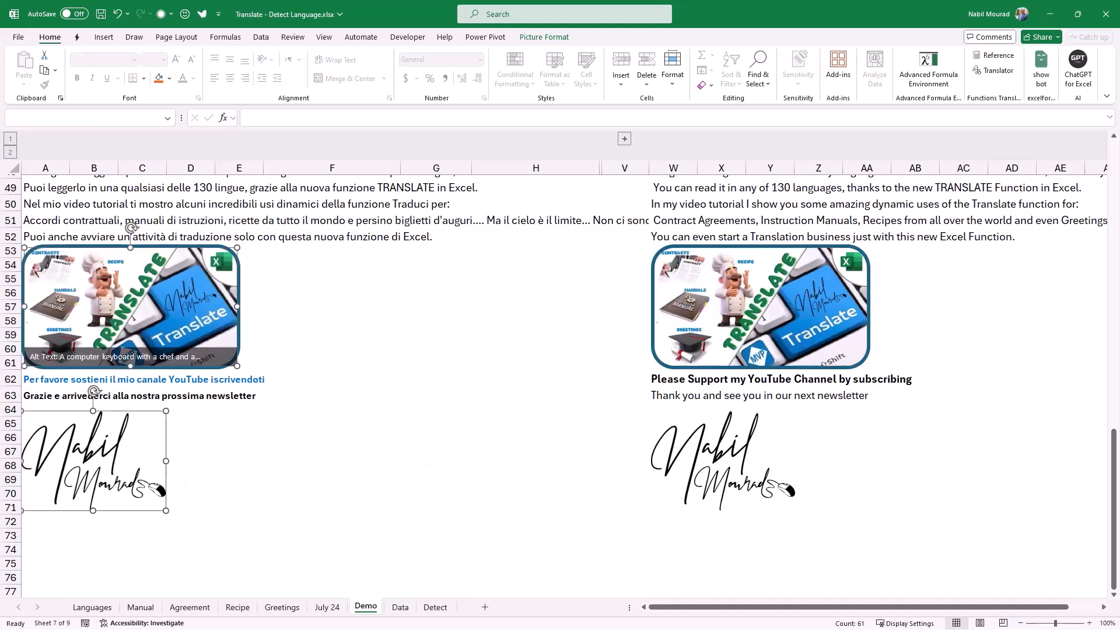
scroll(up, 3)
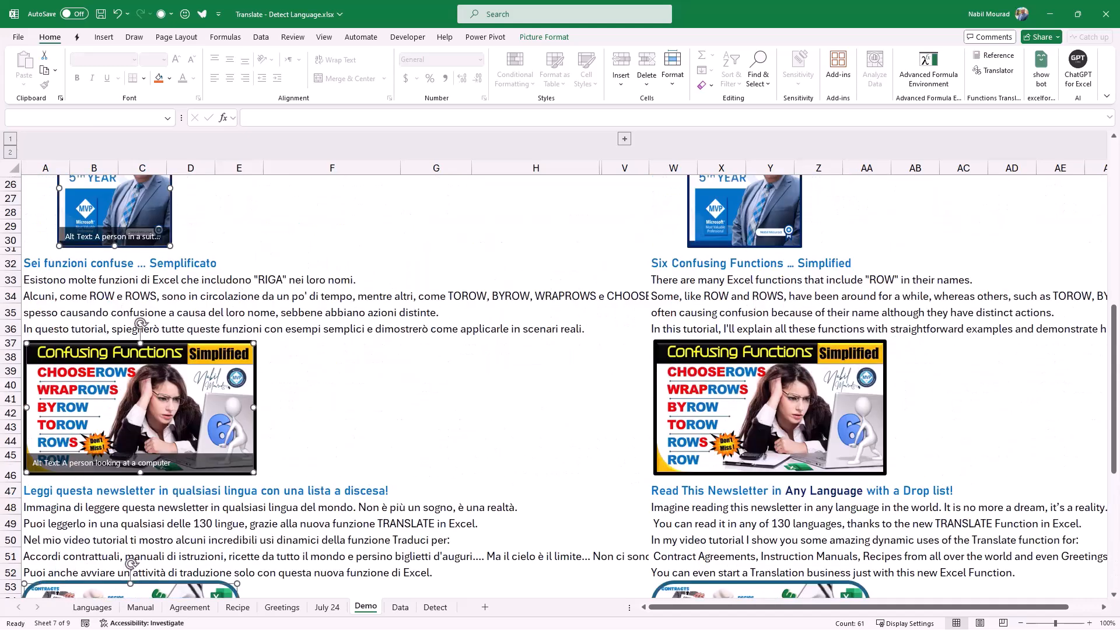
scroll(up, 3)
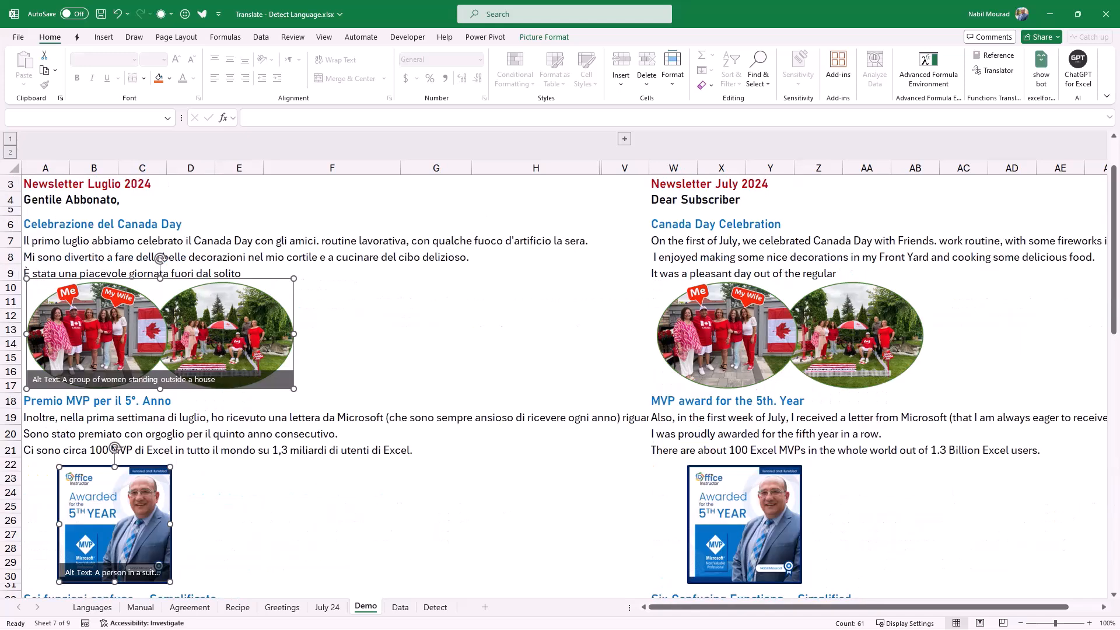
scroll(up, 3)
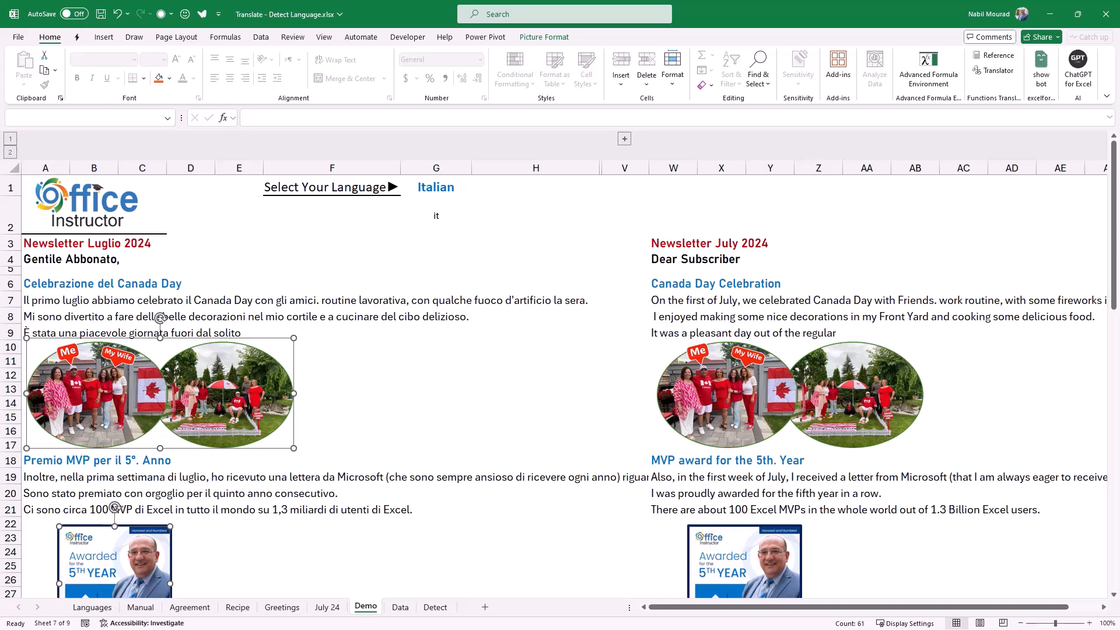
- Enter =VLOOKUP(G1,Translation,3,0) in W2 to display Italy's flag
click(672, 214)
text(=VLOOKUP(G1)
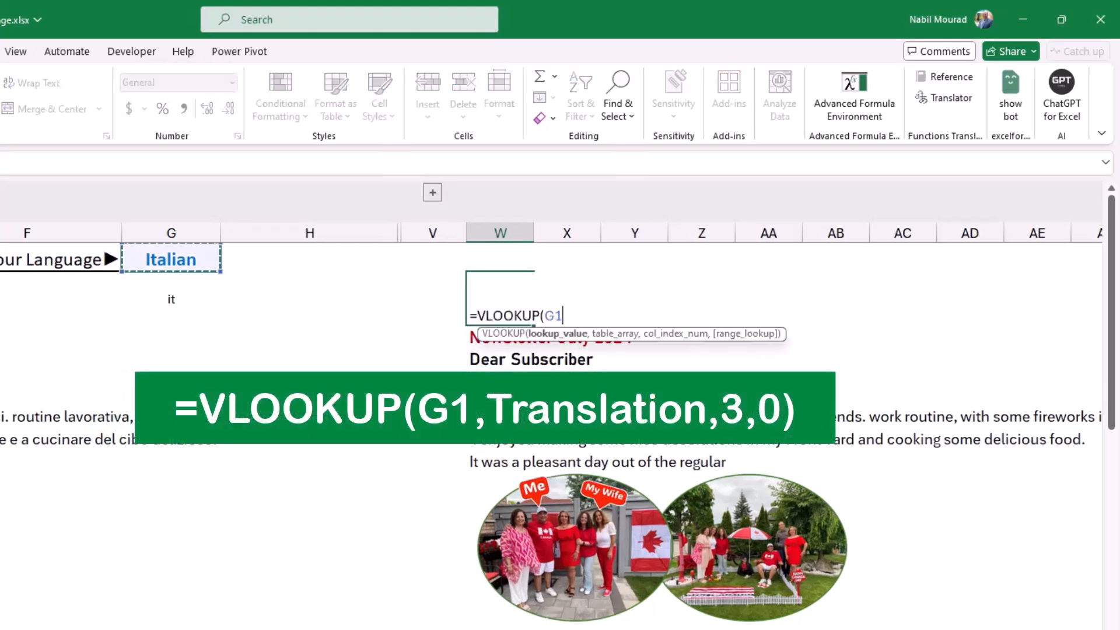
text(,)
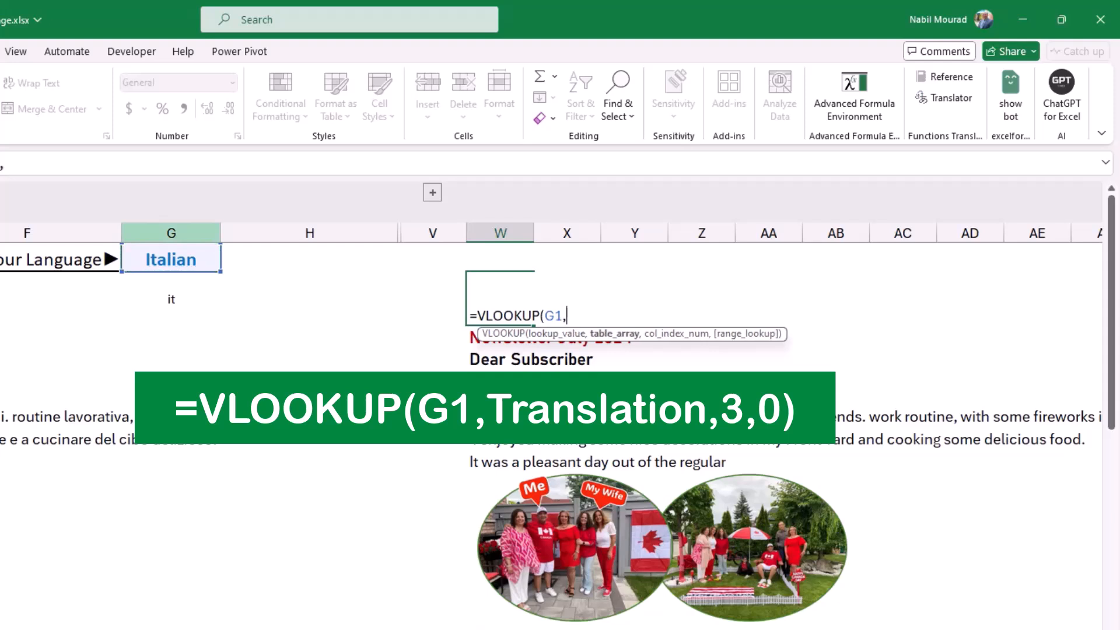
text(Translation)
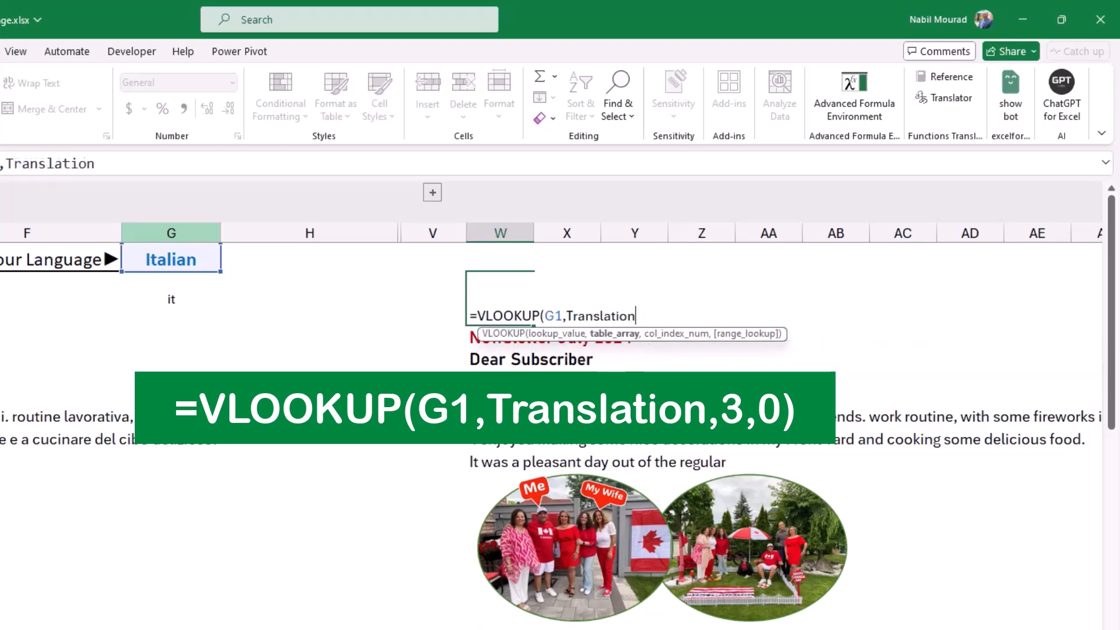
text(,)
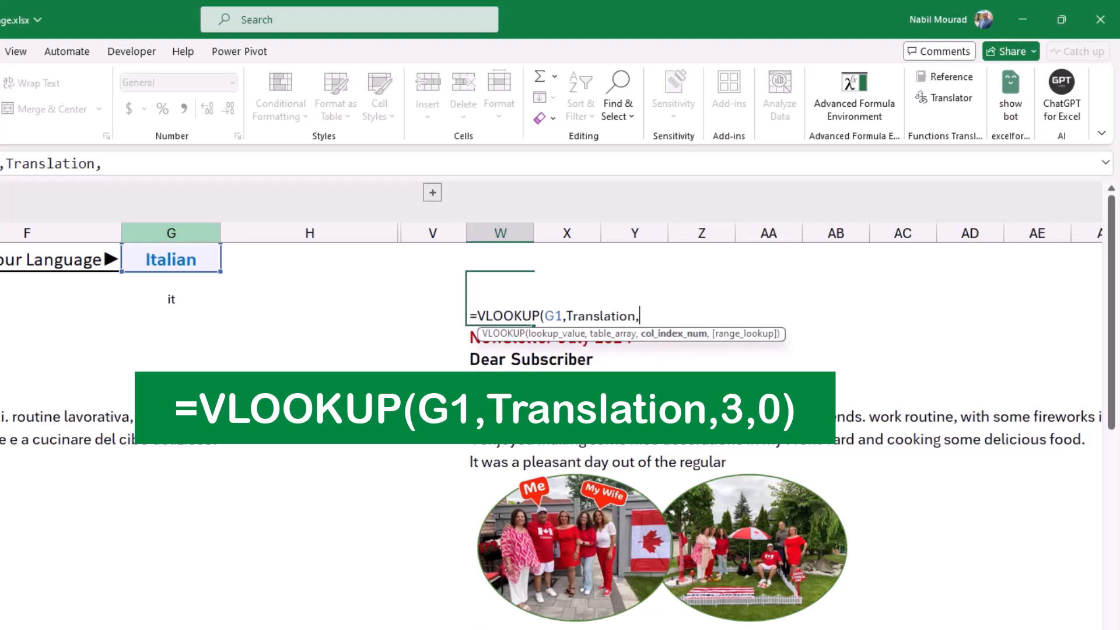
text(3,0)
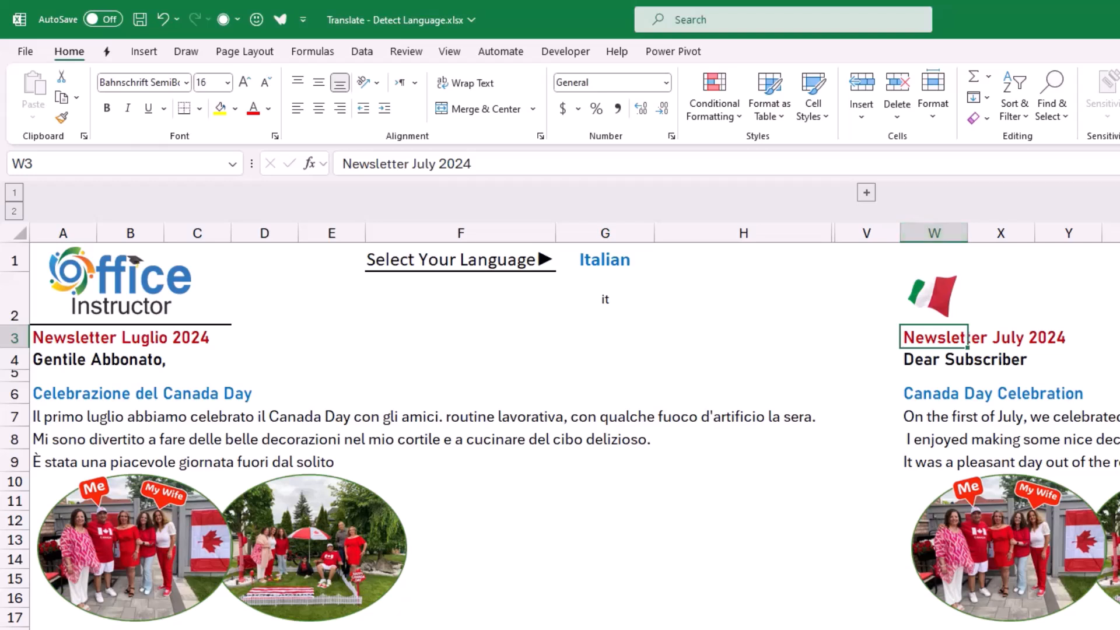
- Paste W2's flag into H2 as an enlarged linked picture
click(933, 297)
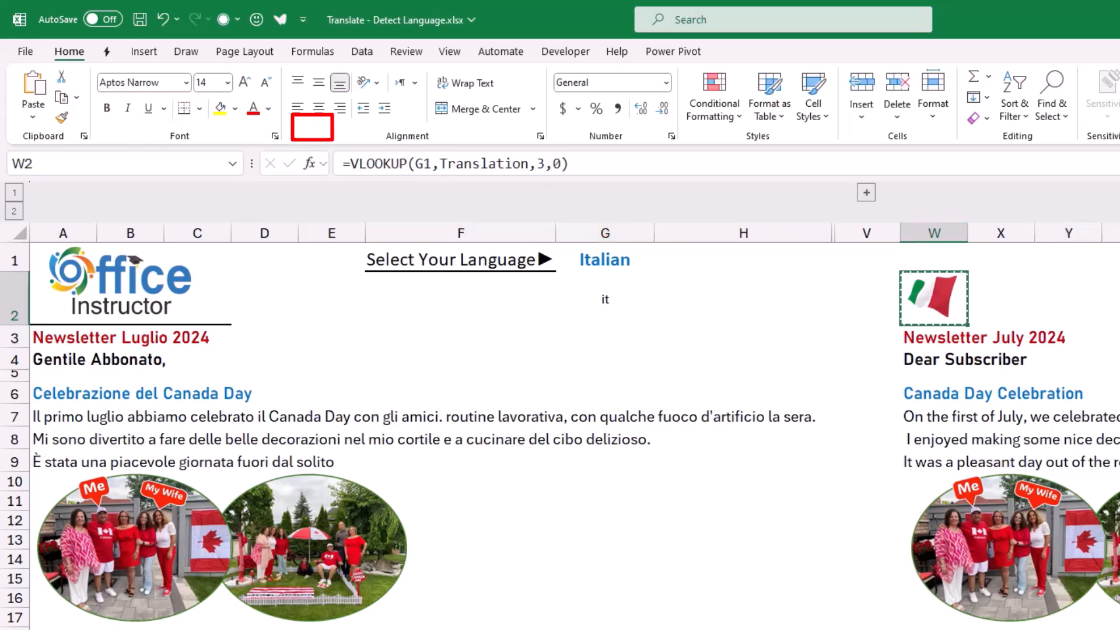
scroll(right, 3)
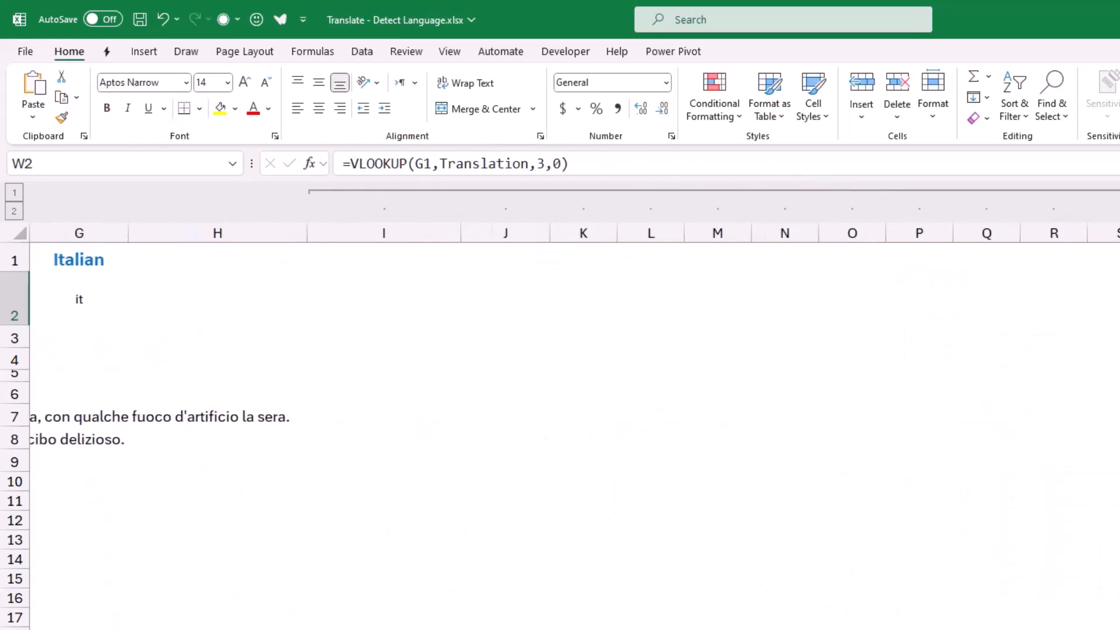
scroll(left, 3)
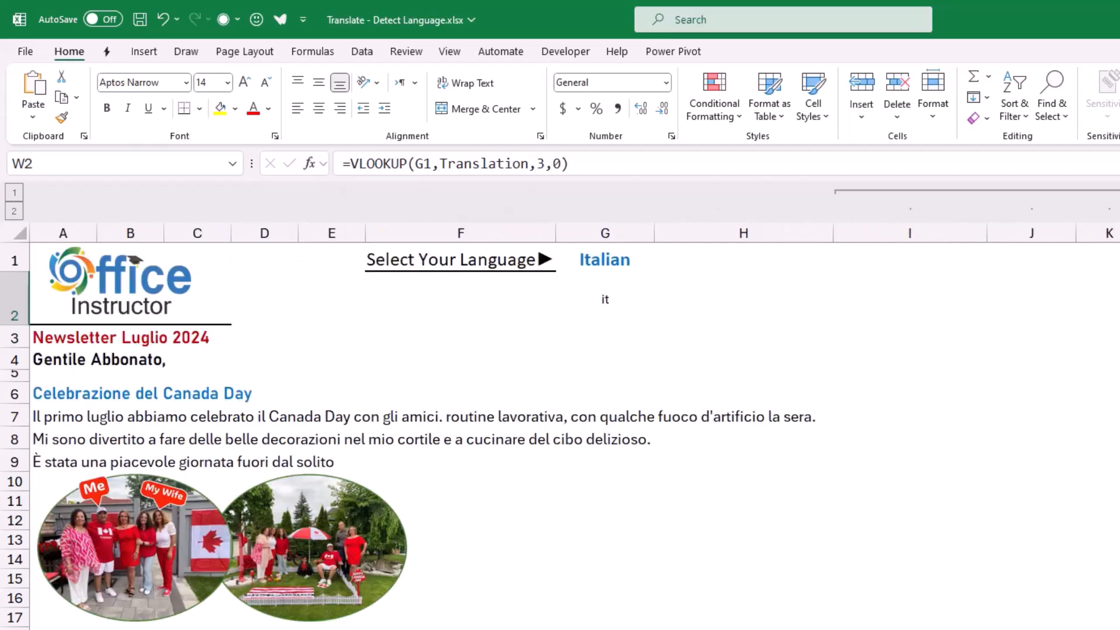
click(743, 298)
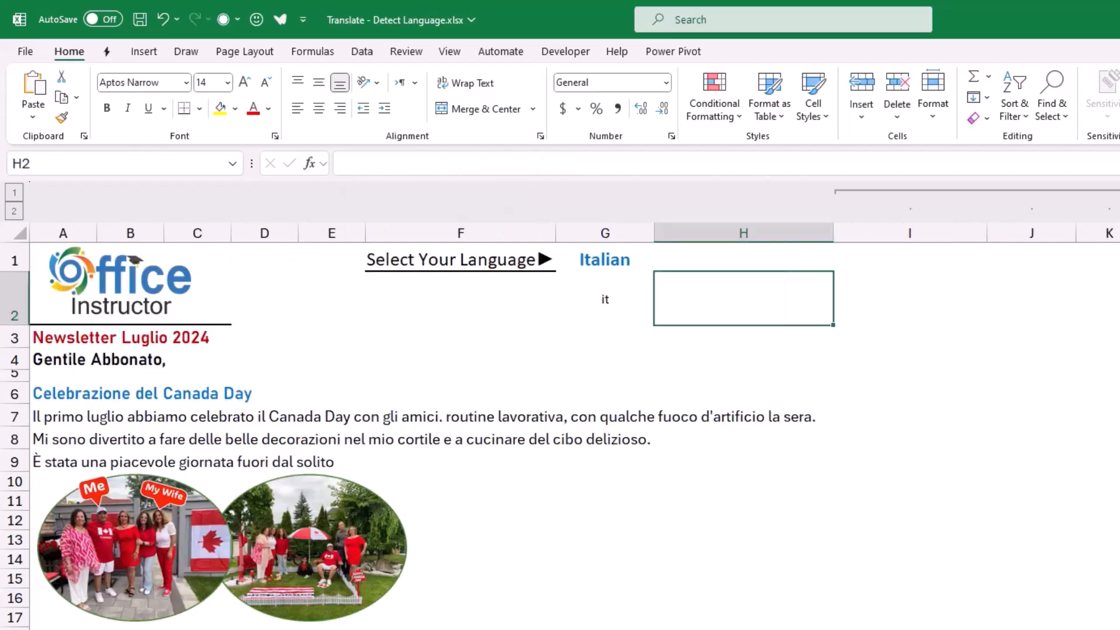
click(32, 104)
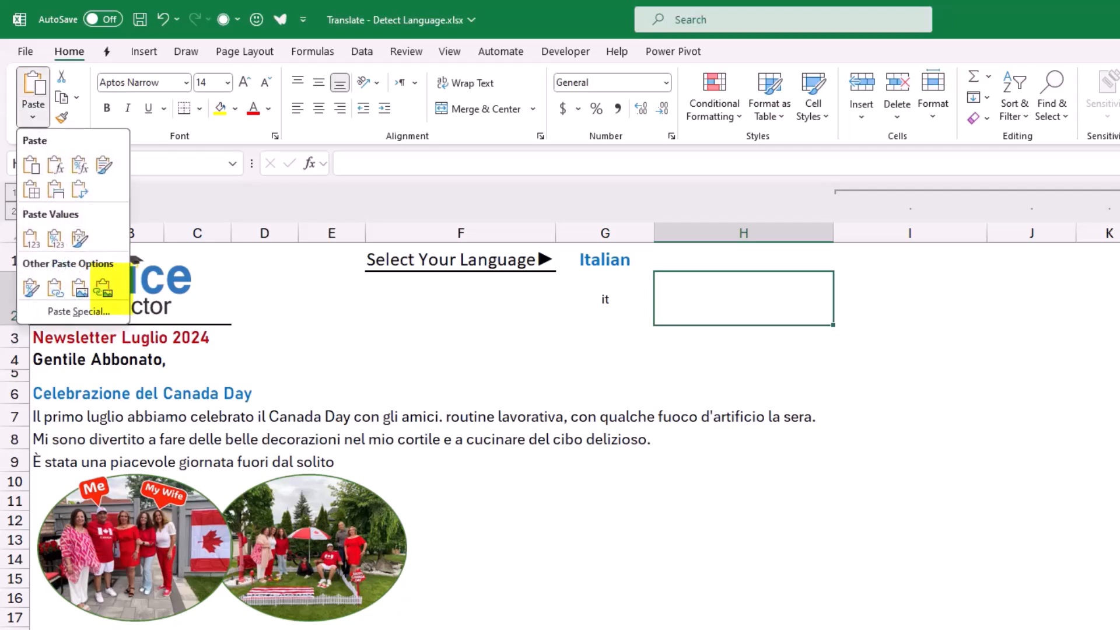
click(103, 287)
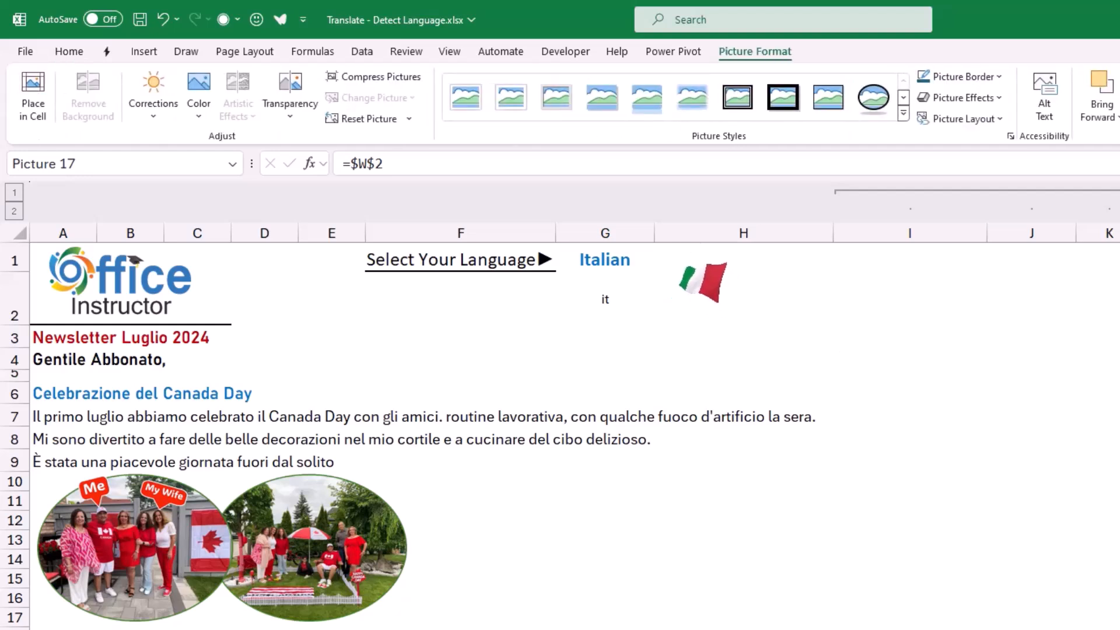
click(702, 284)
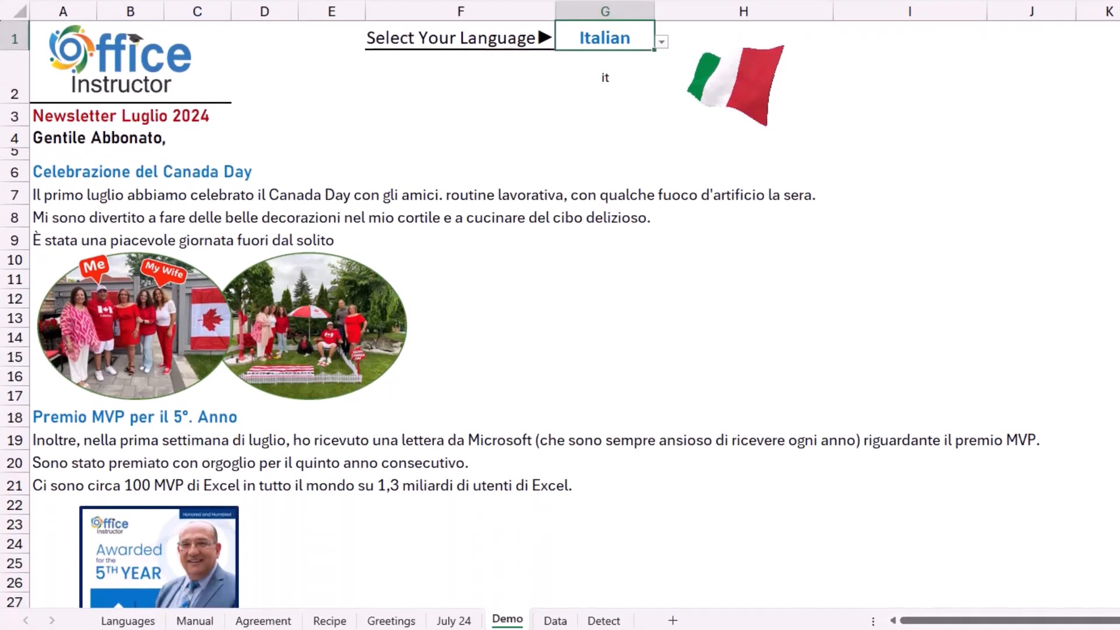
- Switch G1 to Chinese, then Spanish, and inspect G2's formula returning 'es'
click(659, 41)
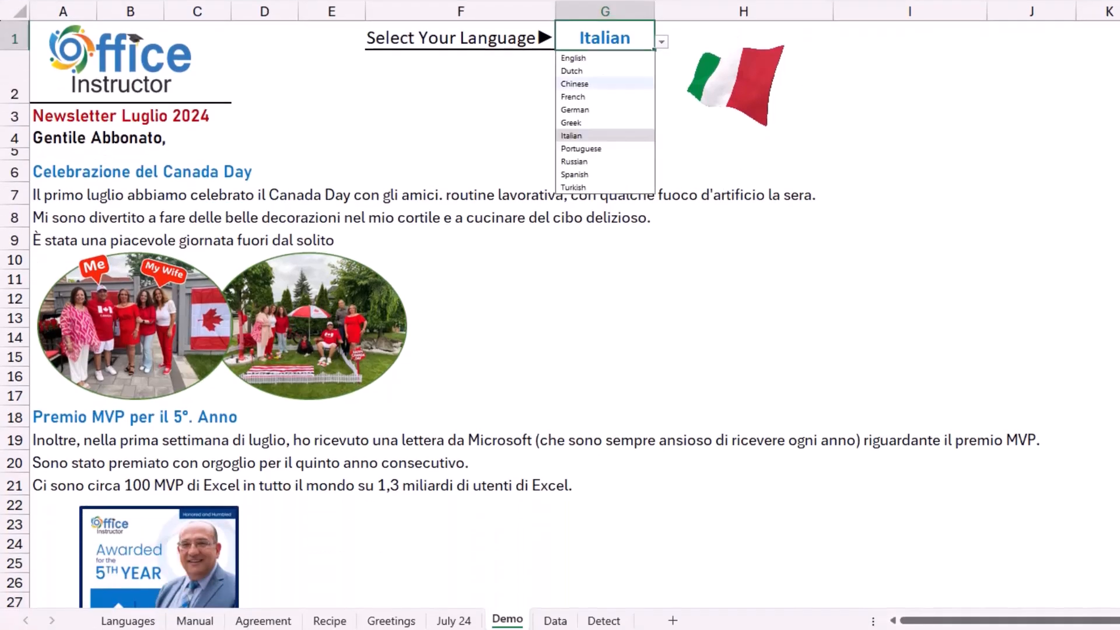
click(574, 84)
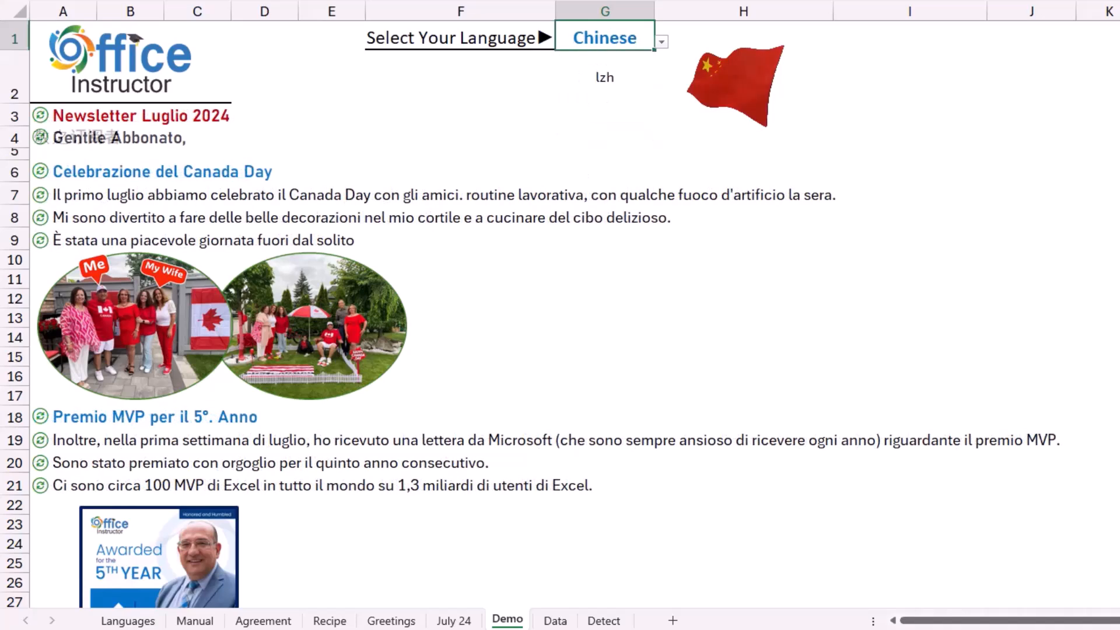
click(661, 41)
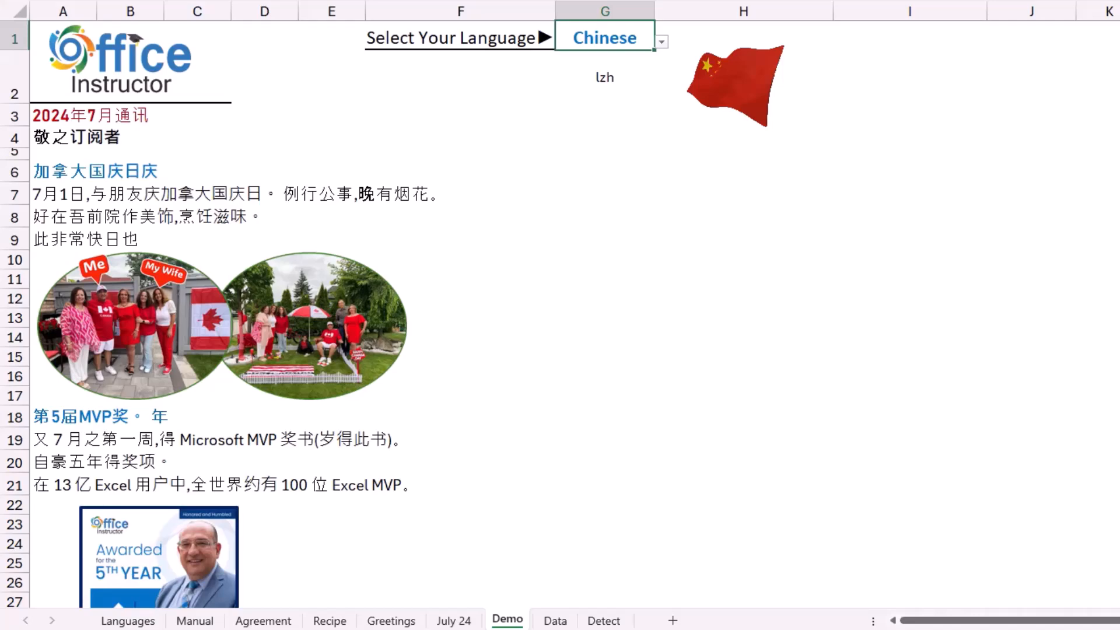
scroll(down, 3)
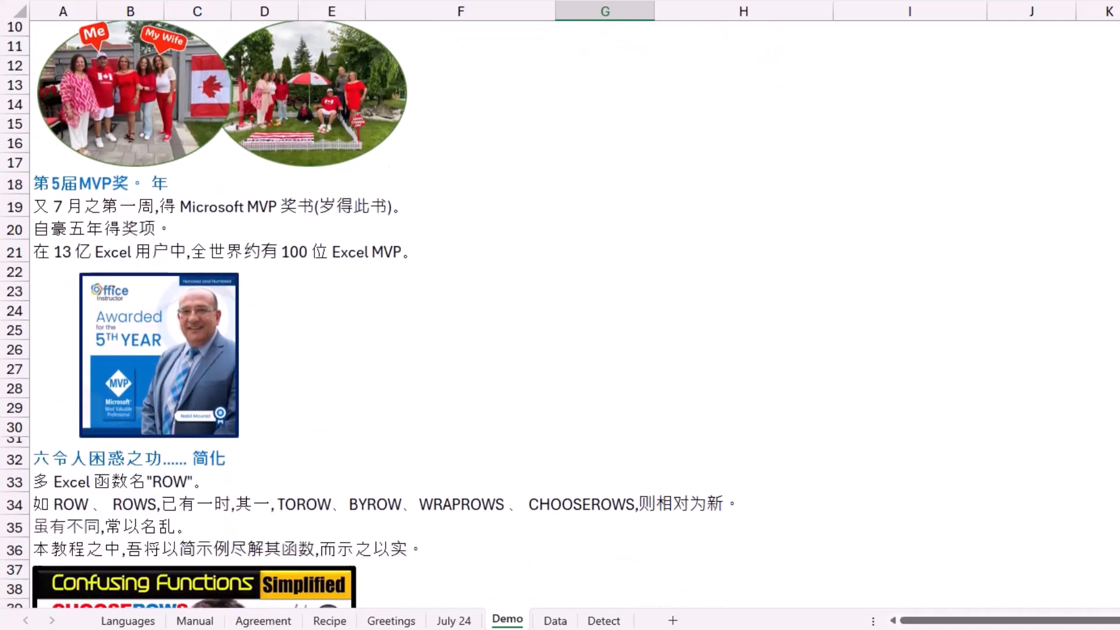
scroll(down, 3)
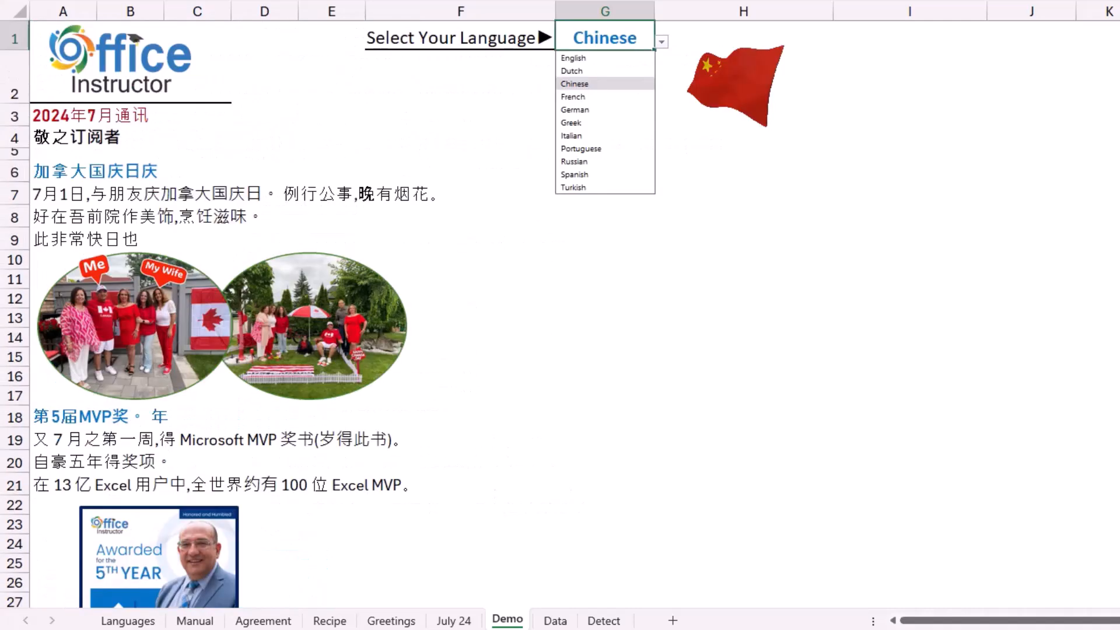
mouse_move(574, 174)
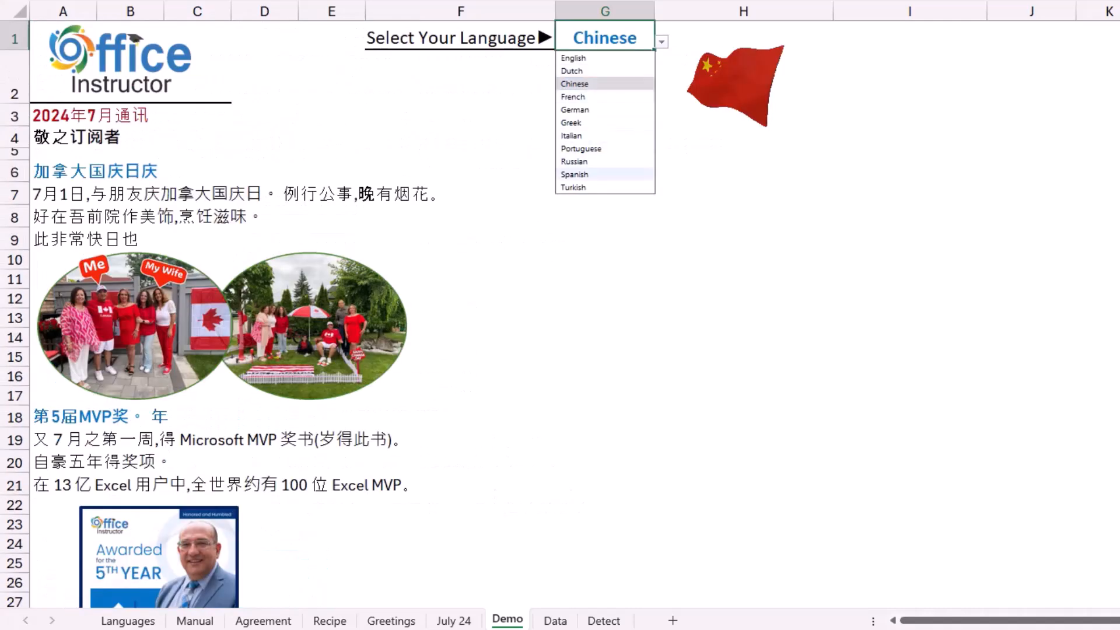
mouse_move(604, 174)
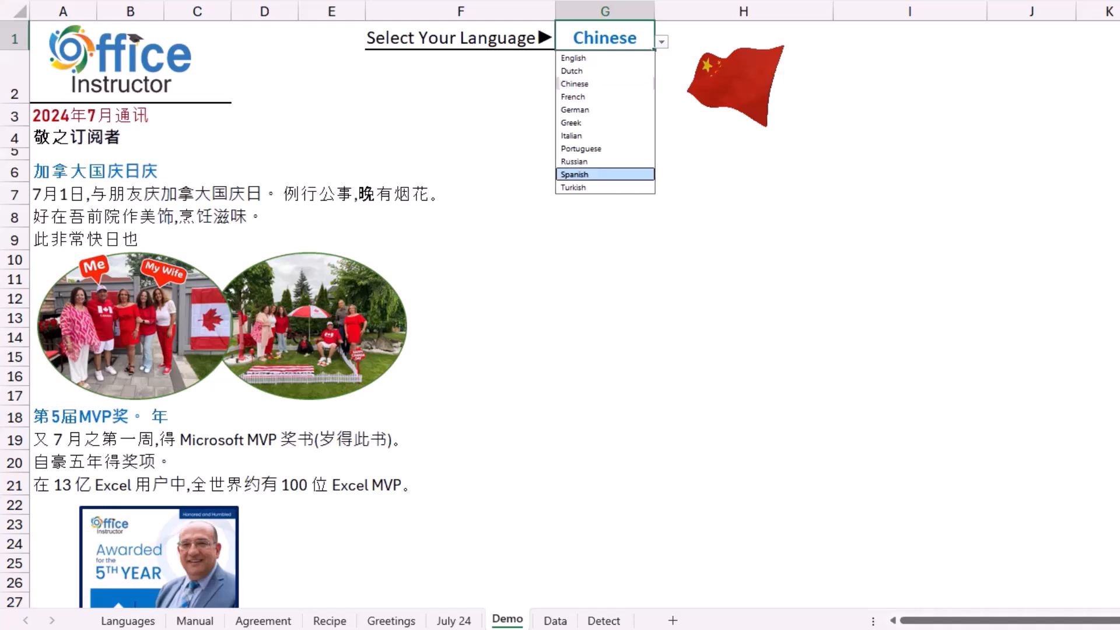
click(574, 174)
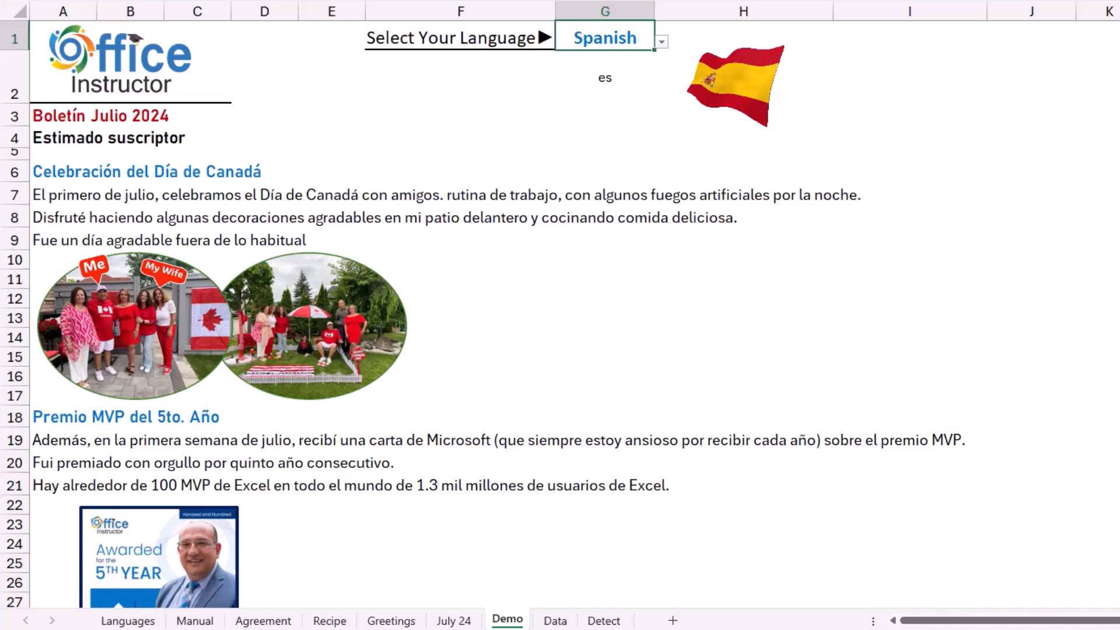
click(605, 77)
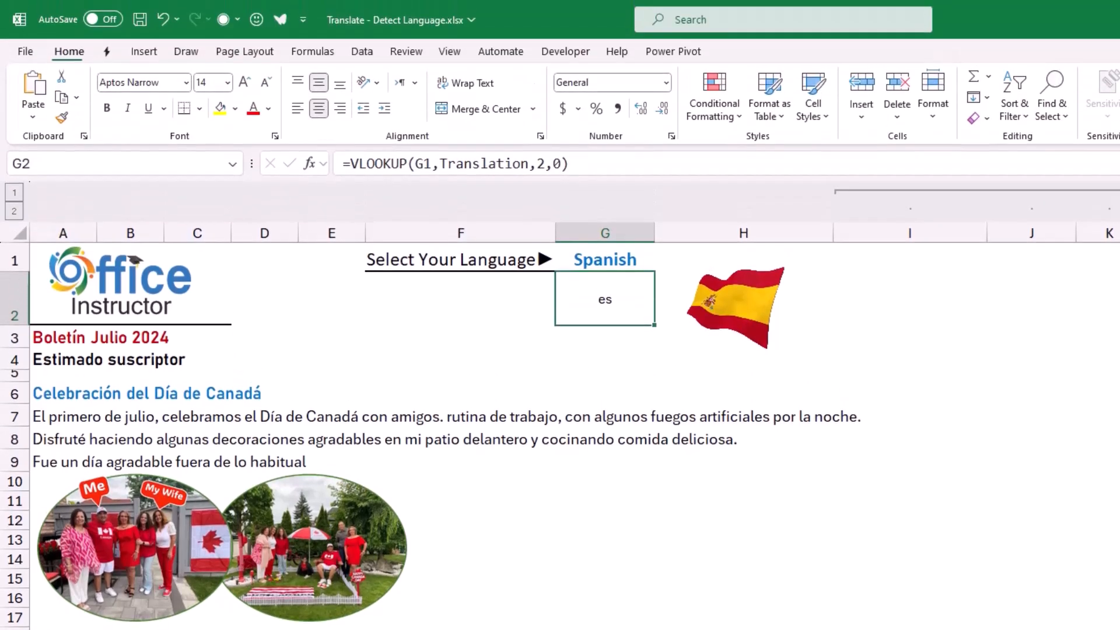
click(268, 109)
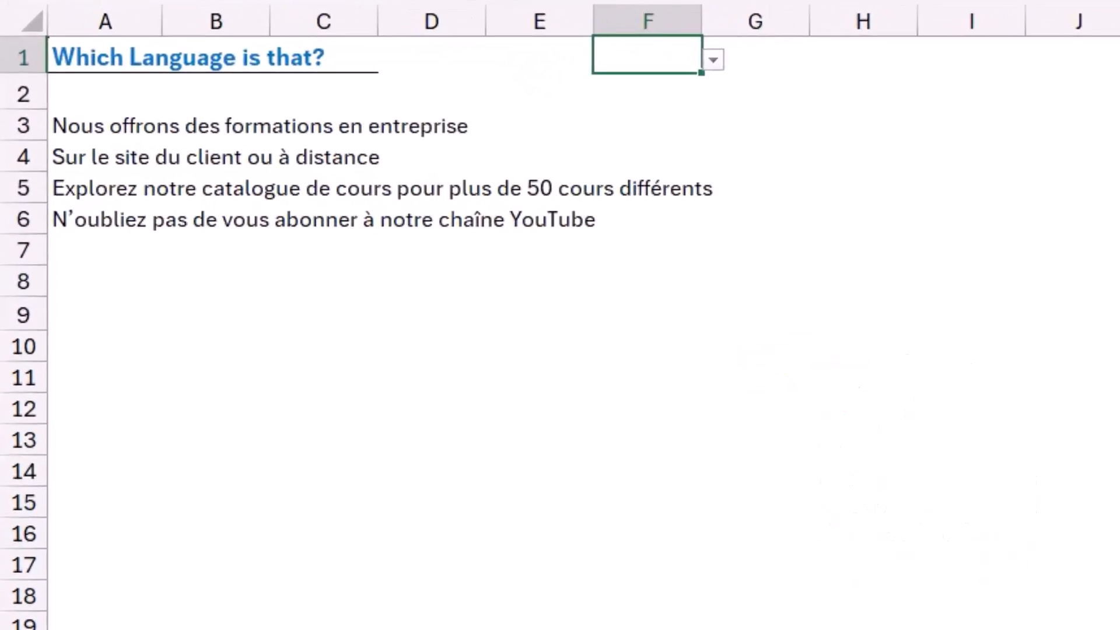
- Enter =DETECTLANGUAGE(A3) in A2, returning 'fr' with a French flag
click(105, 93)
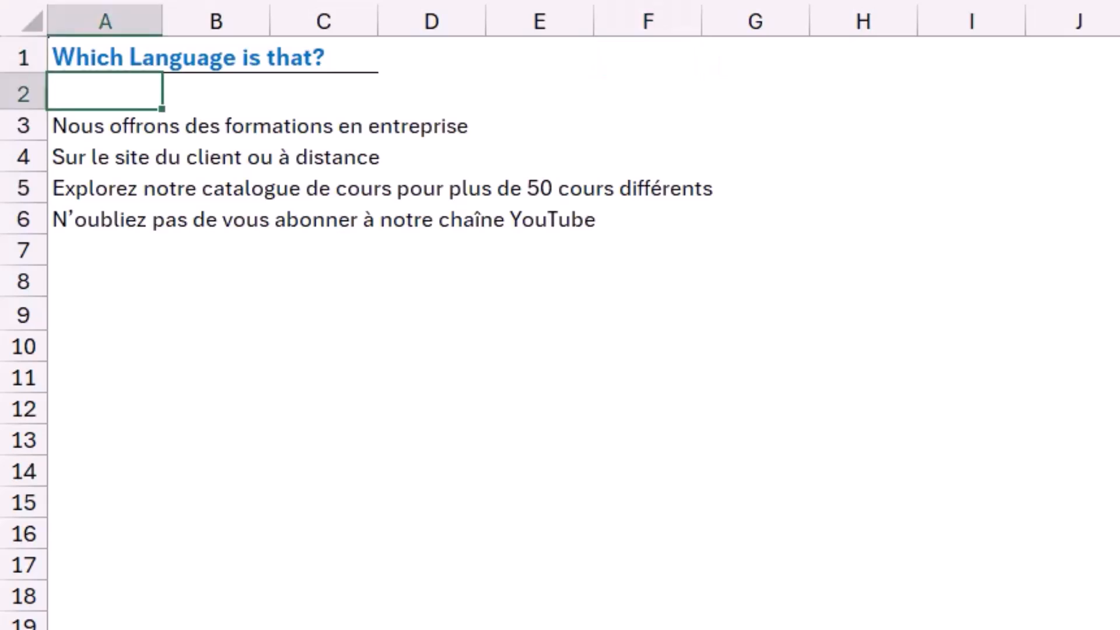
text(=)
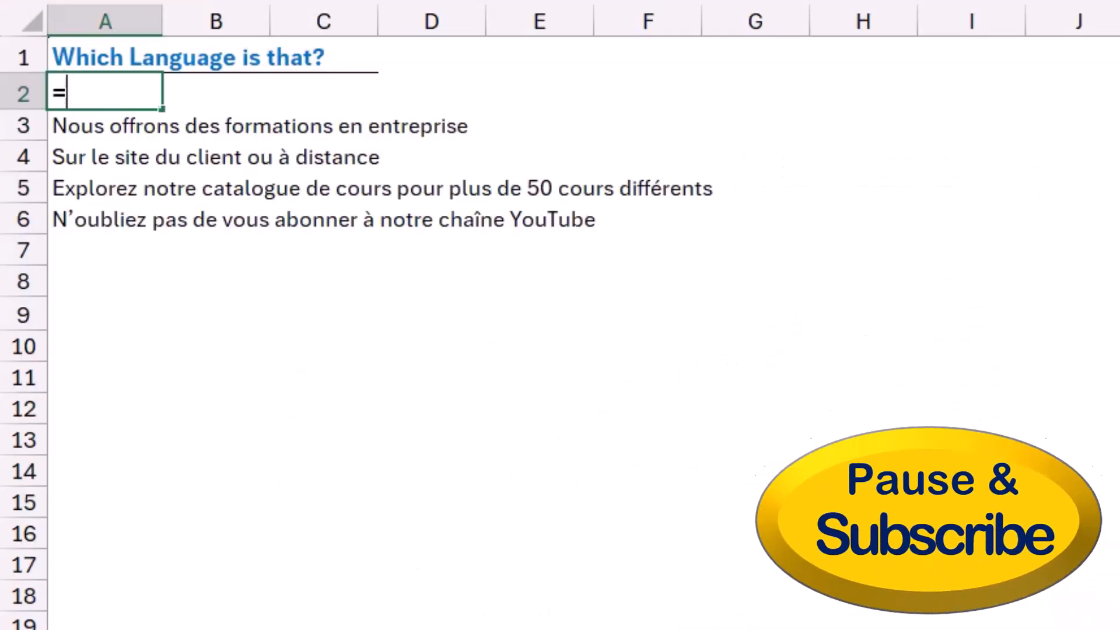
text(detect)
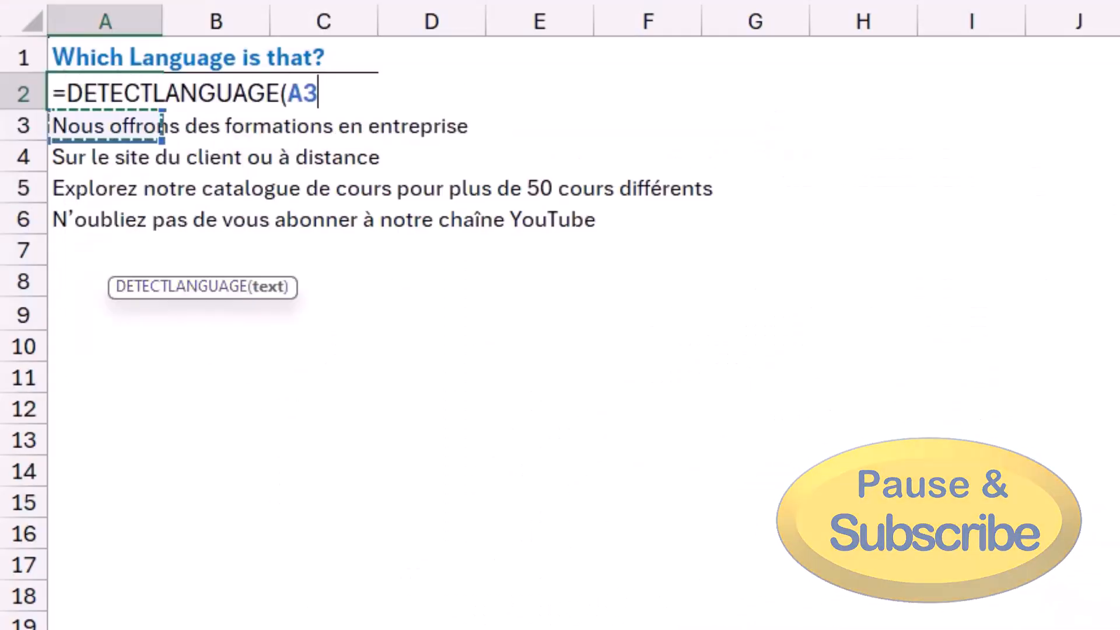
text())
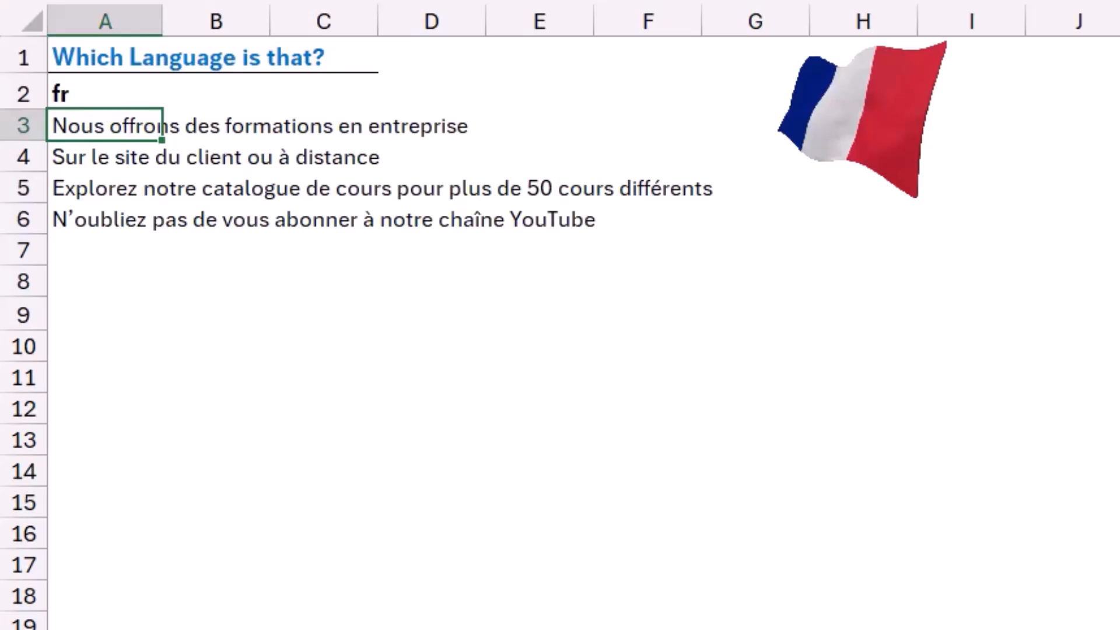
click(645, 58)
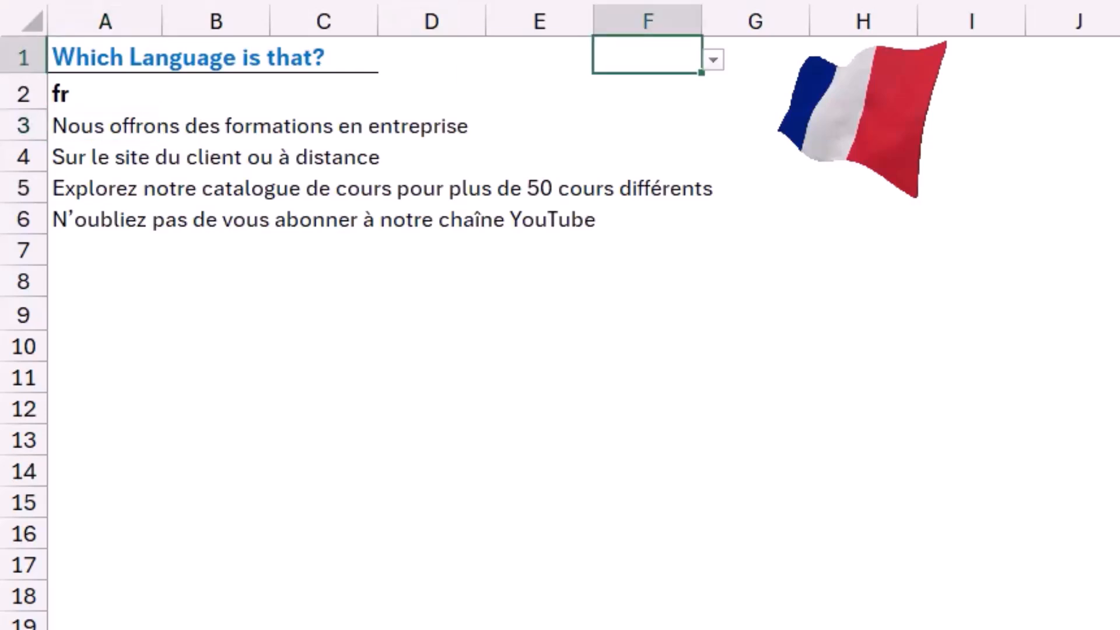
- Set the F1 sample language to pt so A2 detects Portuguese
click(712, 60)
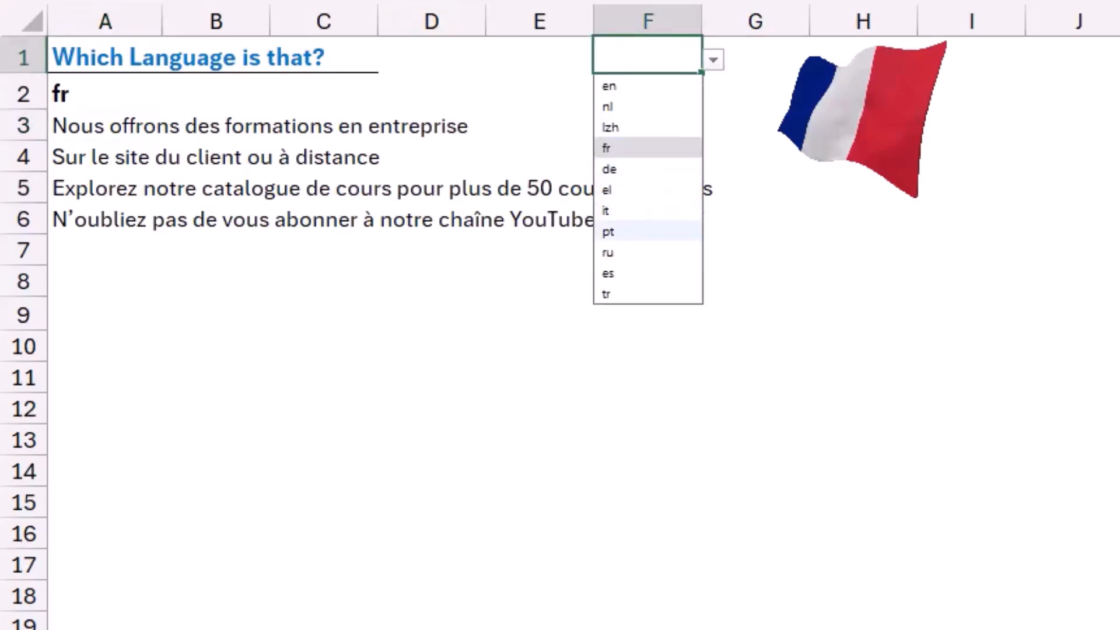
click(607, 231)
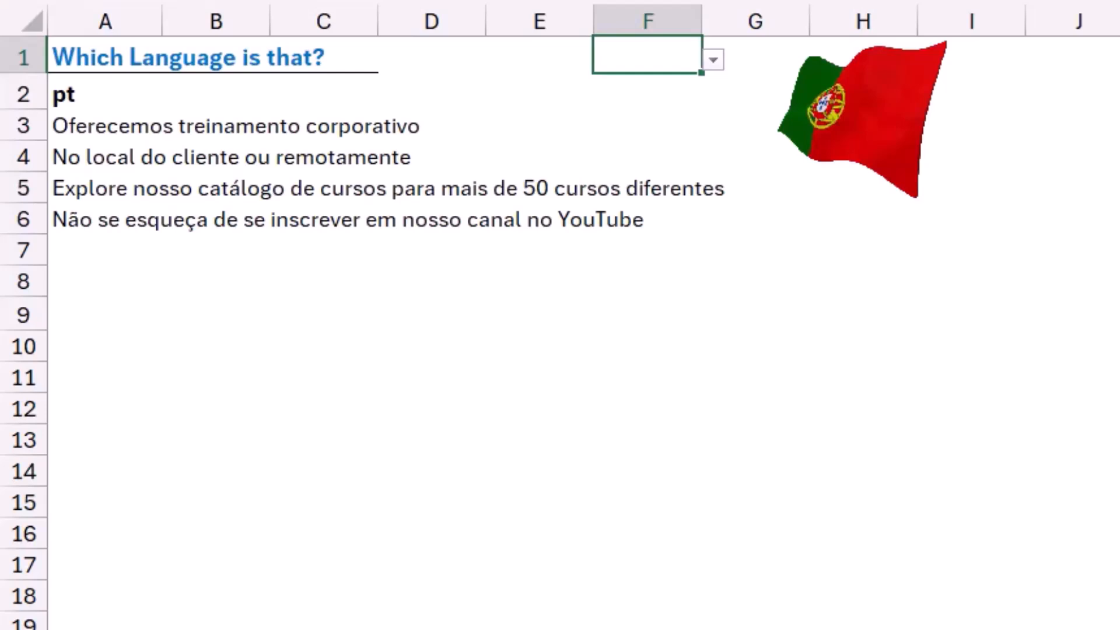
click(104, 281)
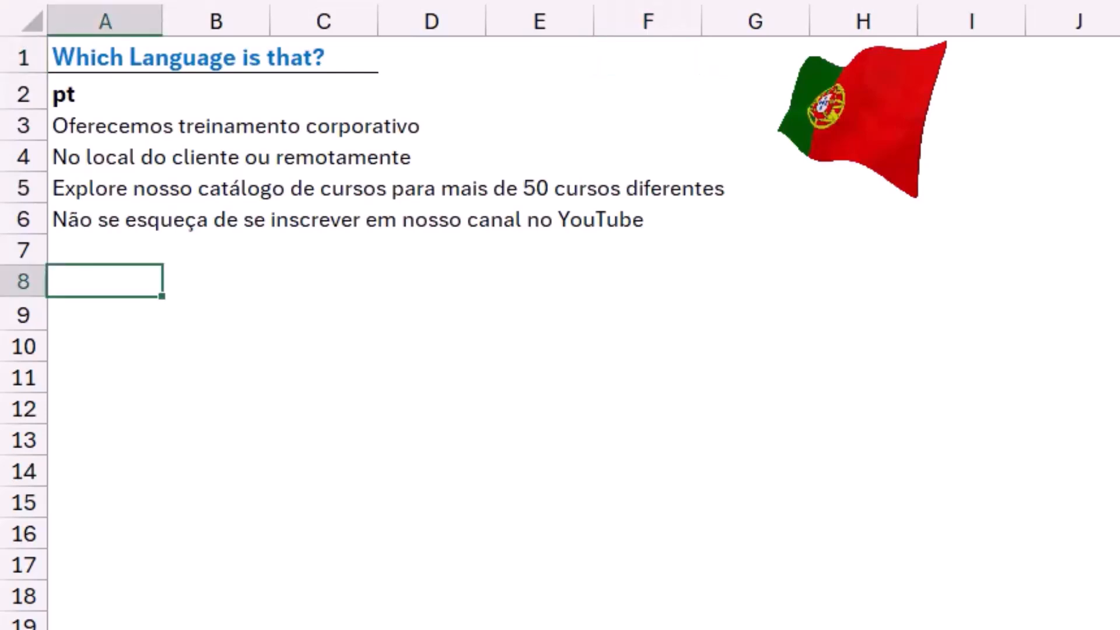
- Enter =TRANSLATE(A3,DETECTLANGUAGE(A3),"en") in A8, yielding 'We offer corporate training'
text(=tran)
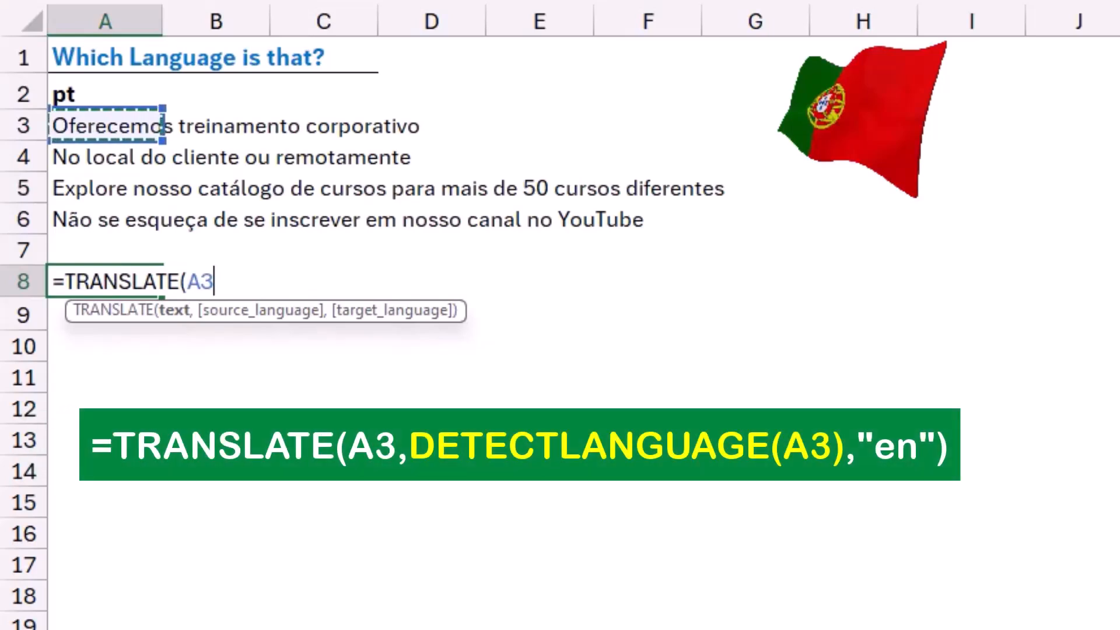
text(,)
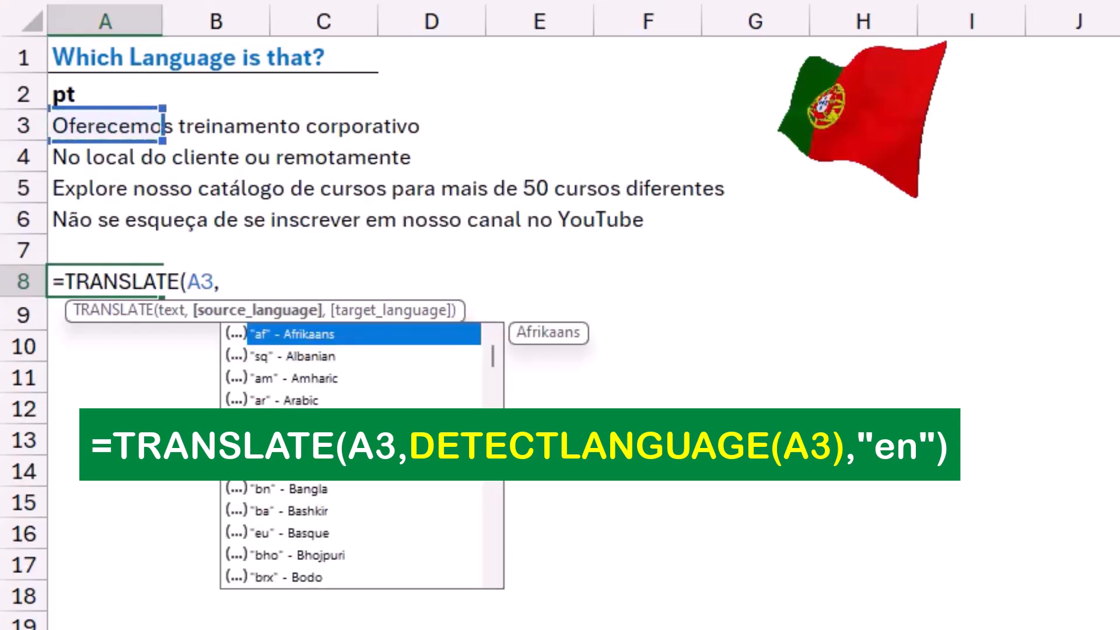
text(Dete)
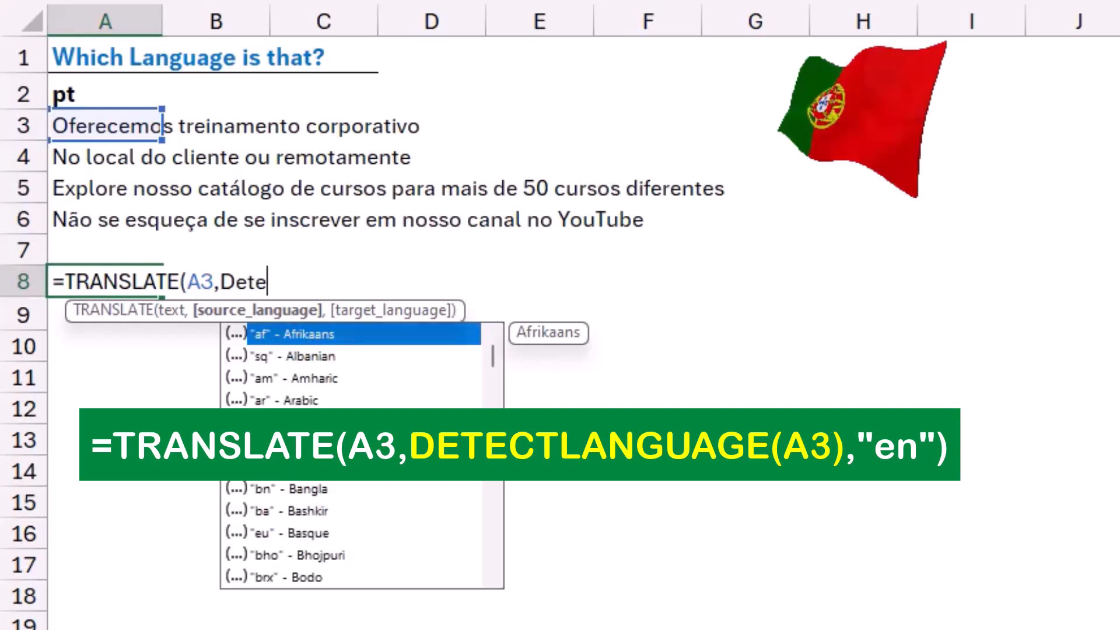
text(ctlanguage(A3)
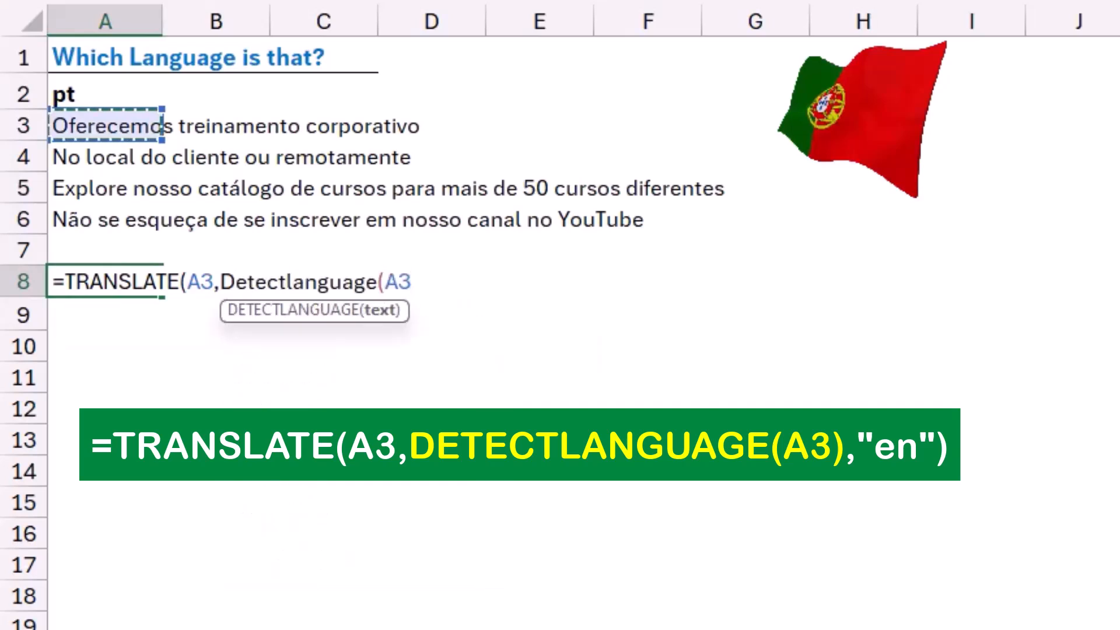
text())
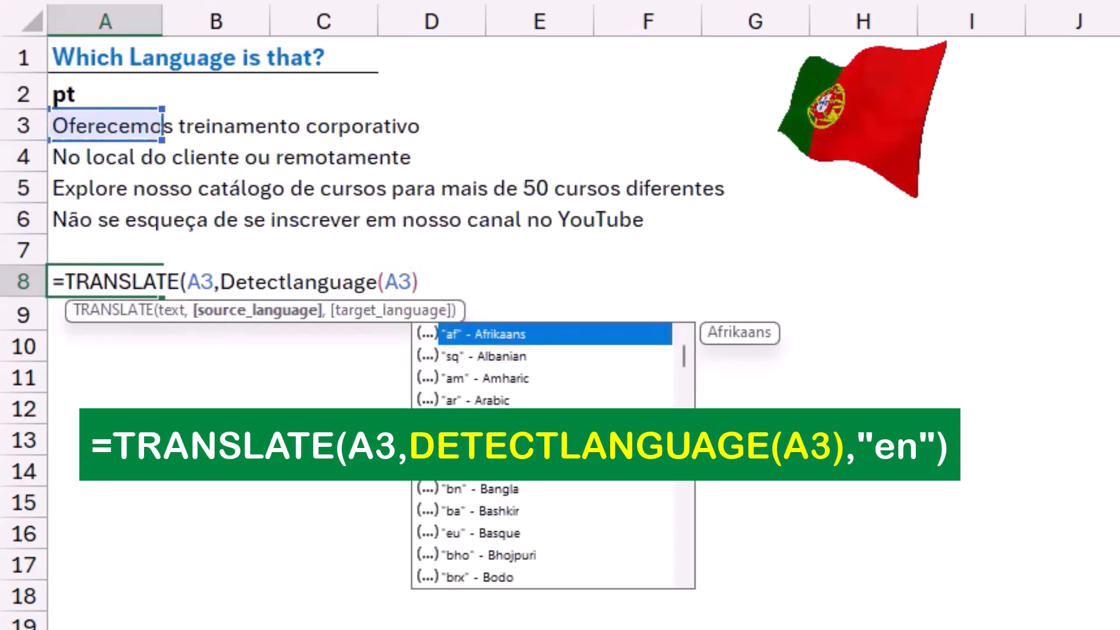
text(,)
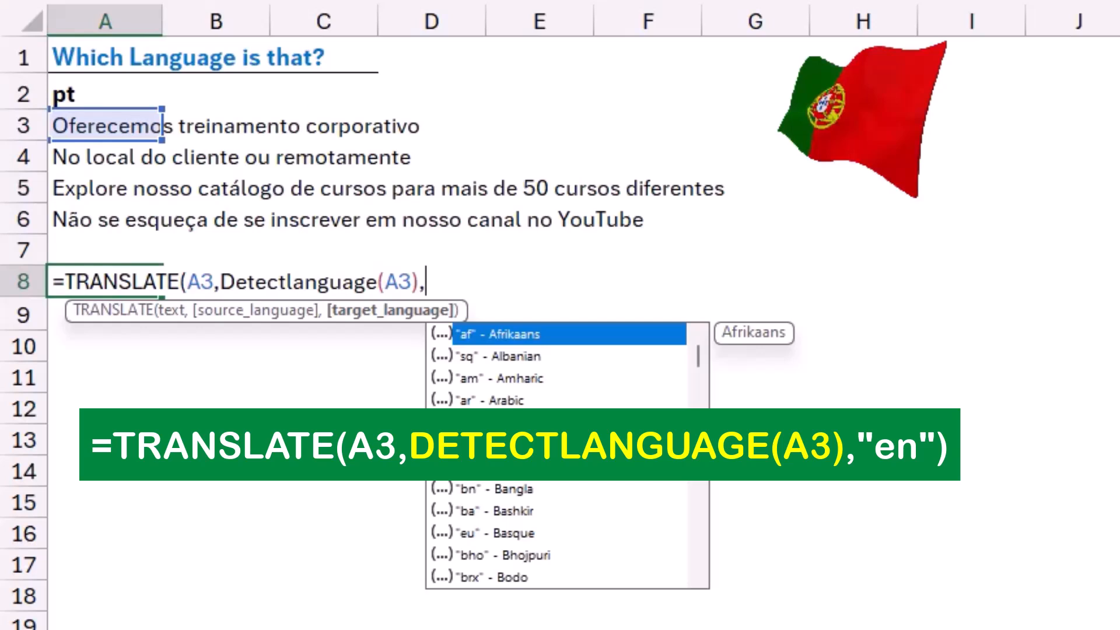
text("e)
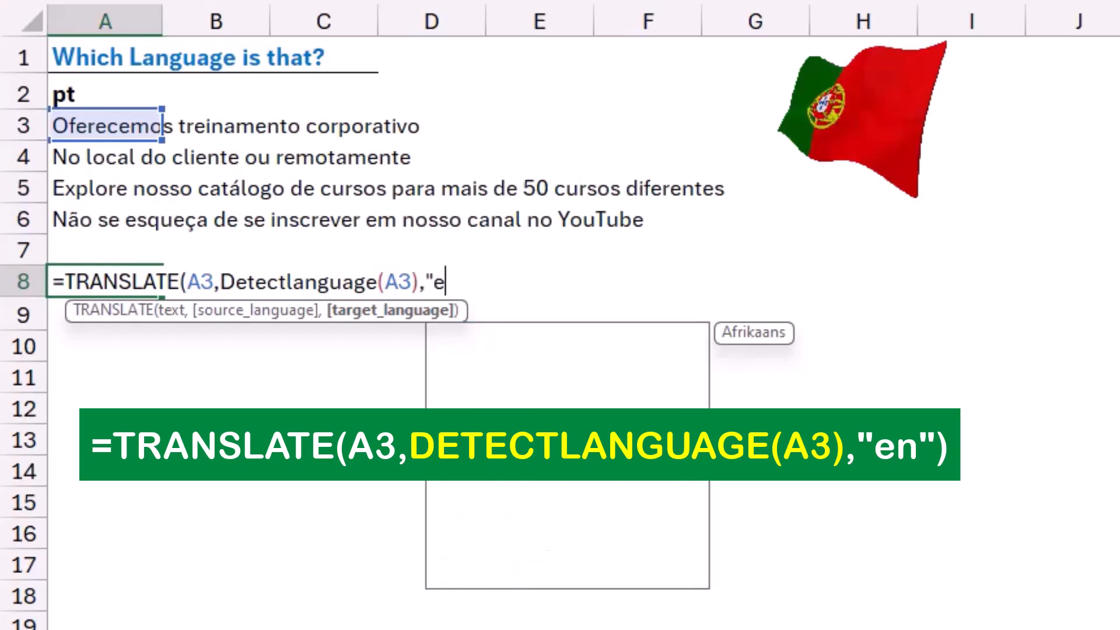
text(n)
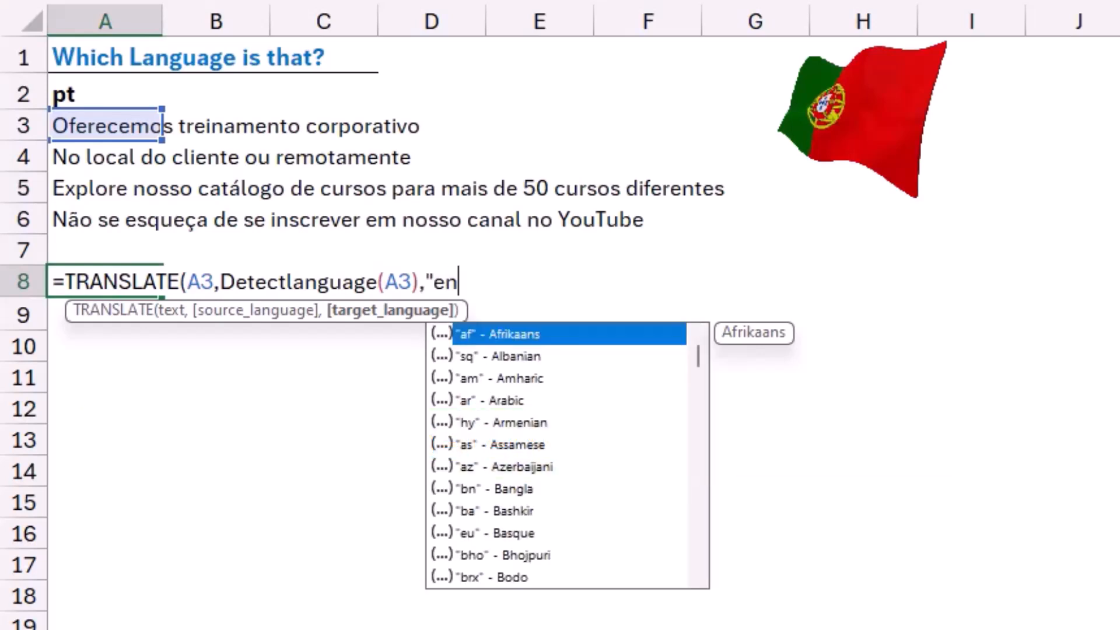
text(")
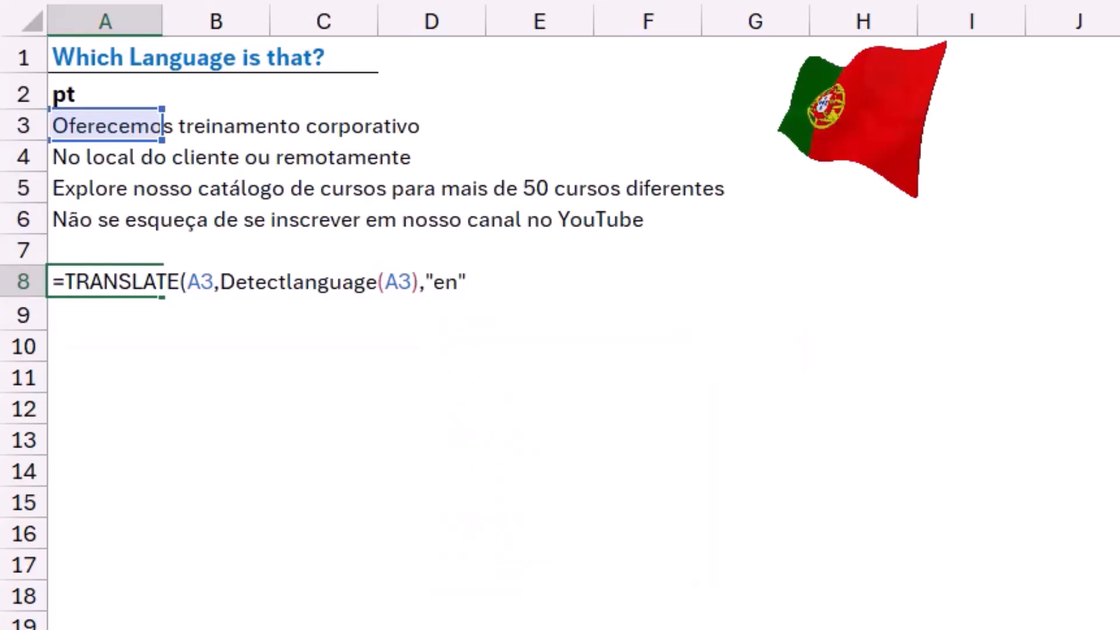
text())
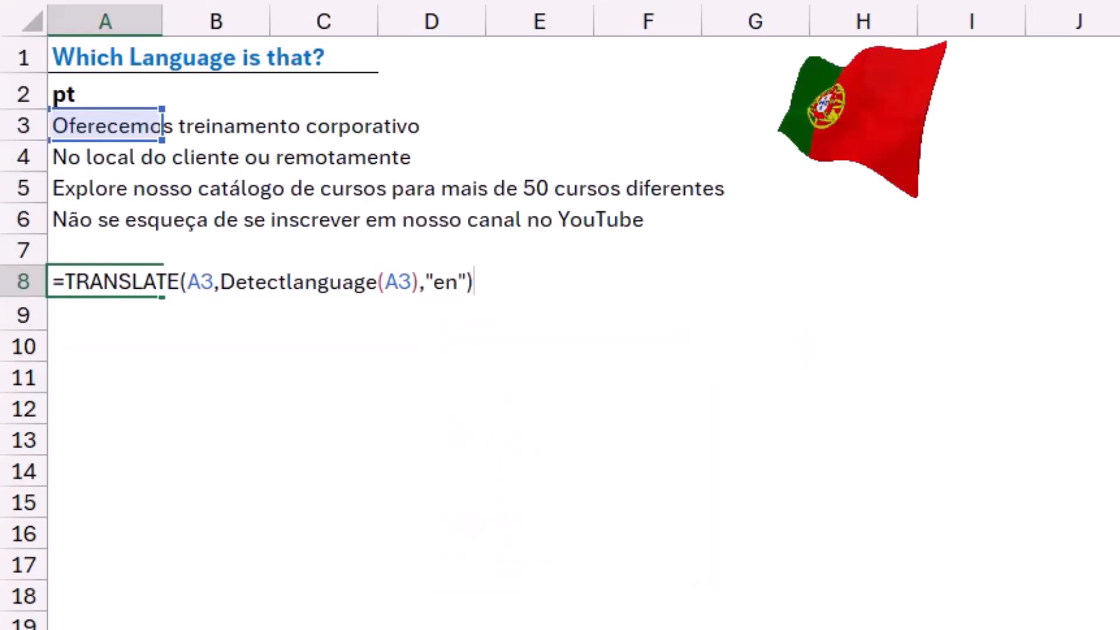
key(Return)
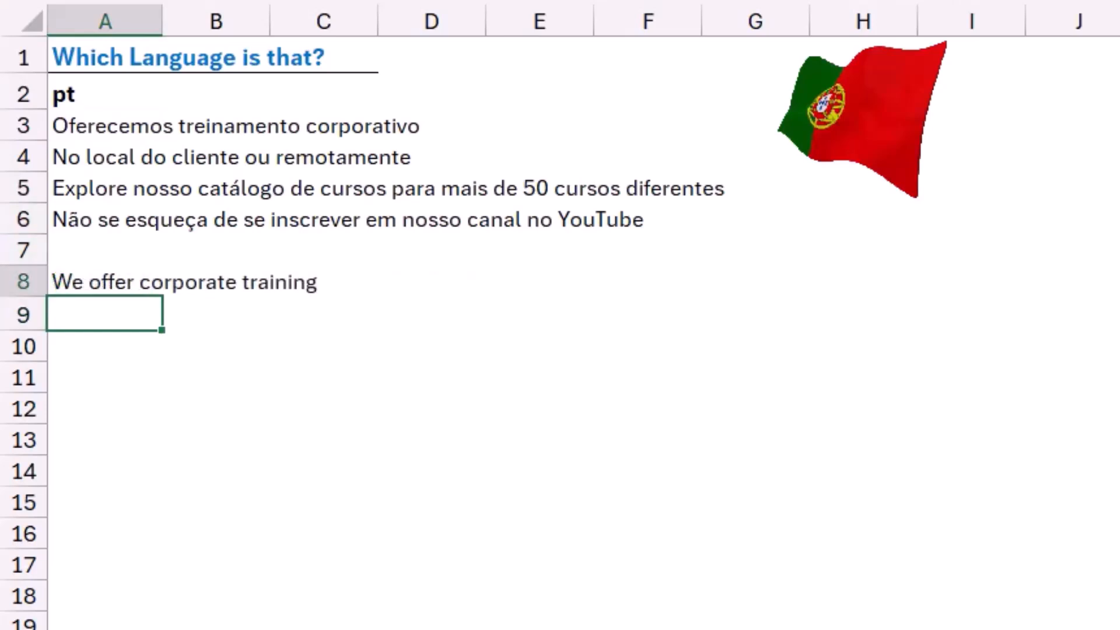
click(104, 281)
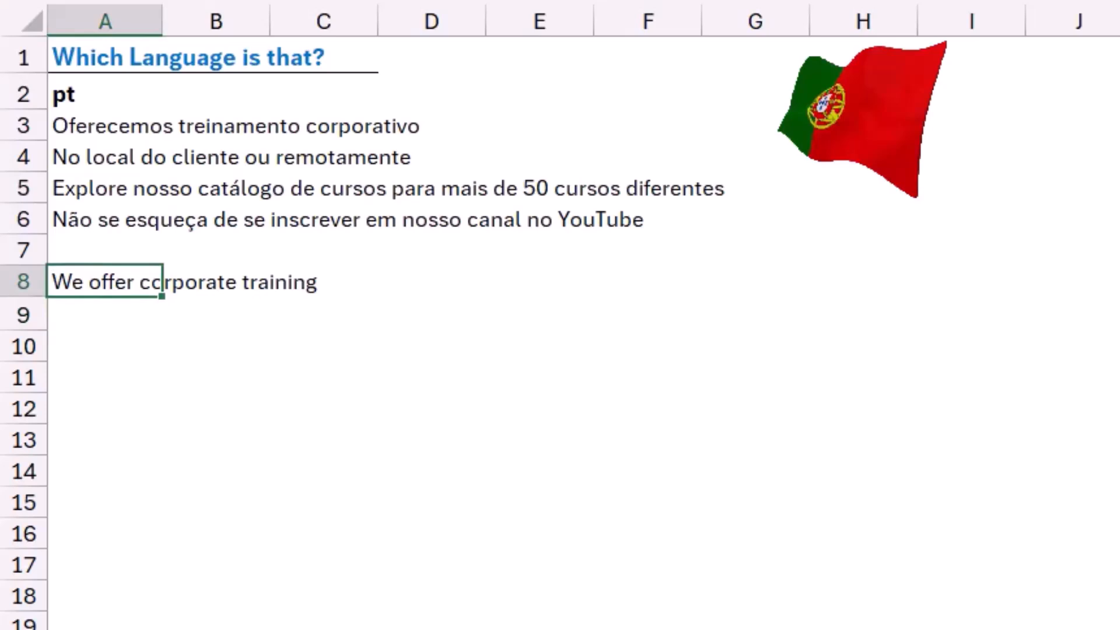